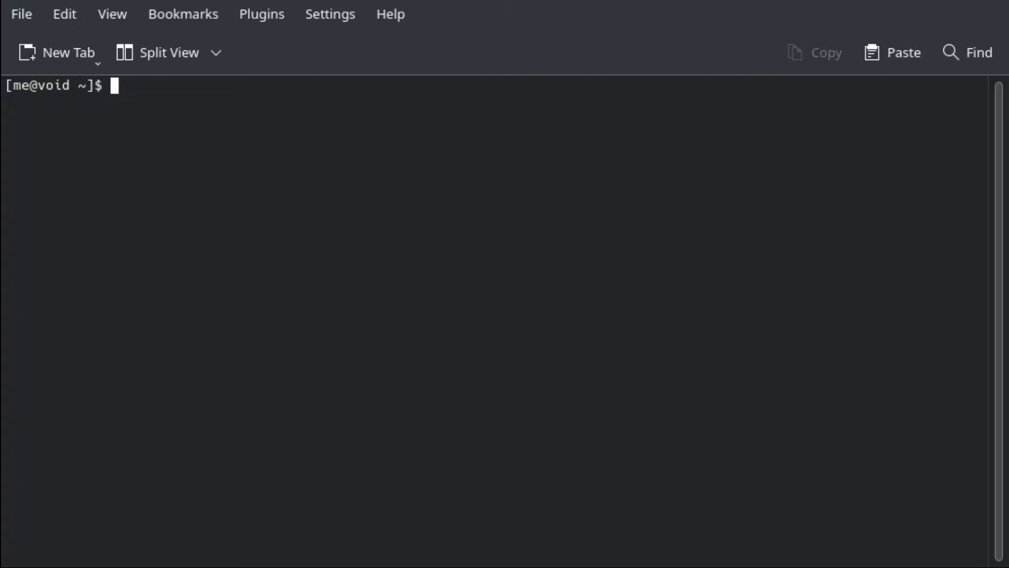
Run systemctl --failed and journalctl -p, both not found, then discard a typed dmesg
text(systemctl)
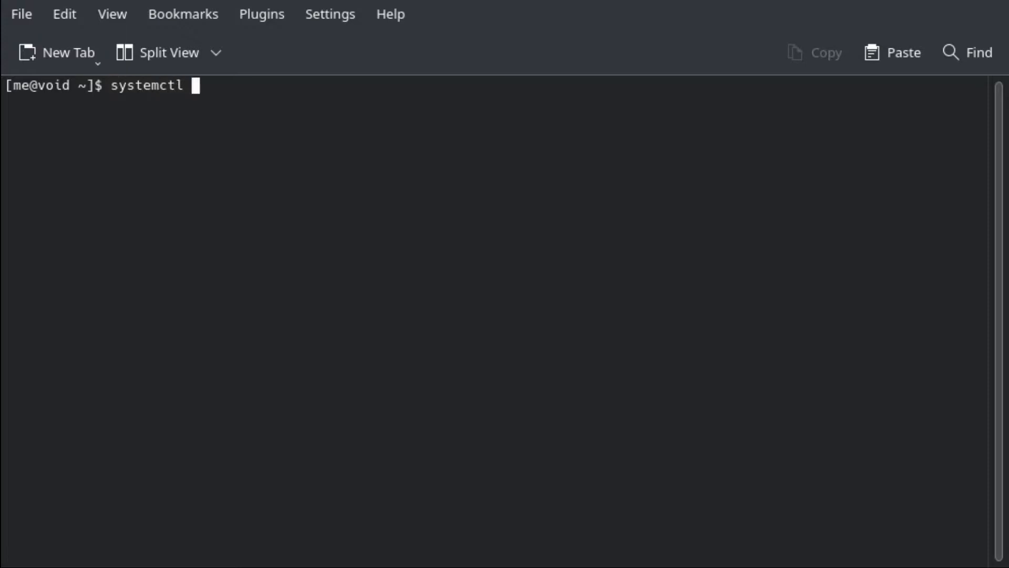
text(--fai)
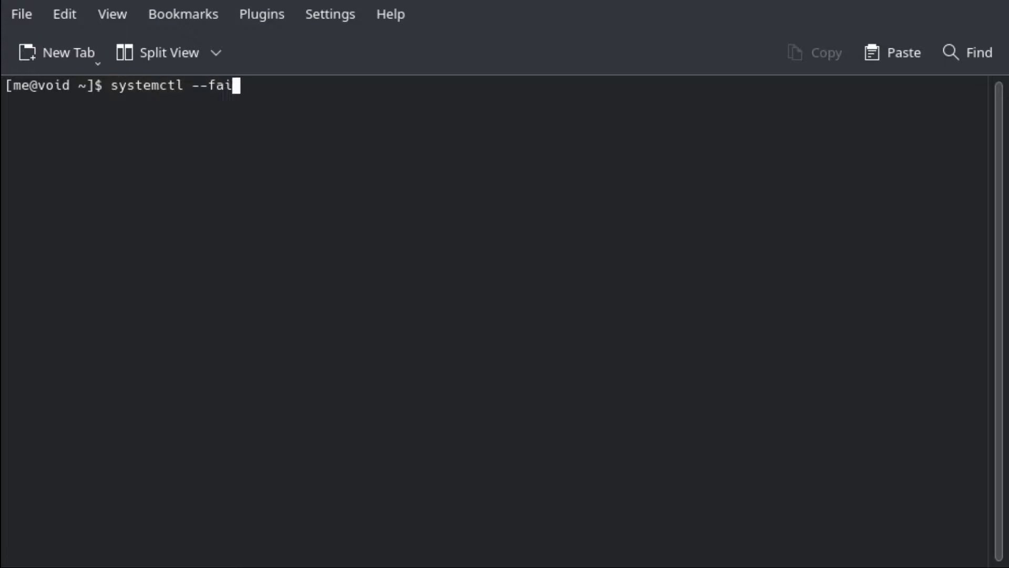
key(Return)
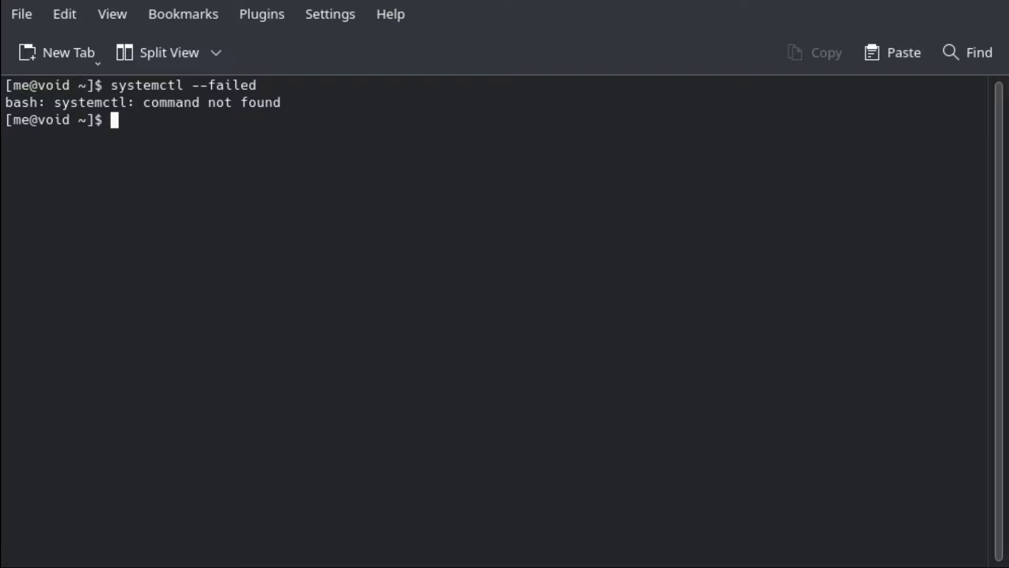
text(journal)
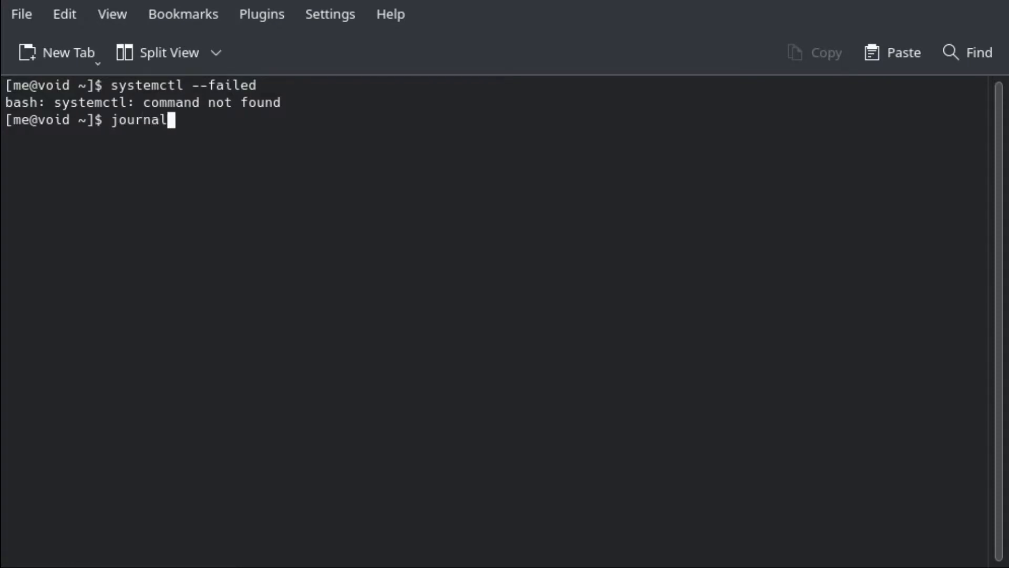
text(ctl -)
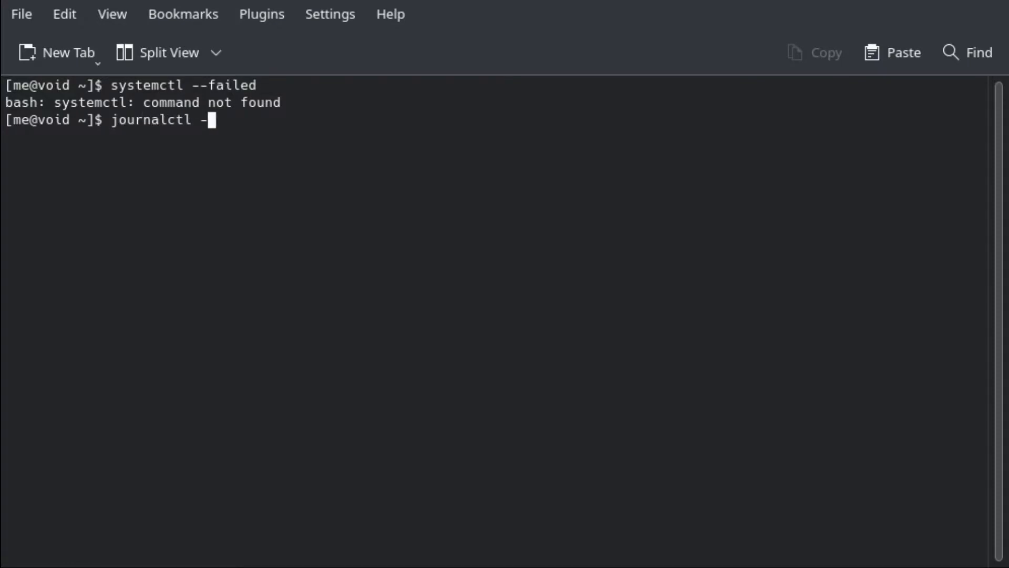
key(Return)
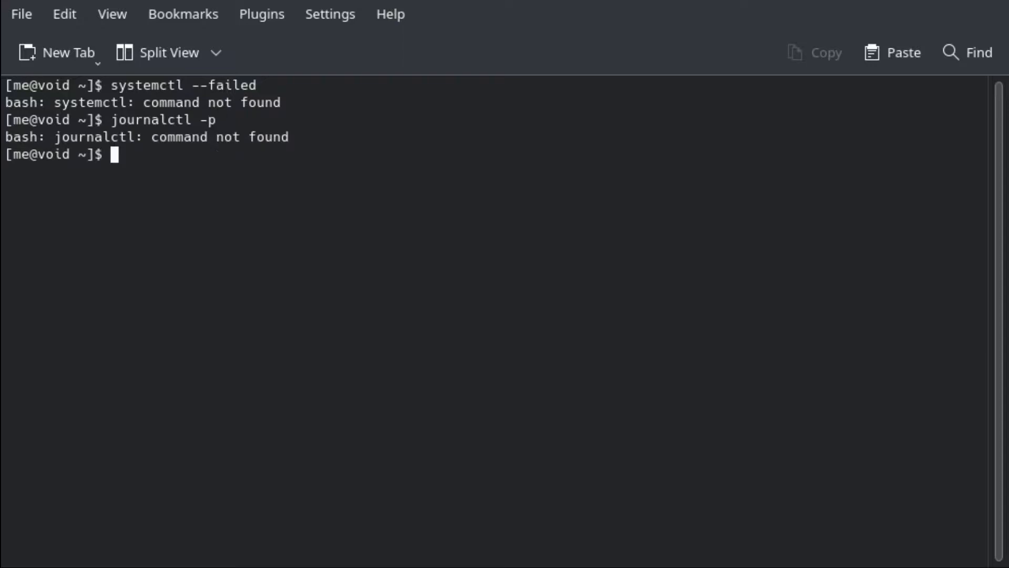
text(dmesg)
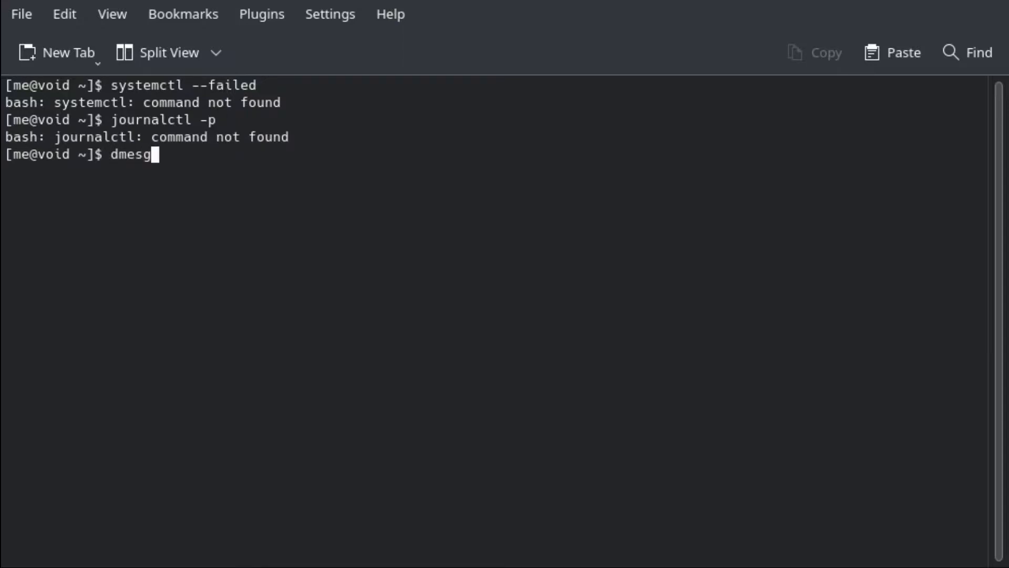
key(BackSpace)
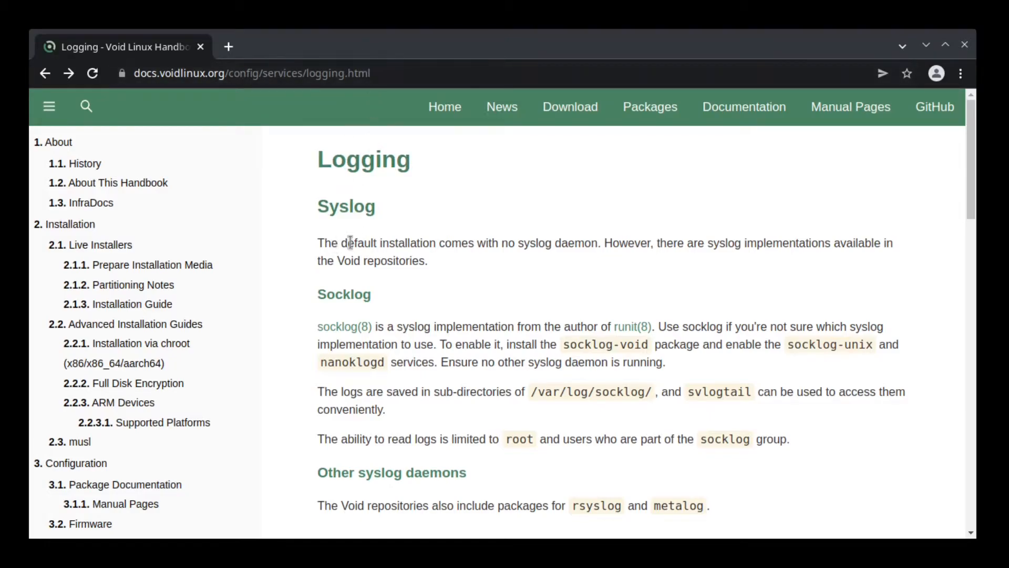
mouse_move(338, 247)
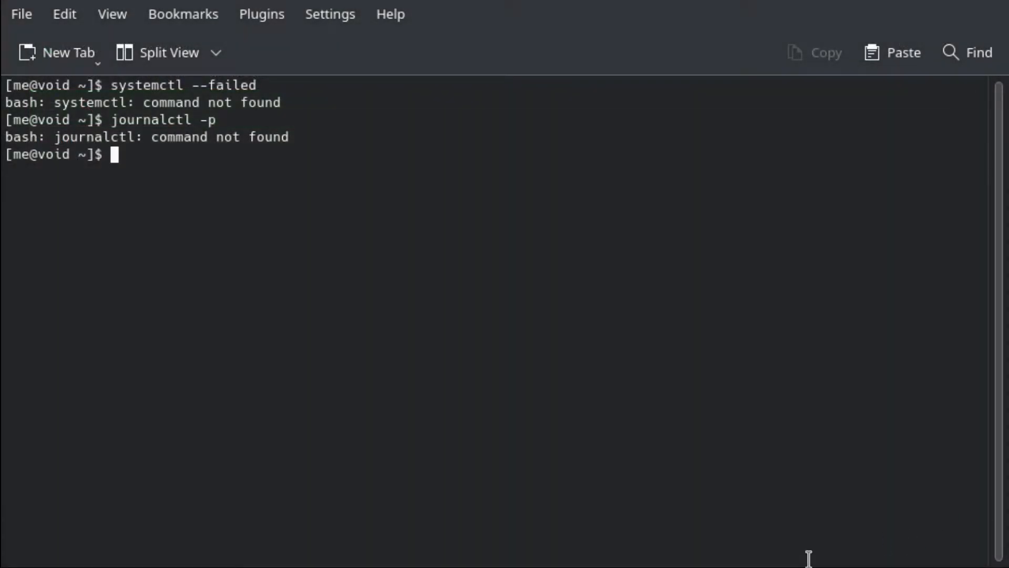
Run xbps-query -Rs syslog to list syslog packages such as rsyslog, metalog and socklog
text(xbps-rem)
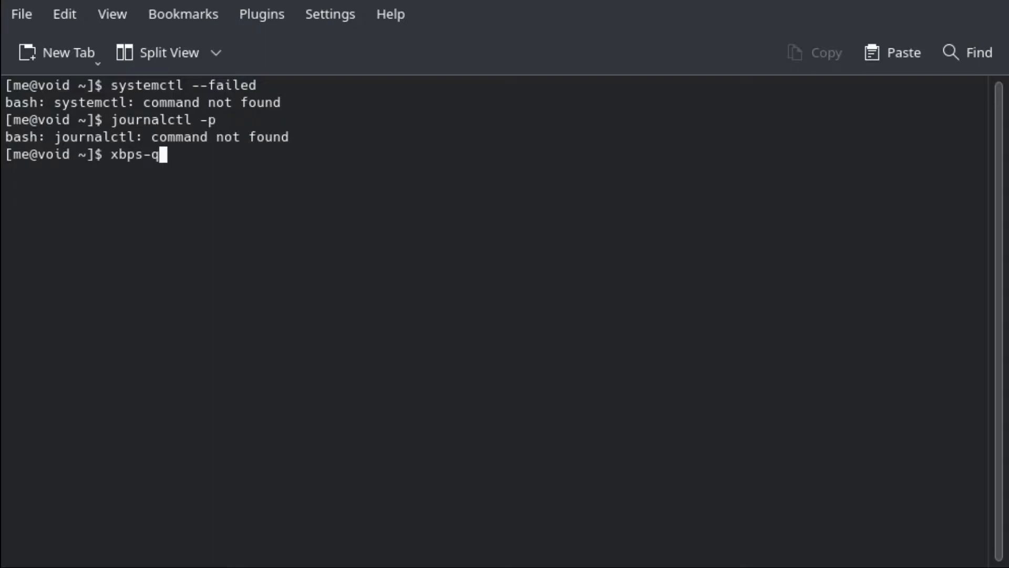
text(uery -Rs)
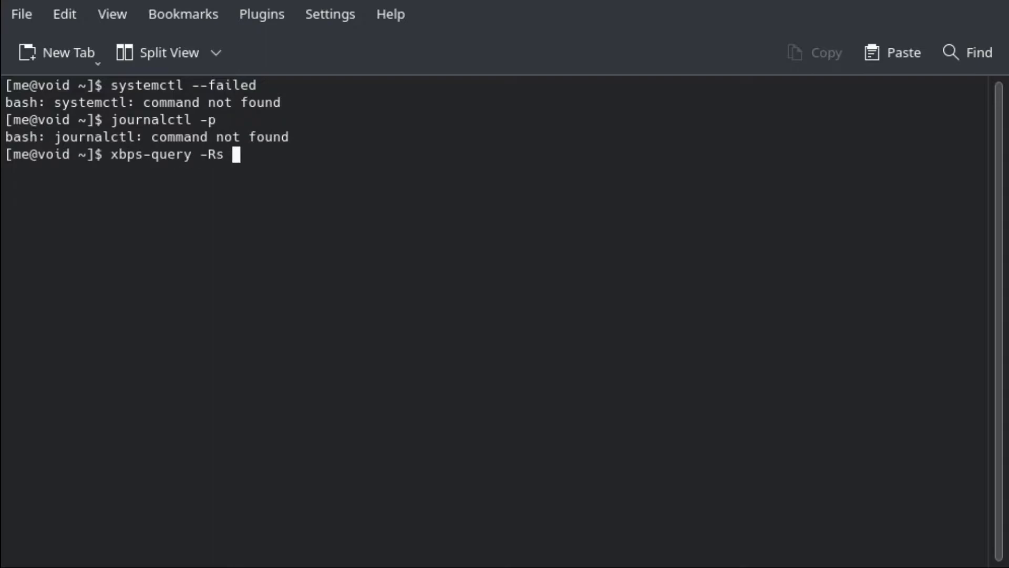
key(Return)
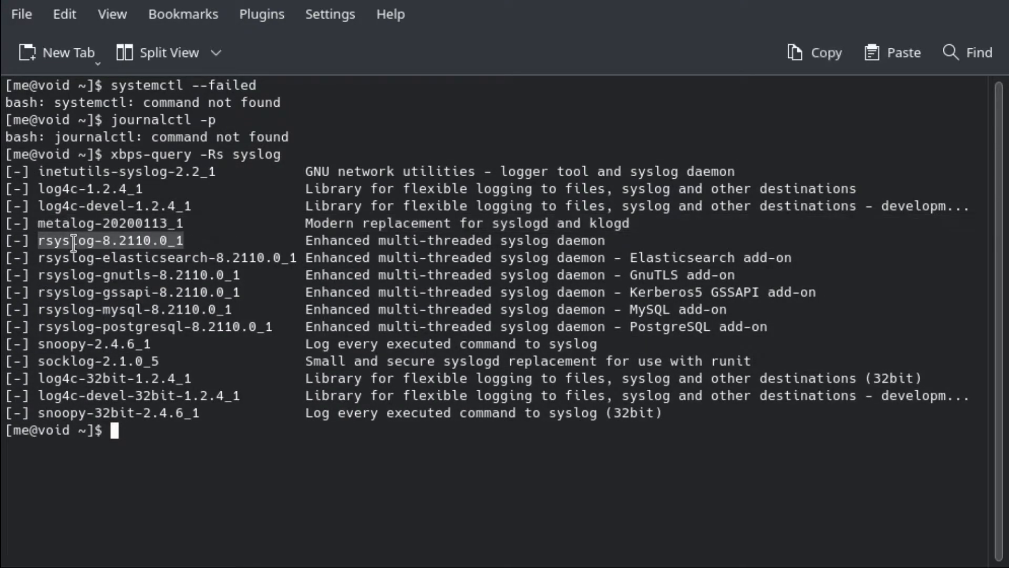
mouse_move(739, 303)
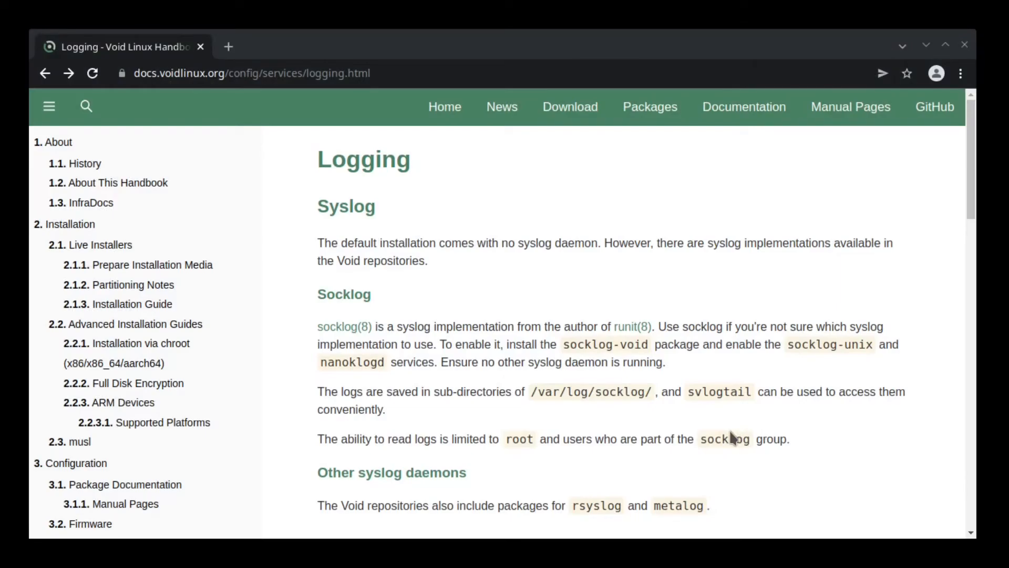
mouse_move(579, 390)
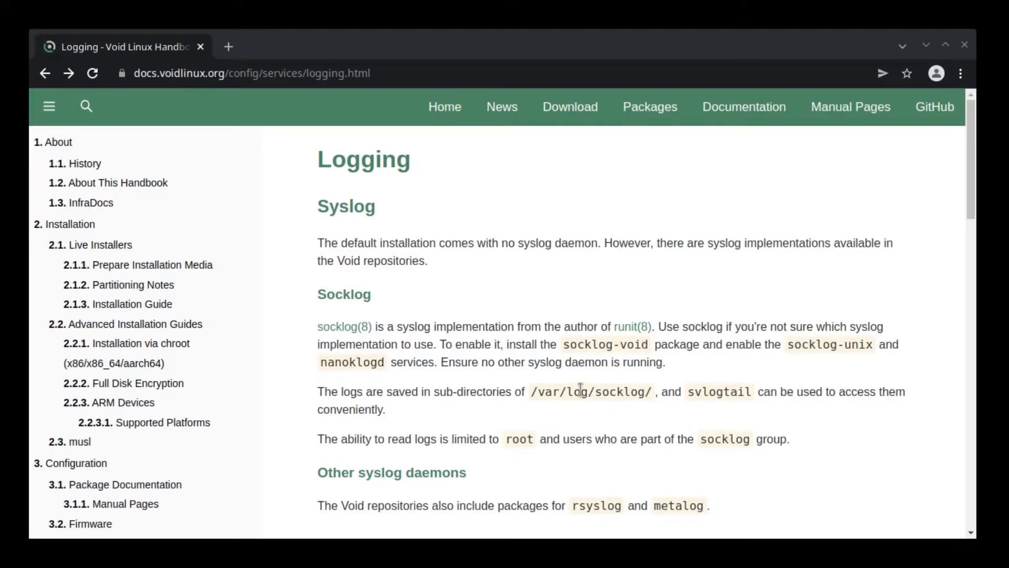
mouse_move(566, 346)
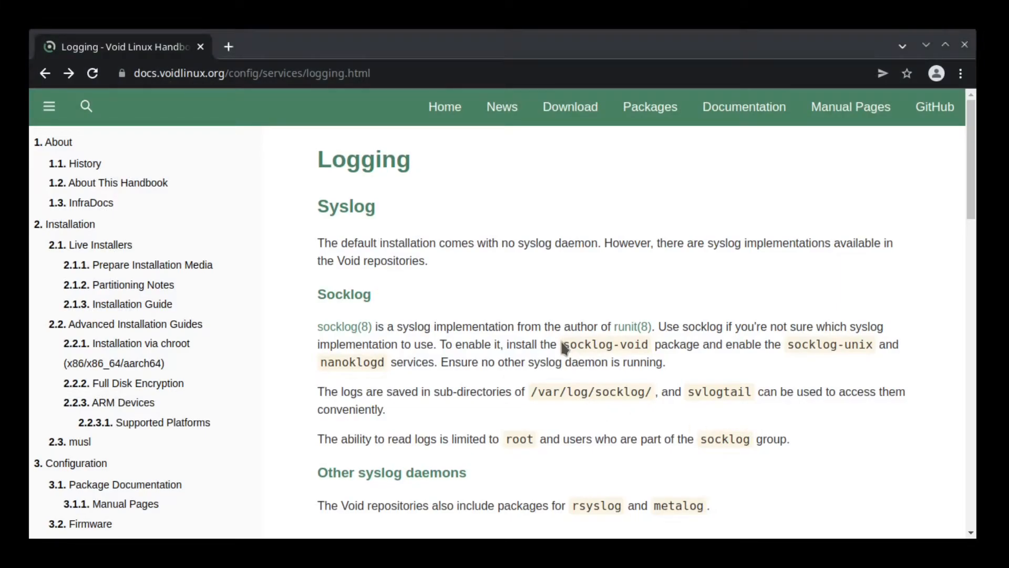
double_click(605, 344)
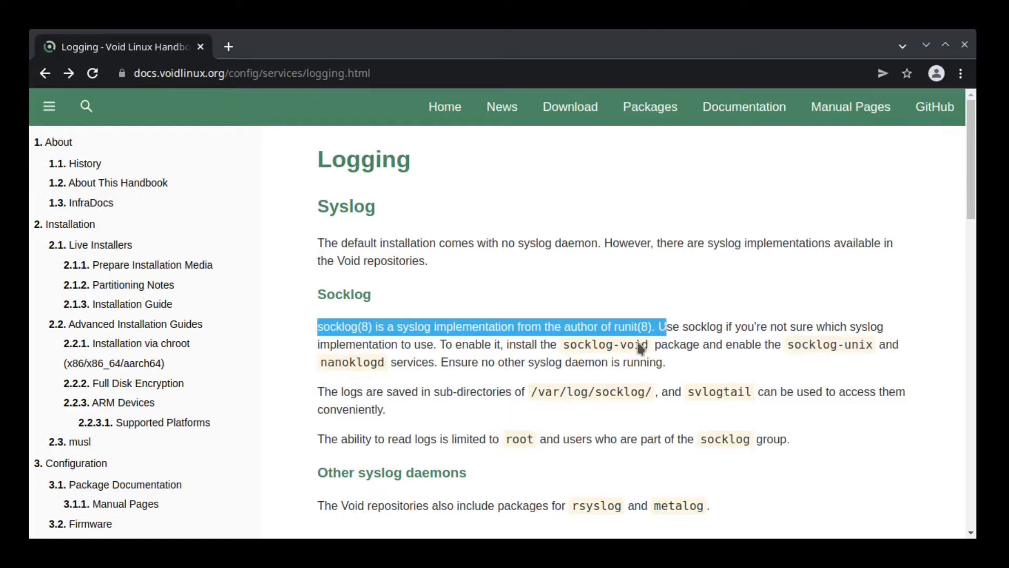
mouse_move(563, 345)
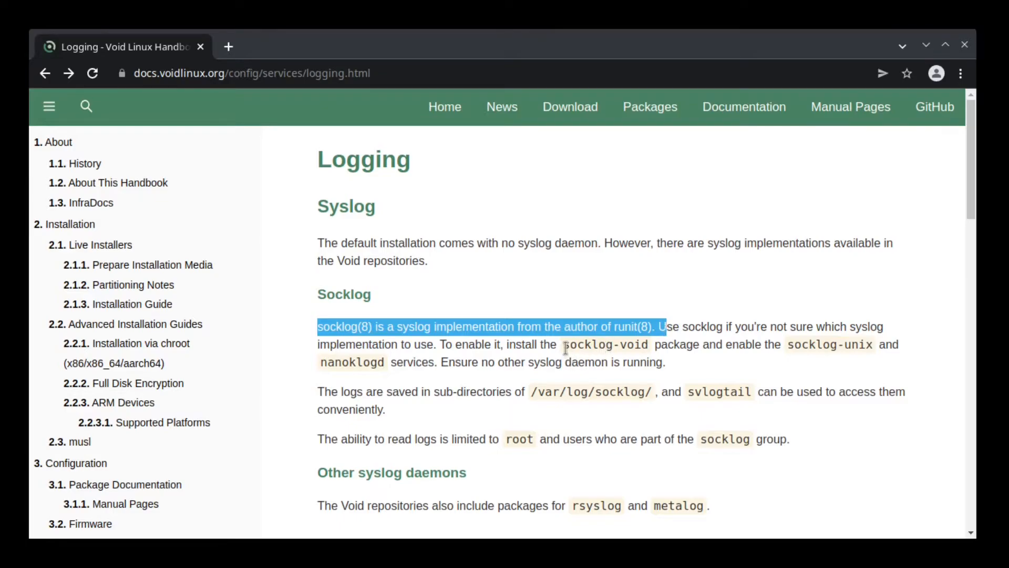
double_click(604, 344)
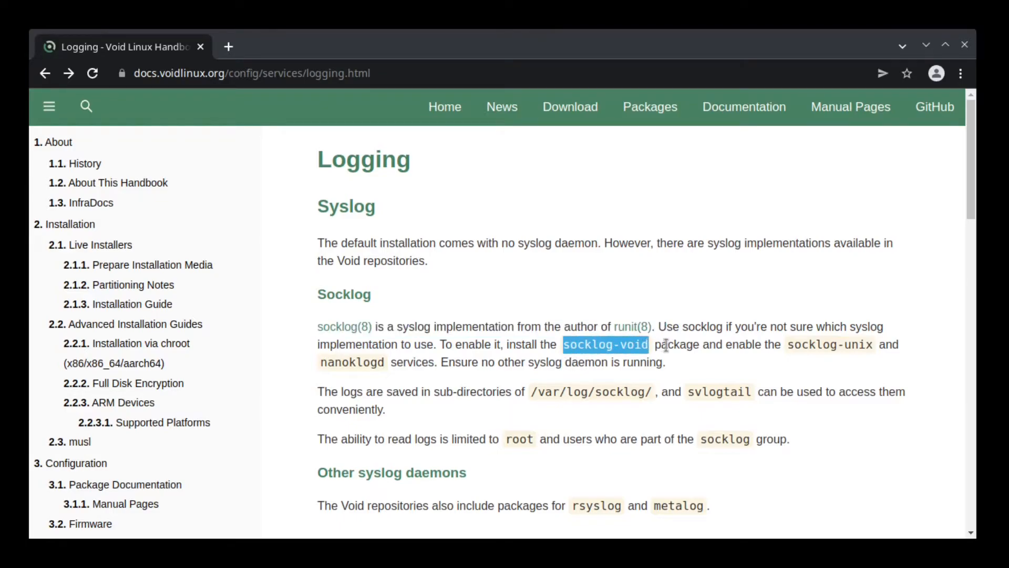
mouse_move(785, 354)
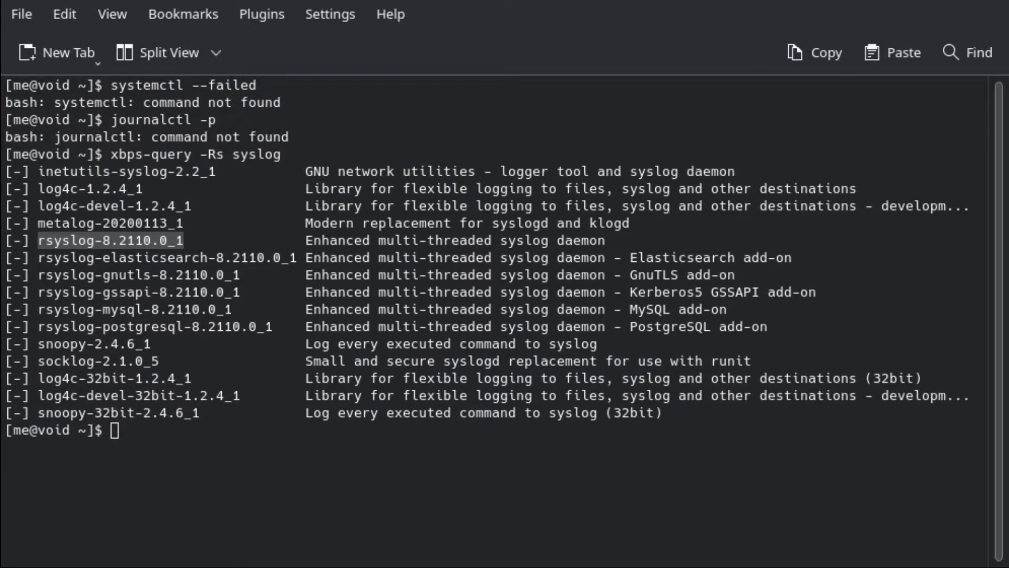
mouse_move(634, 281)
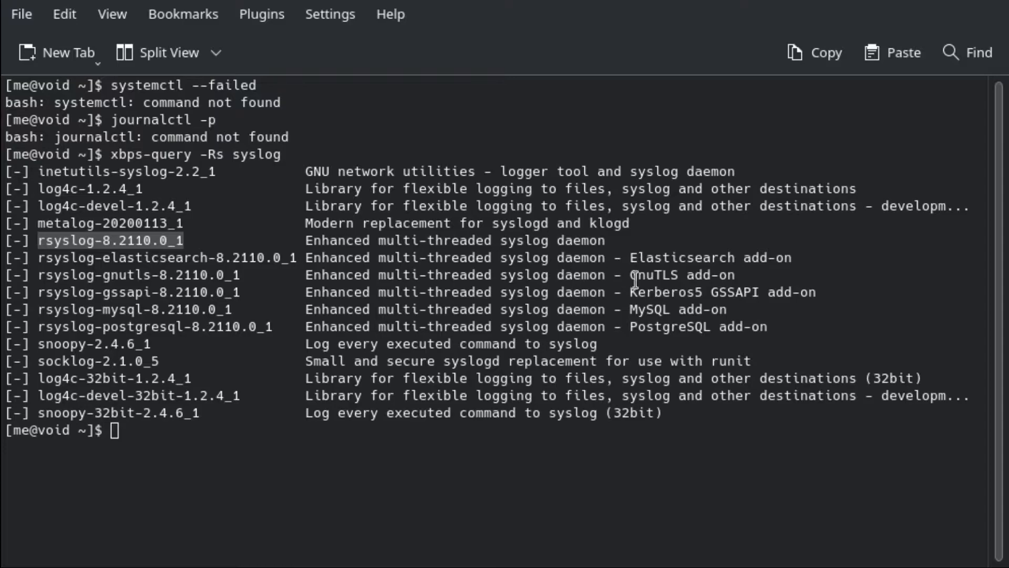
mouse_move(725, 305)
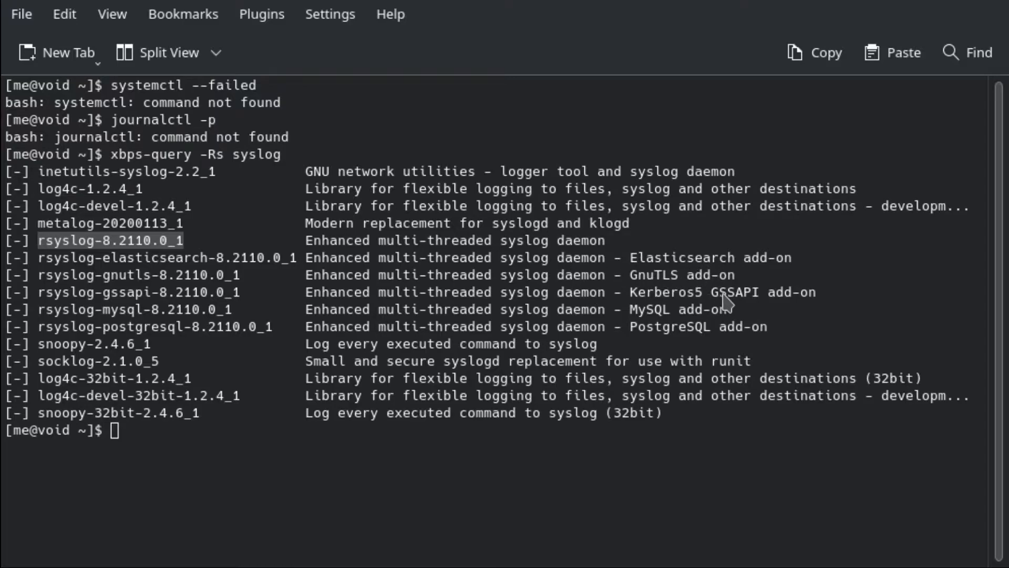
Install socklog and socklog-void with sudo xbps-install -R socklog-void
text(sudo x)
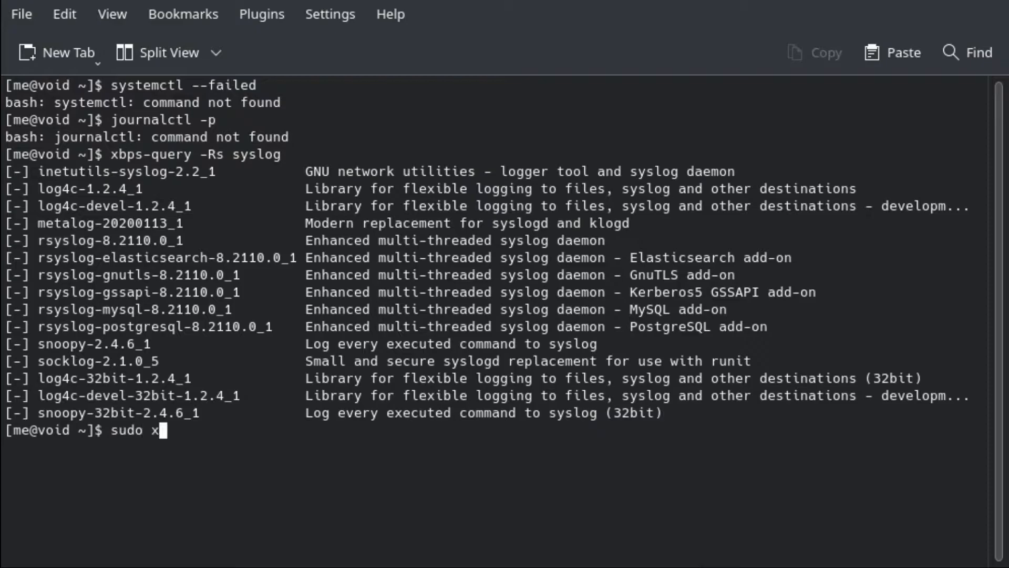
text(bps-insta)
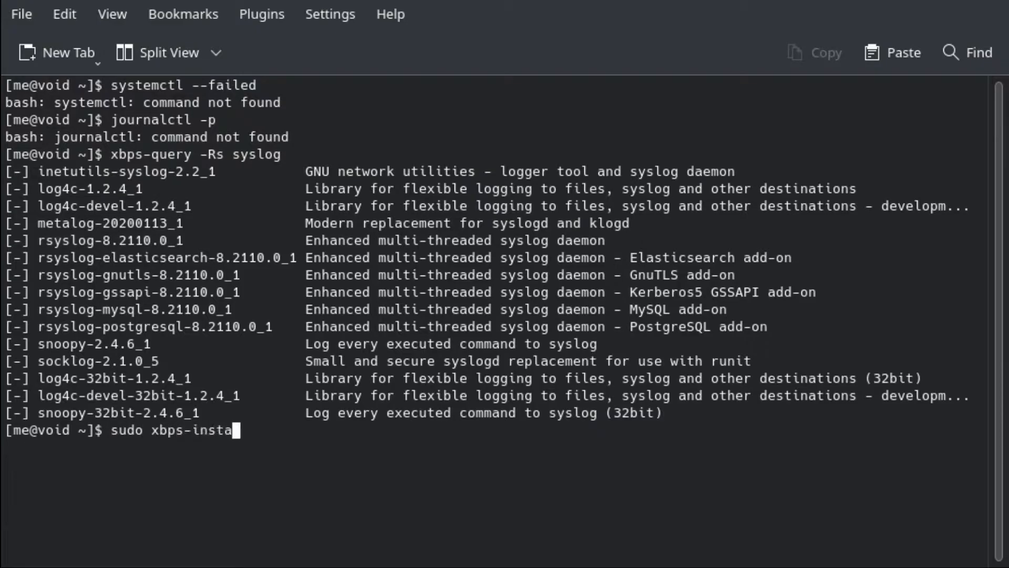
text(ll -R)
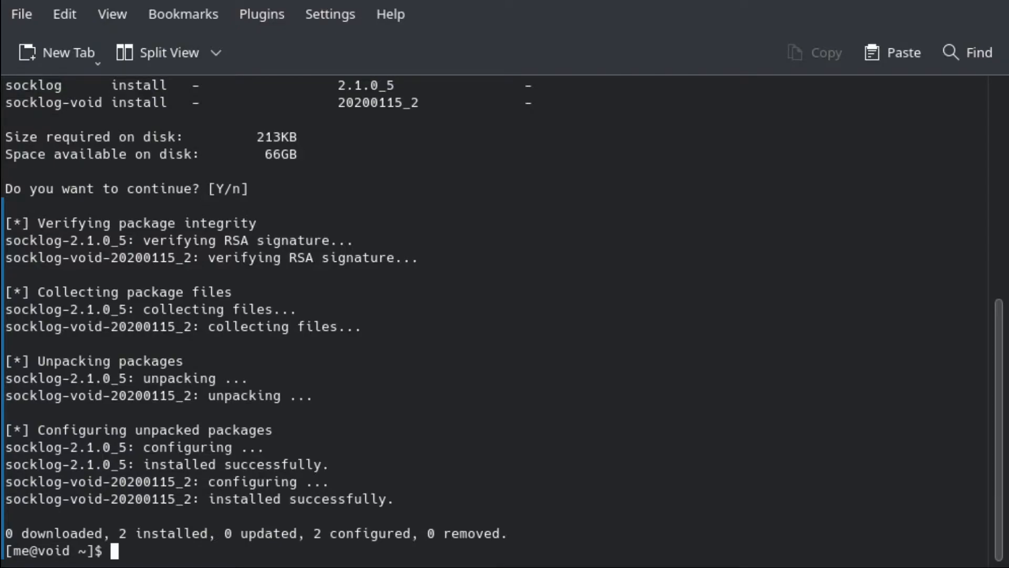
Enable nanoklogd and socklog-unix by symlinking their /etc/sv directories into /var/service/
text(ls)
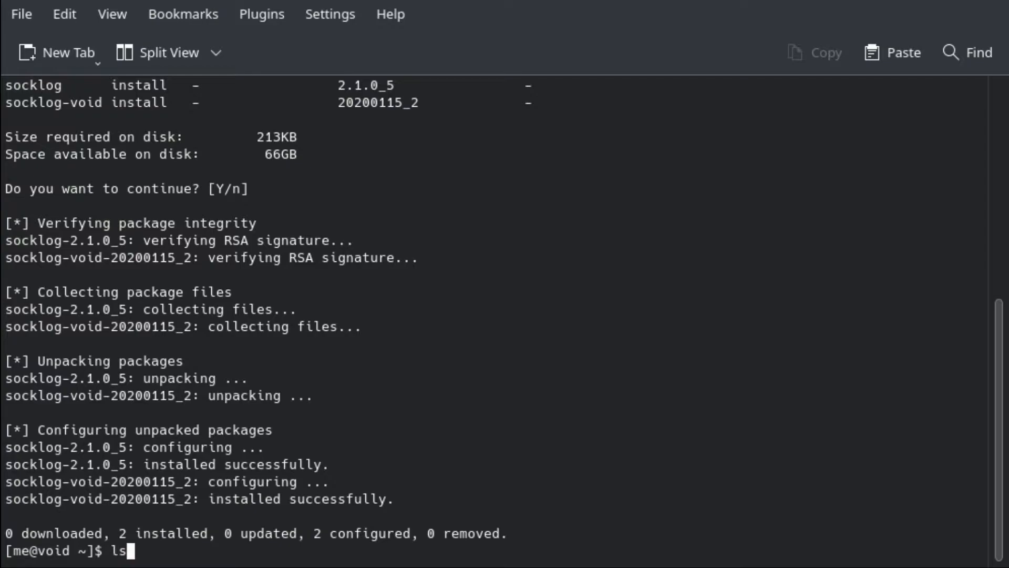
text(/)
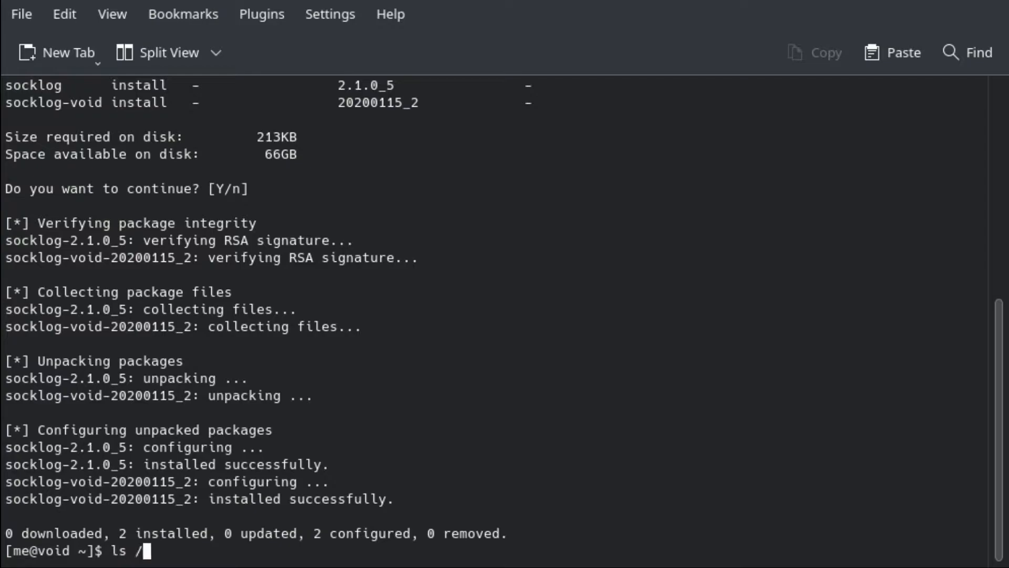
text(etc/sv/)
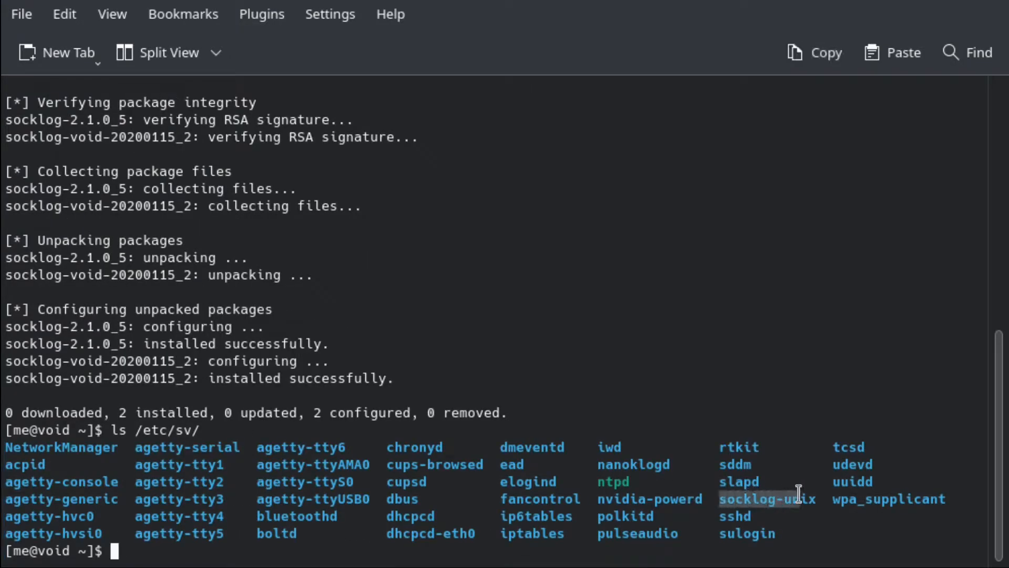
mouse_move(654, 456)
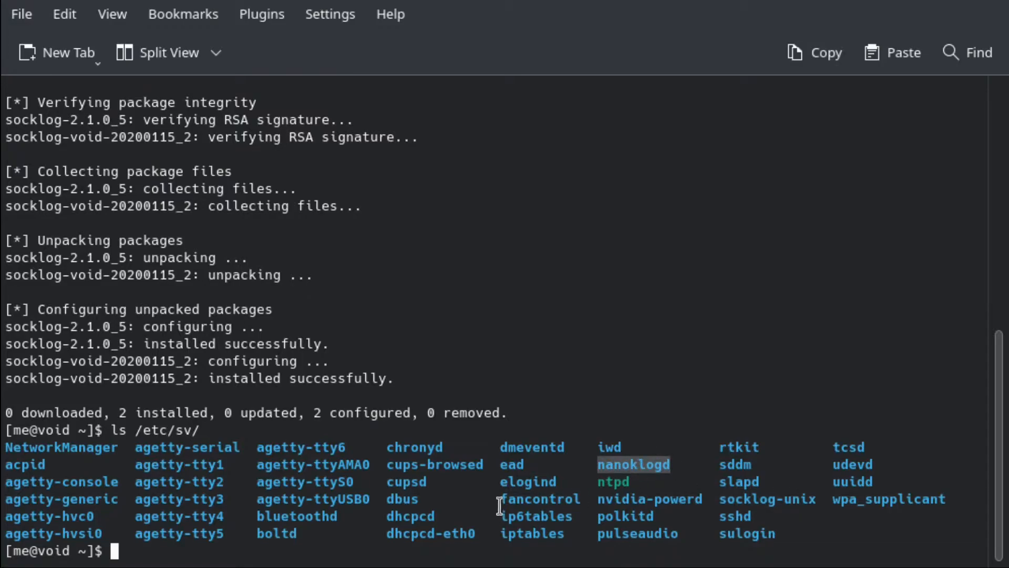
mouse_move(239, 533)
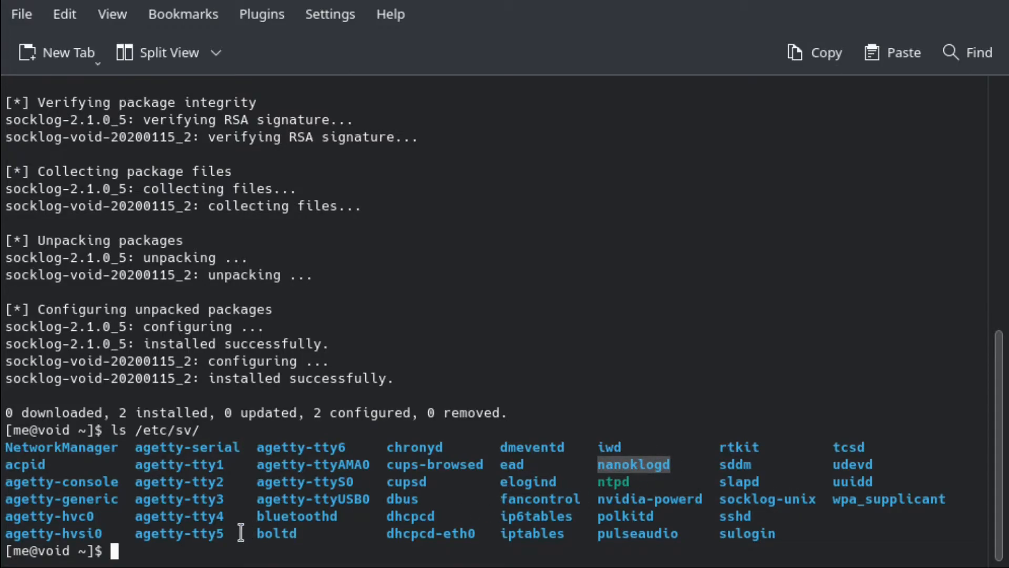
text(sudo ln)
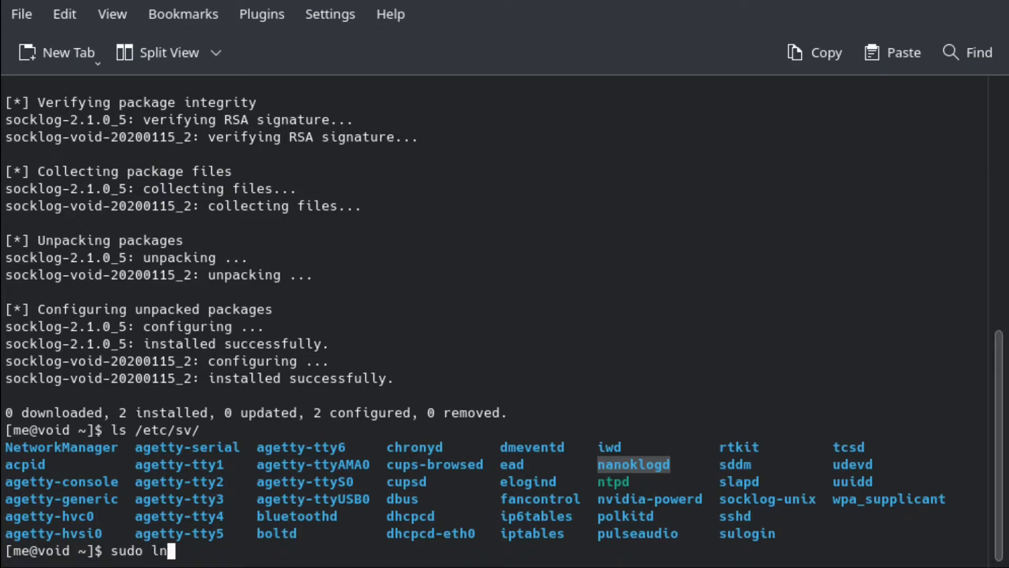
text(-s)
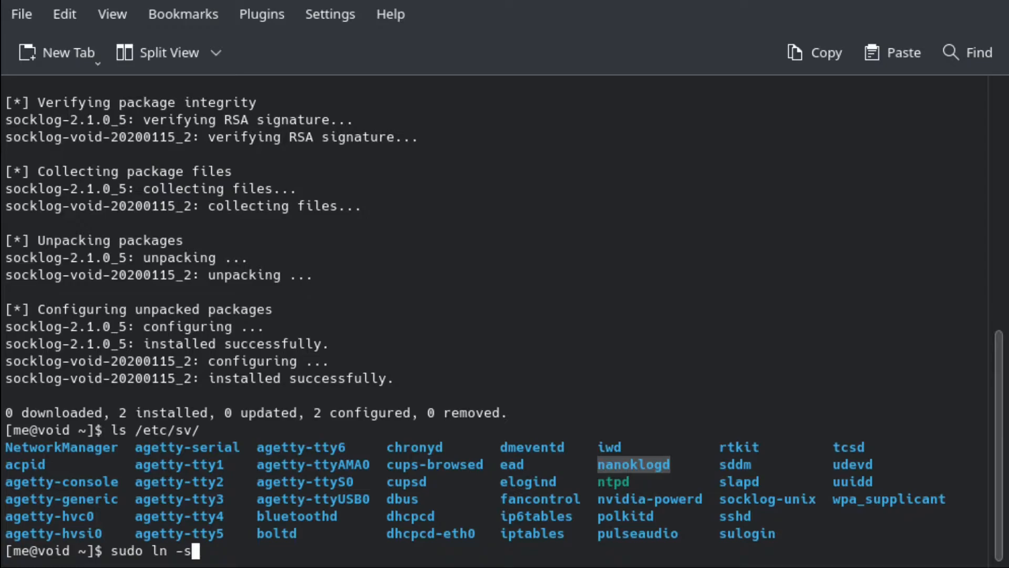
text(a)
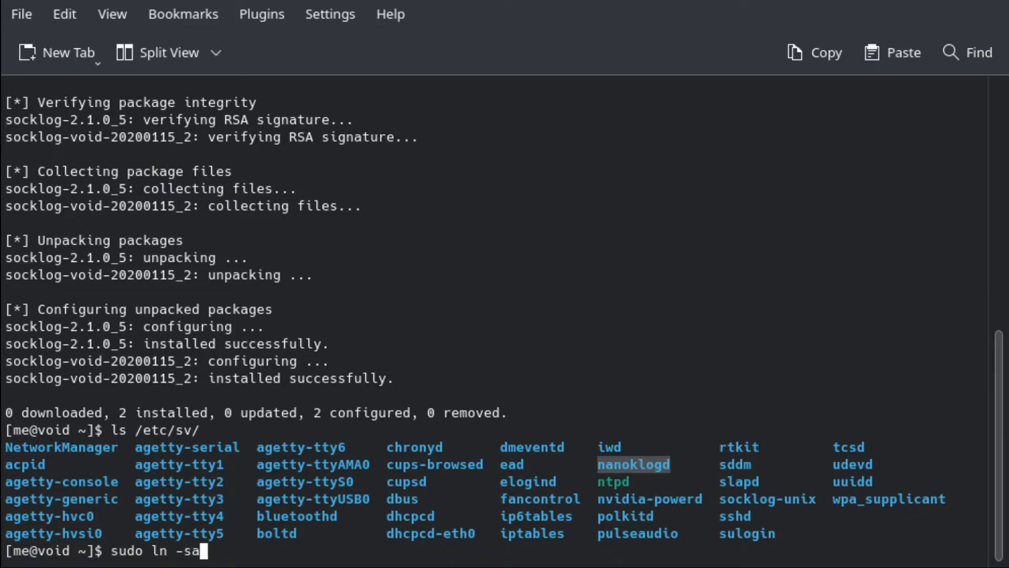
key(BackSpace)
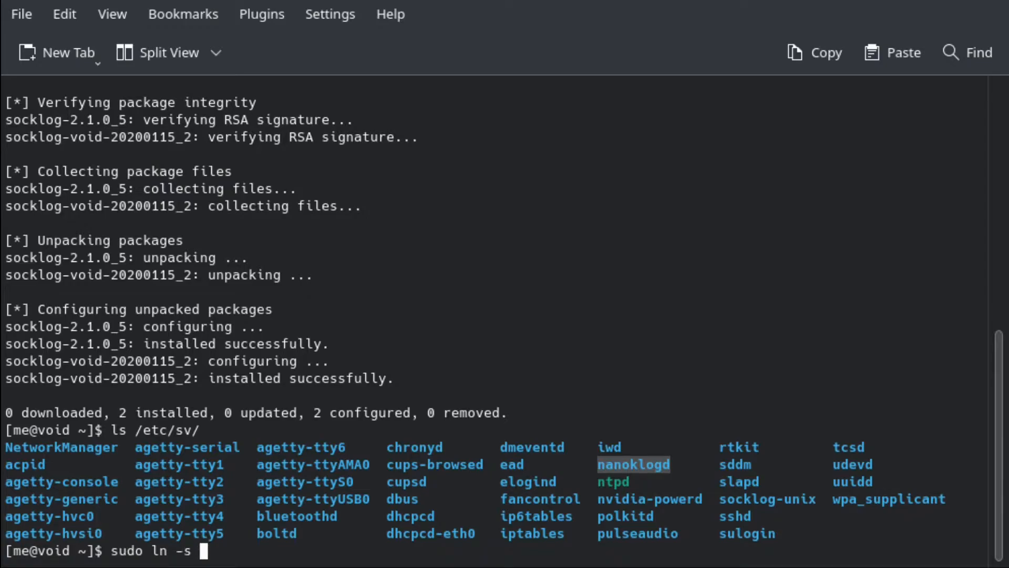
text(/etv/sv)
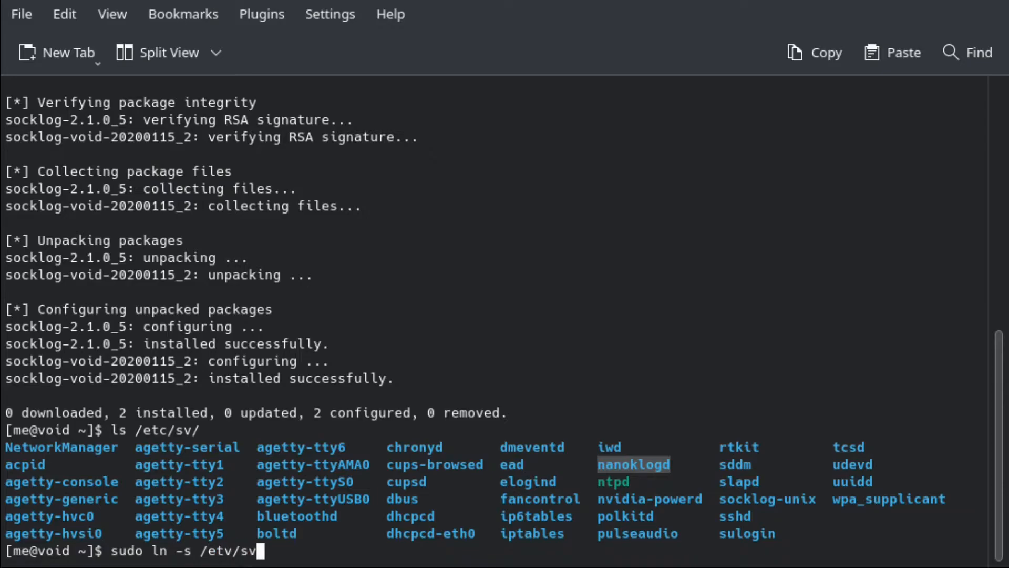
text(/etc/sv/)
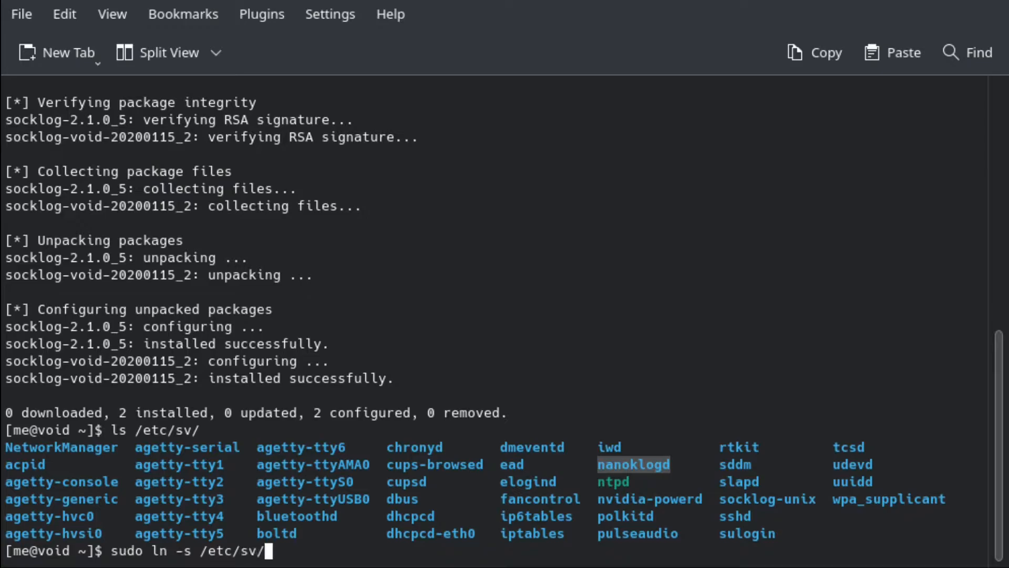
text(na)
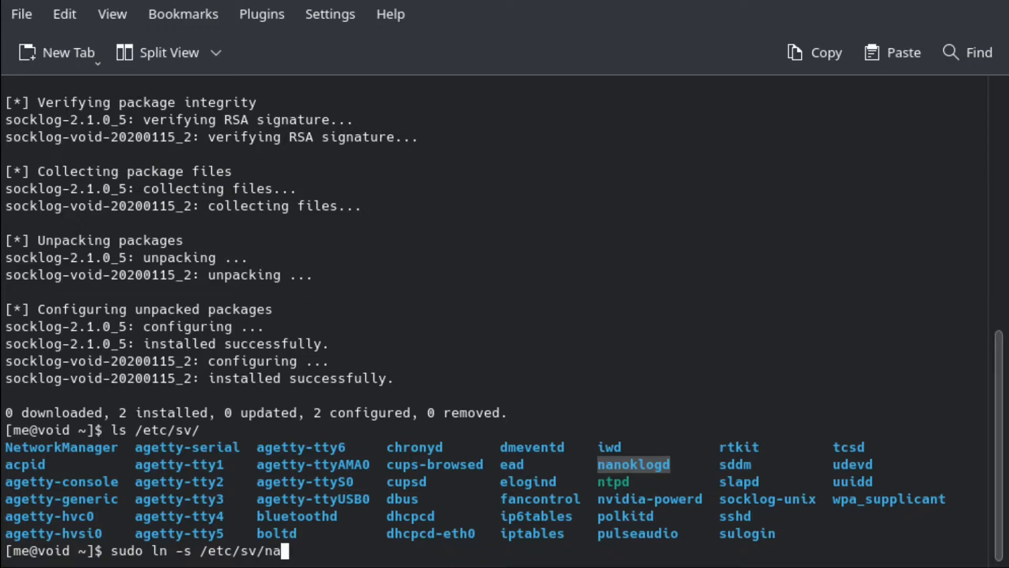
text(noklogd/ /a)
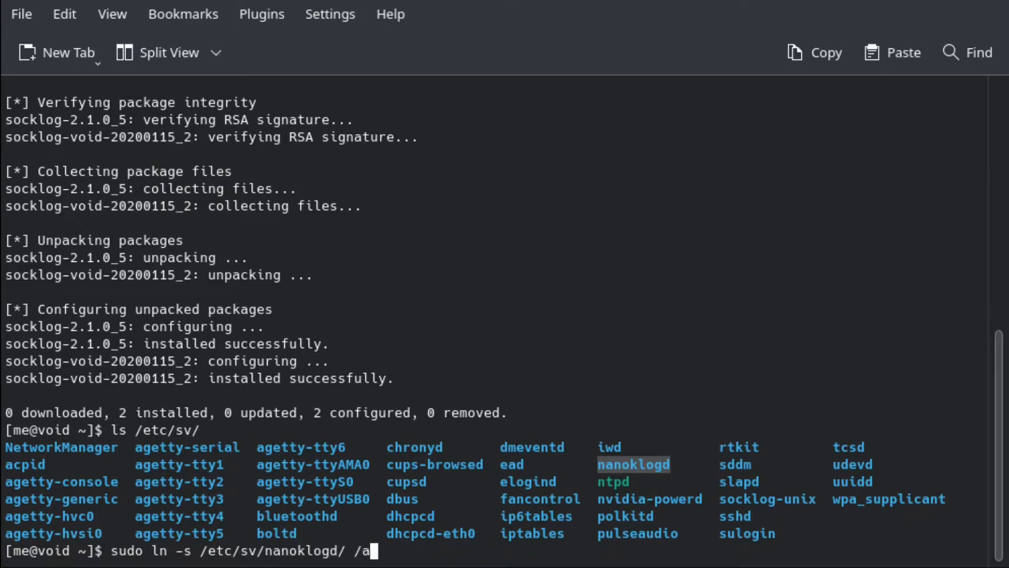
text(var/service/)
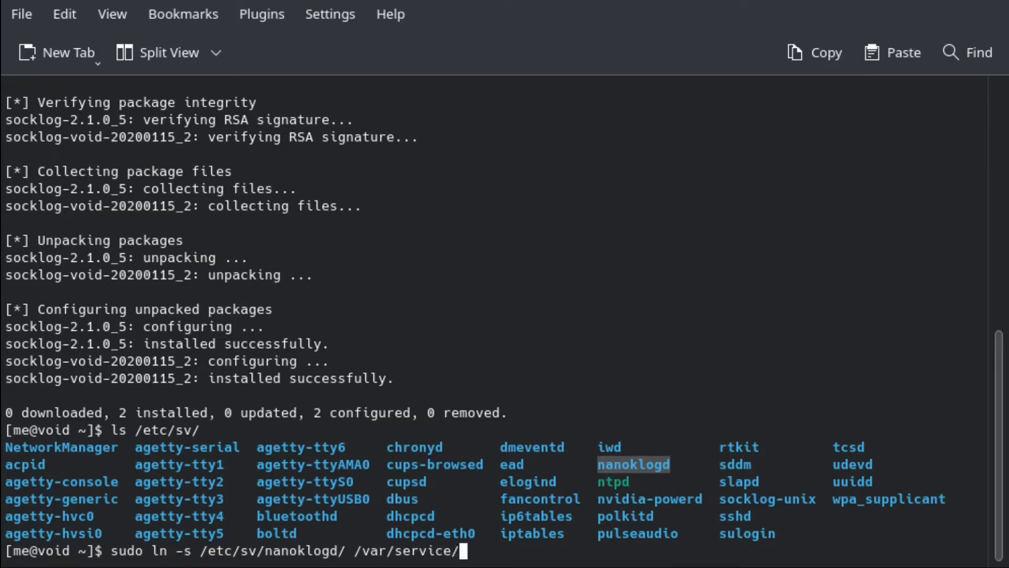
key(Return)
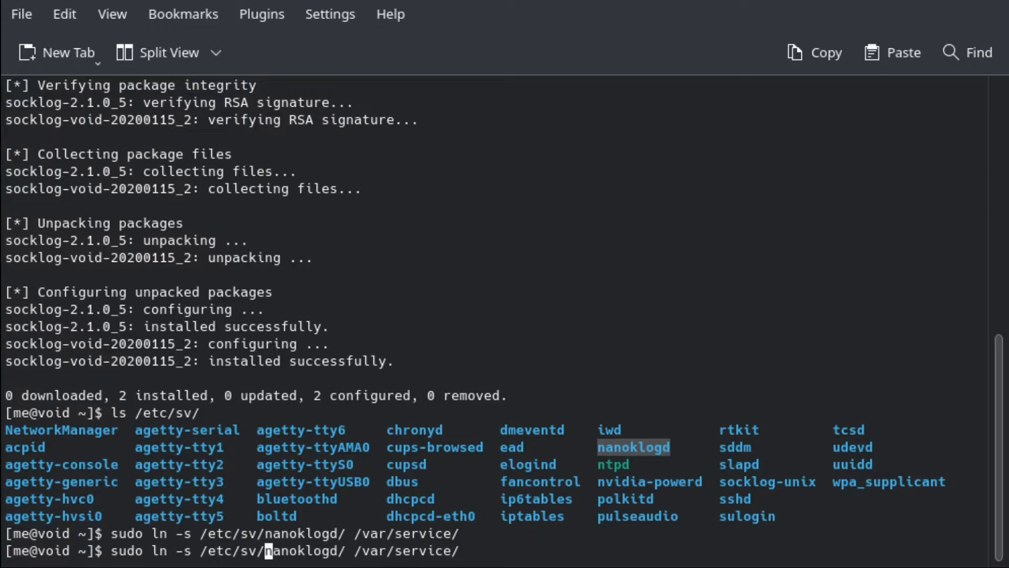
text(socklo)
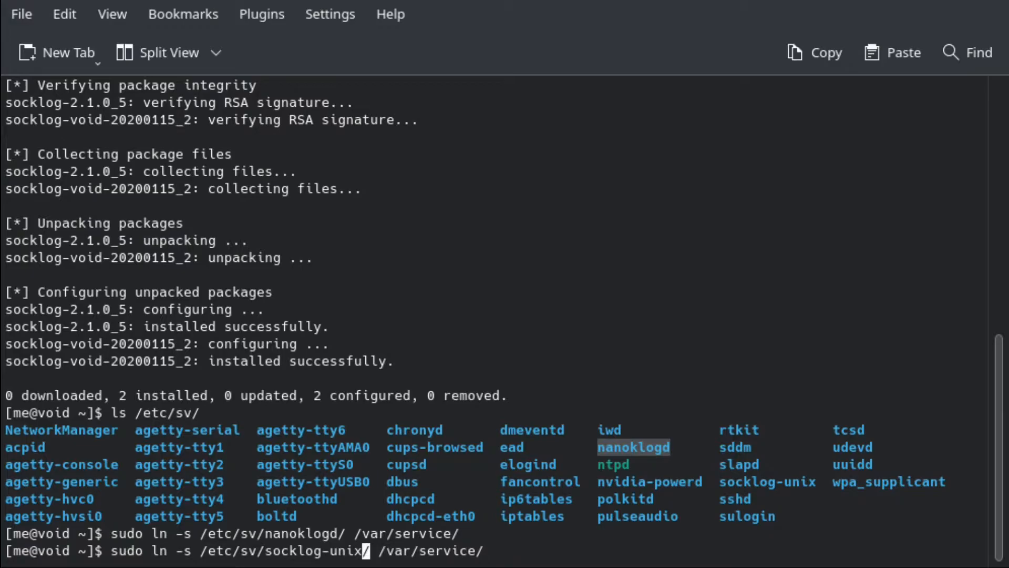
key(Return)
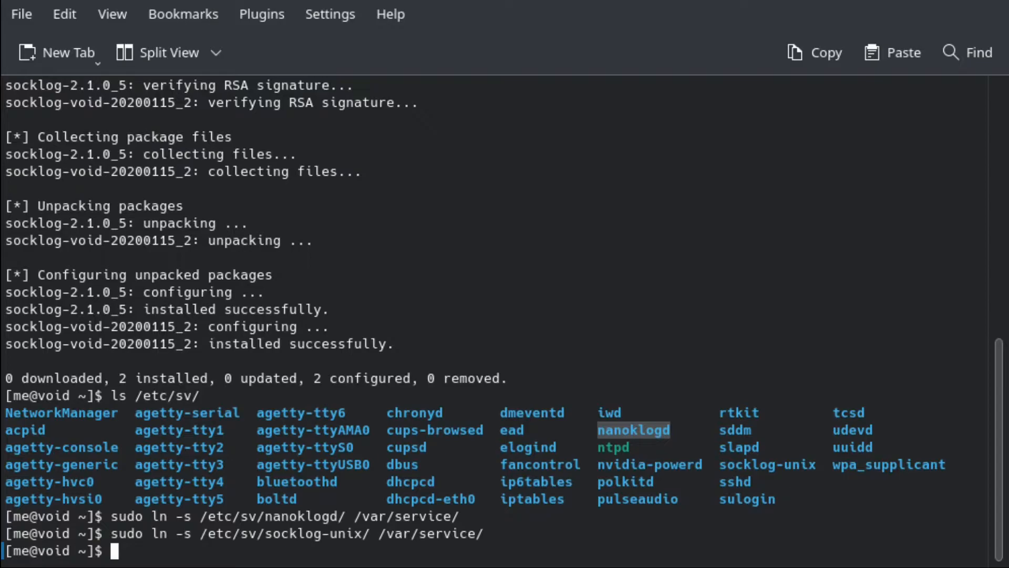
Confirm nanoklogd and socklog-unix are running with sudo sv status
text(sudo sv)
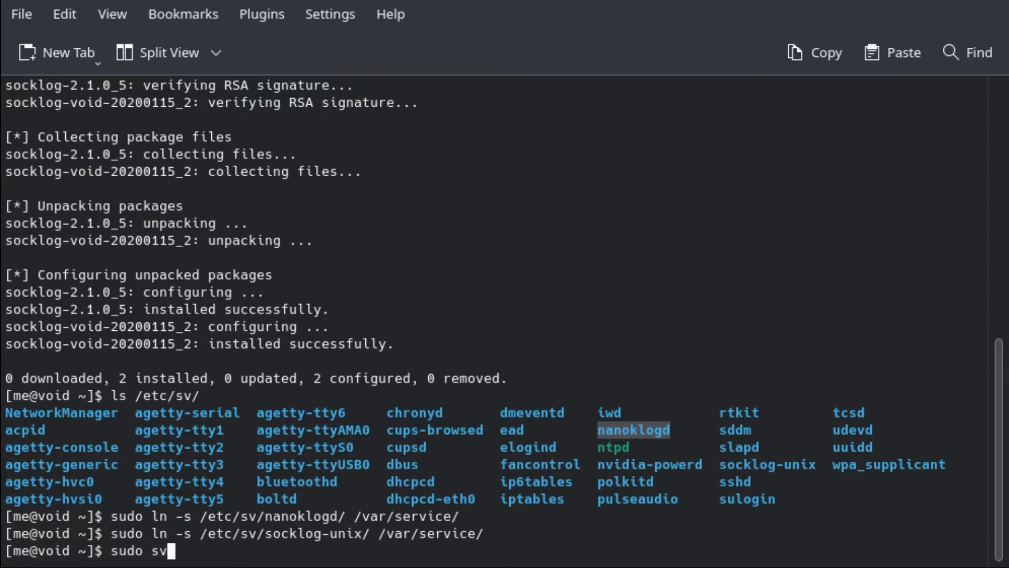
text(status)
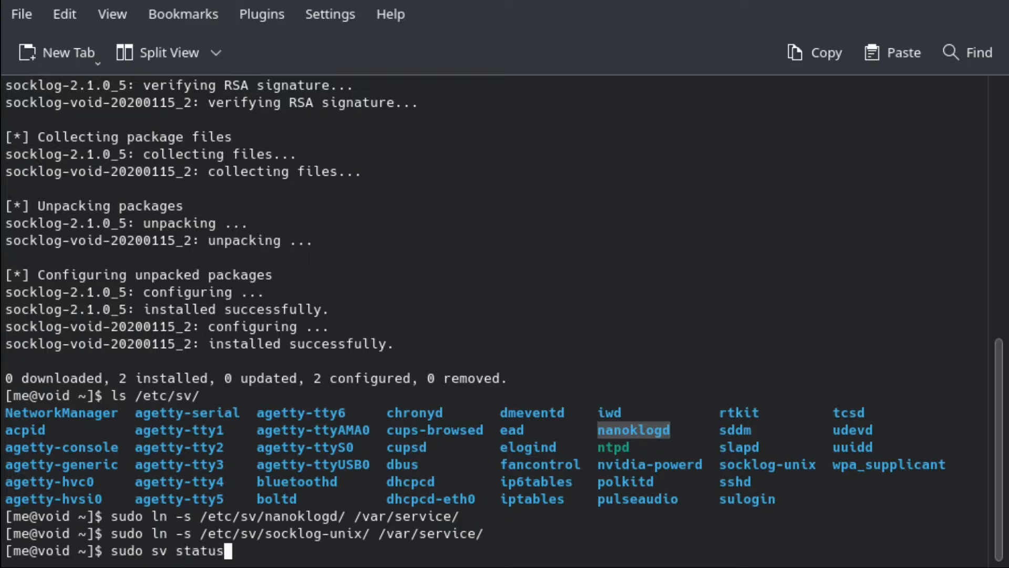
text(nanokl)
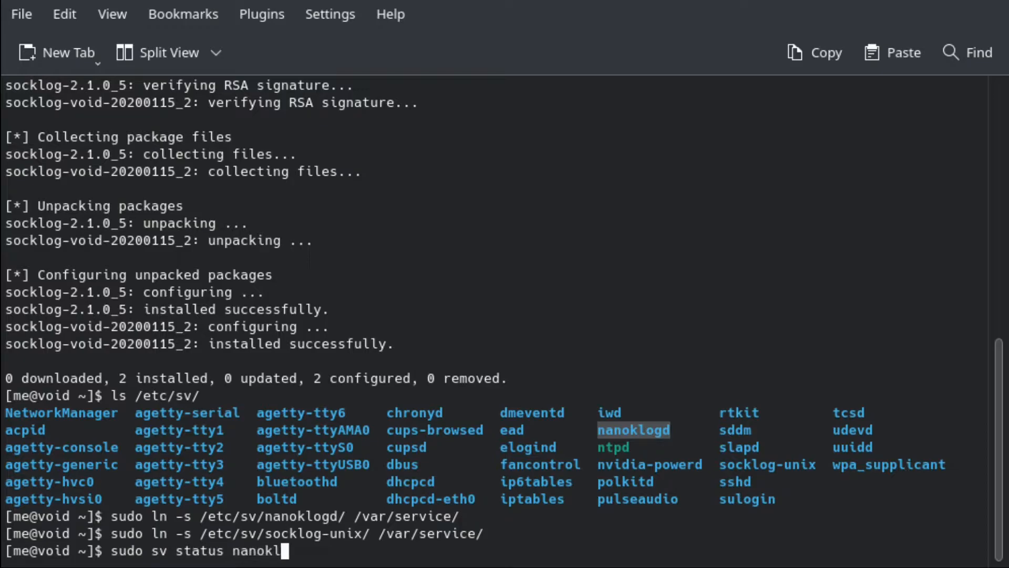
key(Return)
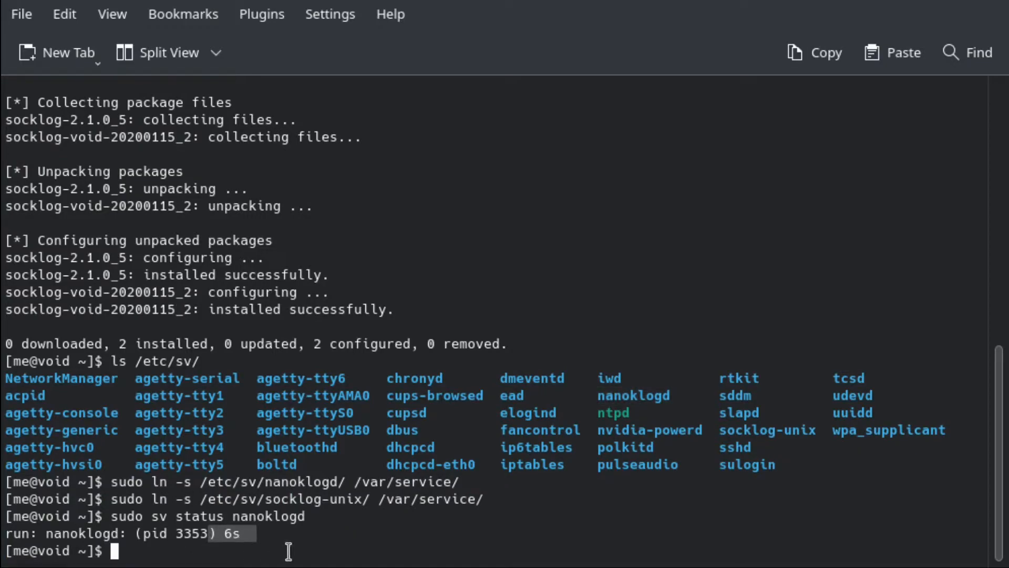
text(sudo sv status nanoklog)
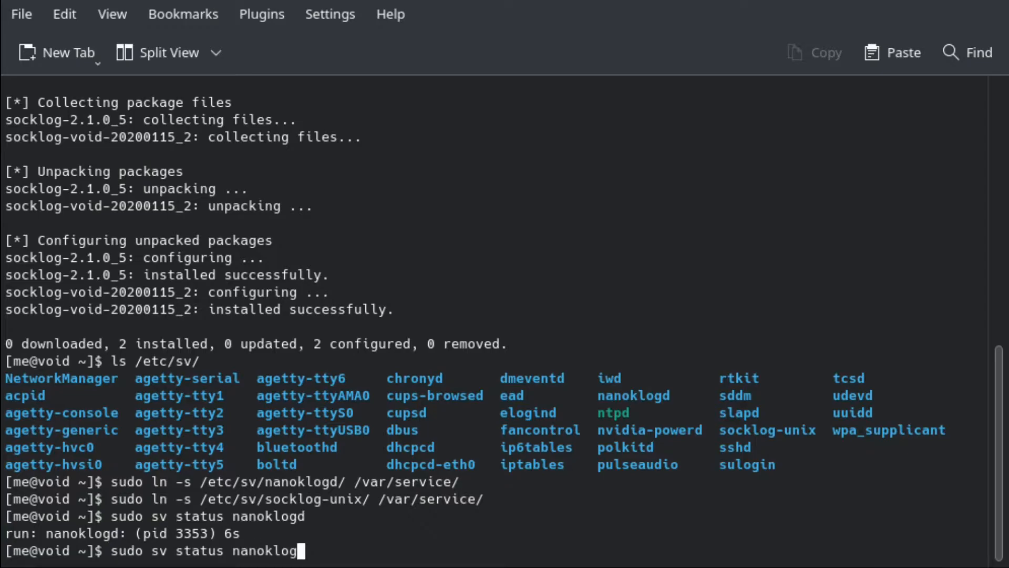
text(soc)
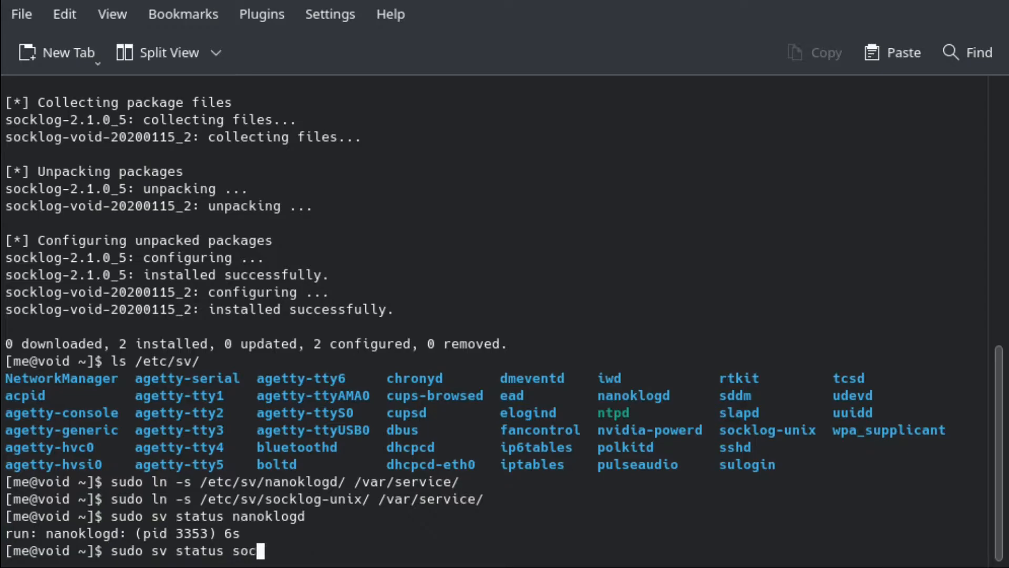
key(Return)
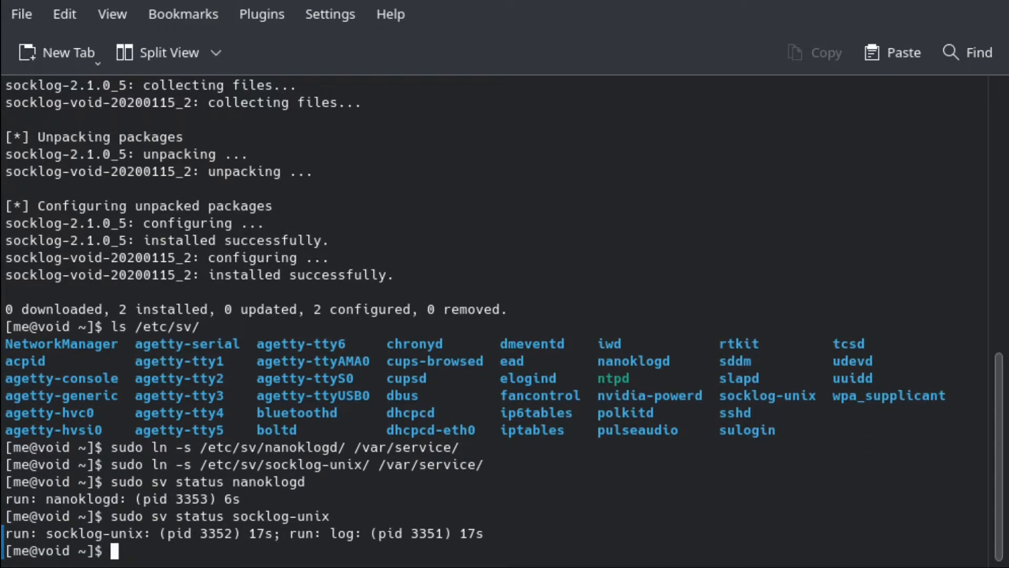
mouse_move(581, 547)
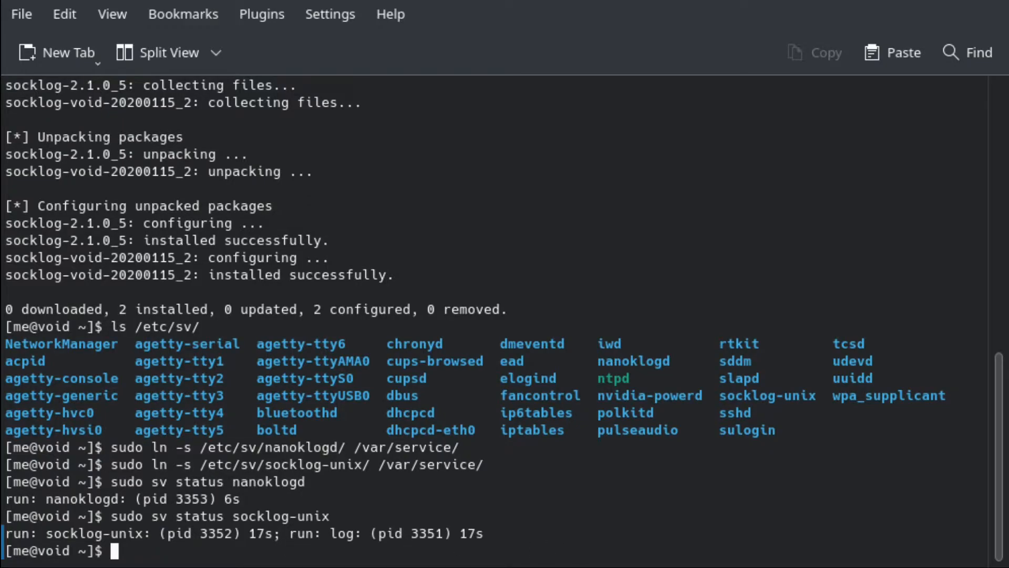
Run svlogtail errors, which reports no logs
text(svlo)
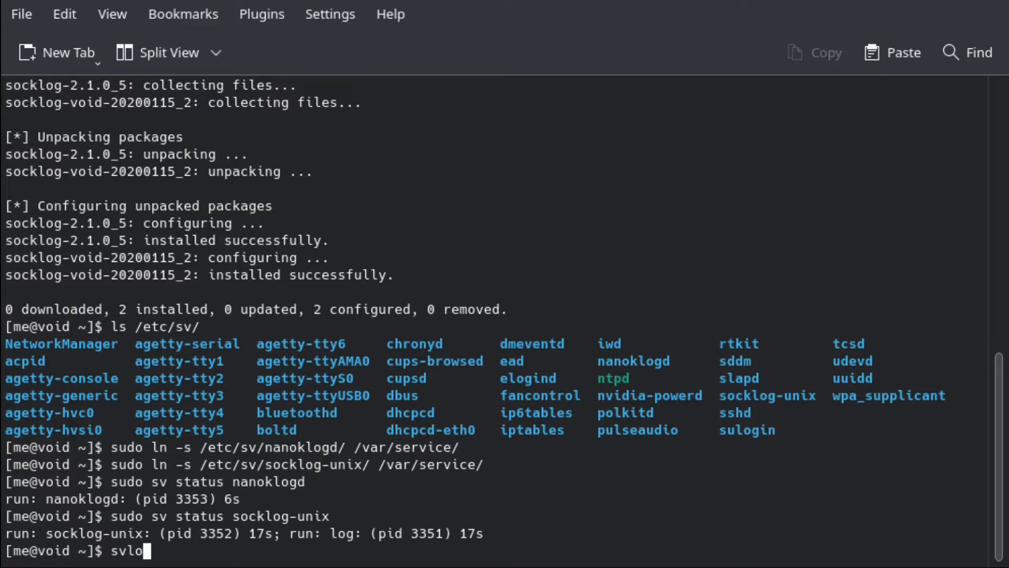
text(gtail)
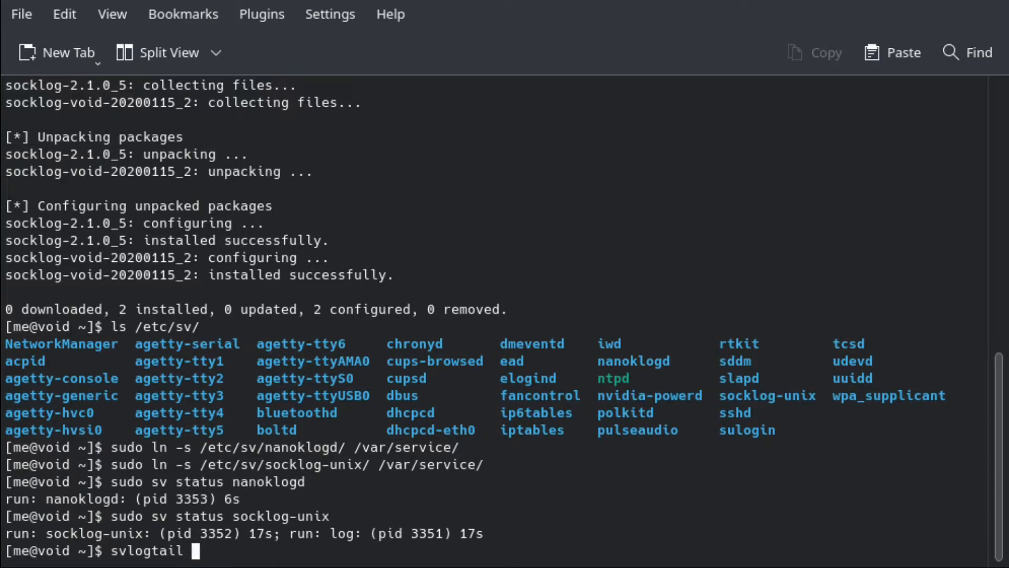
text(errors)
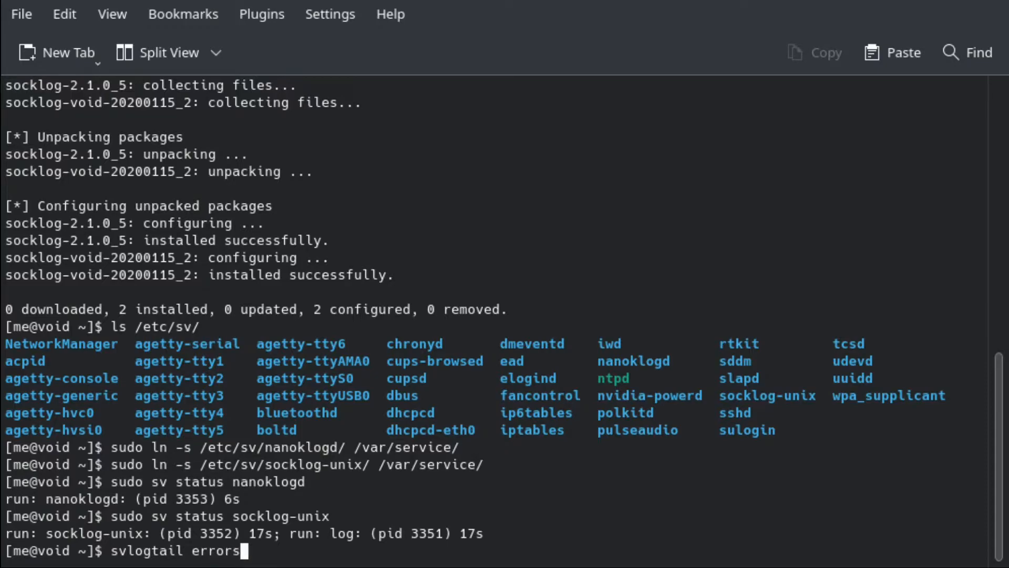
key(Return)
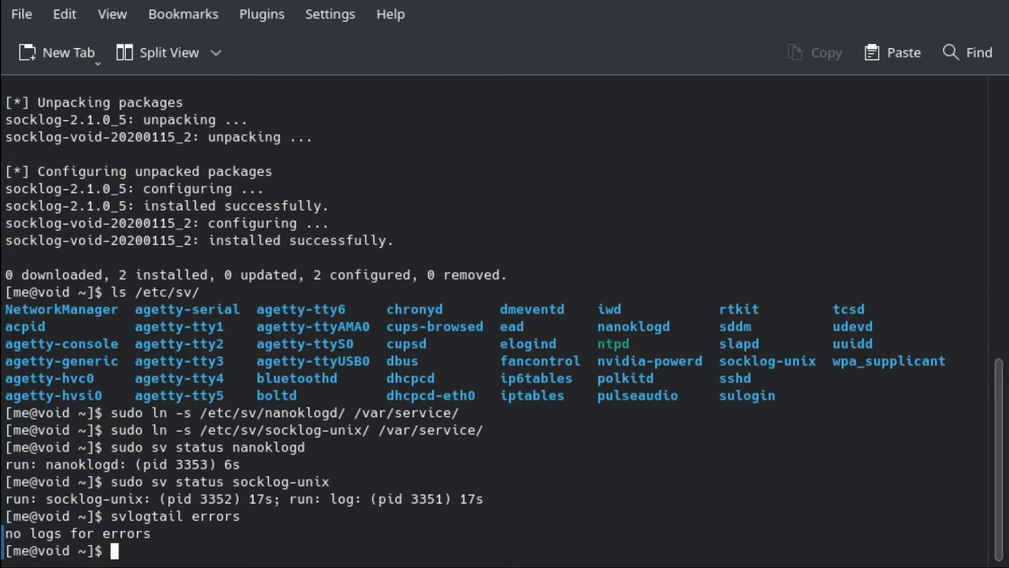
text(svlogtail errors)
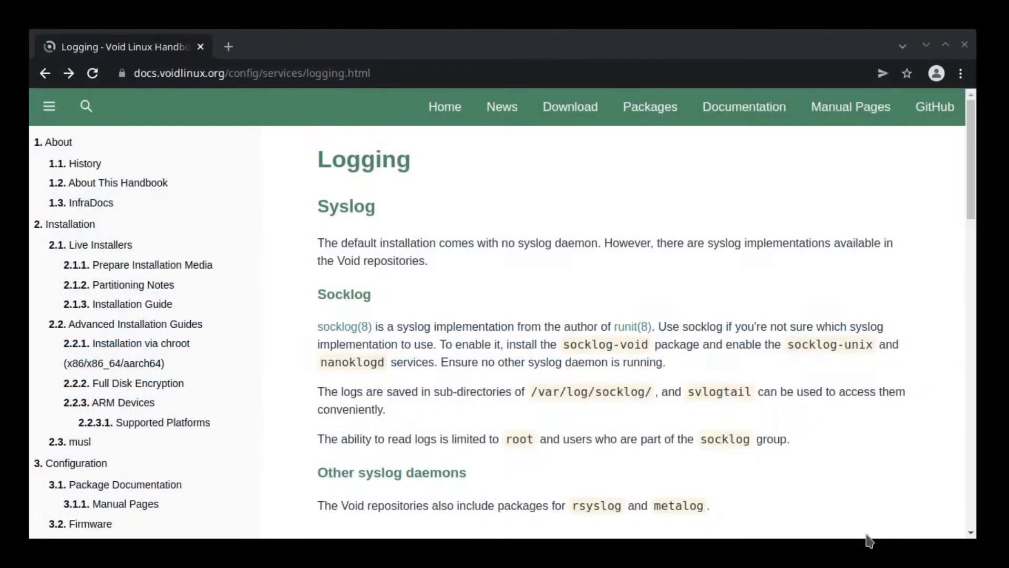
mouse_move(395, 458)
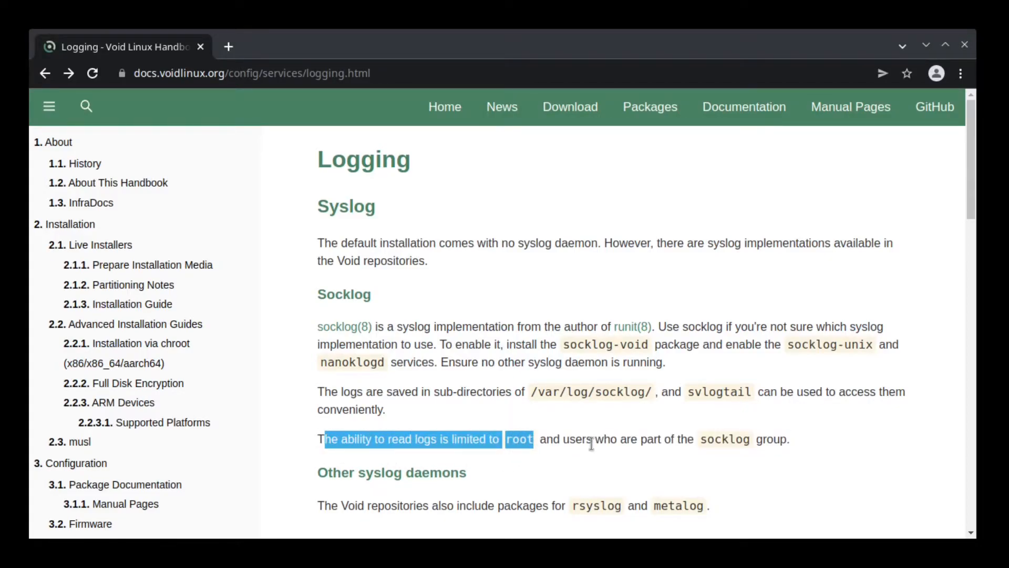
mouse_move(526, 452)
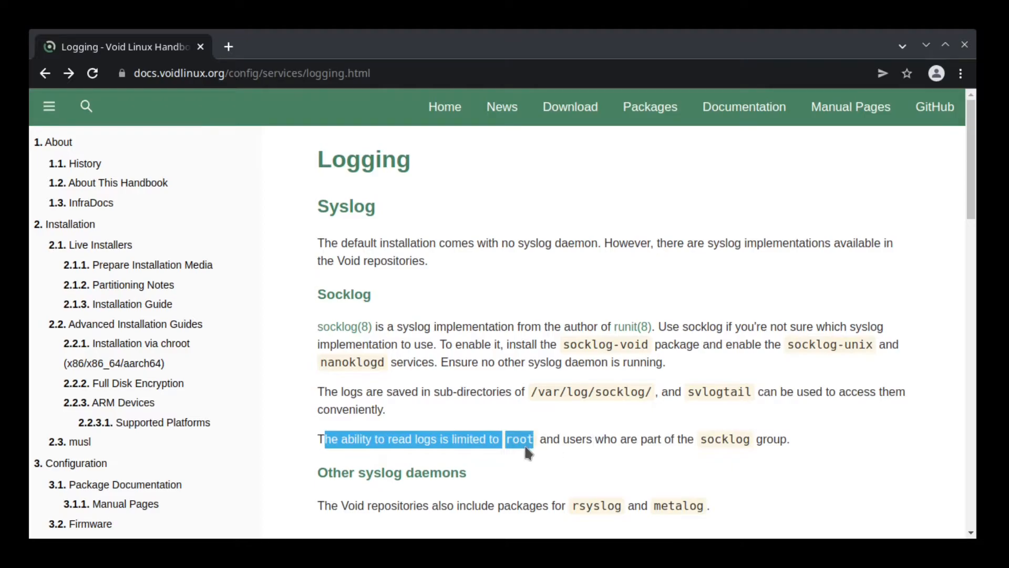
mouse_move(551, 443)
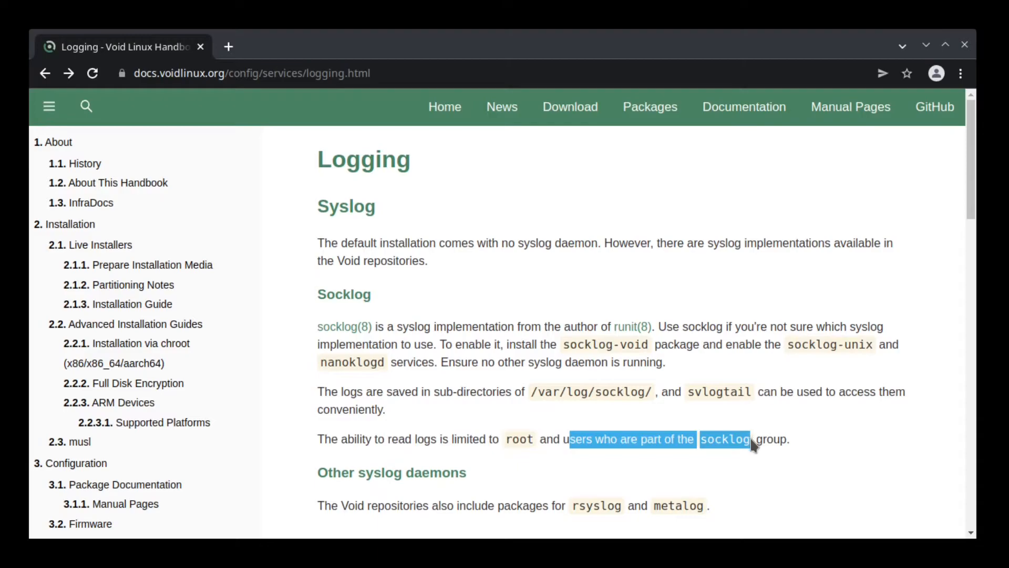
Read the Socklog section of the Void Handbook's Logging page in Chrome
click(489, 479)
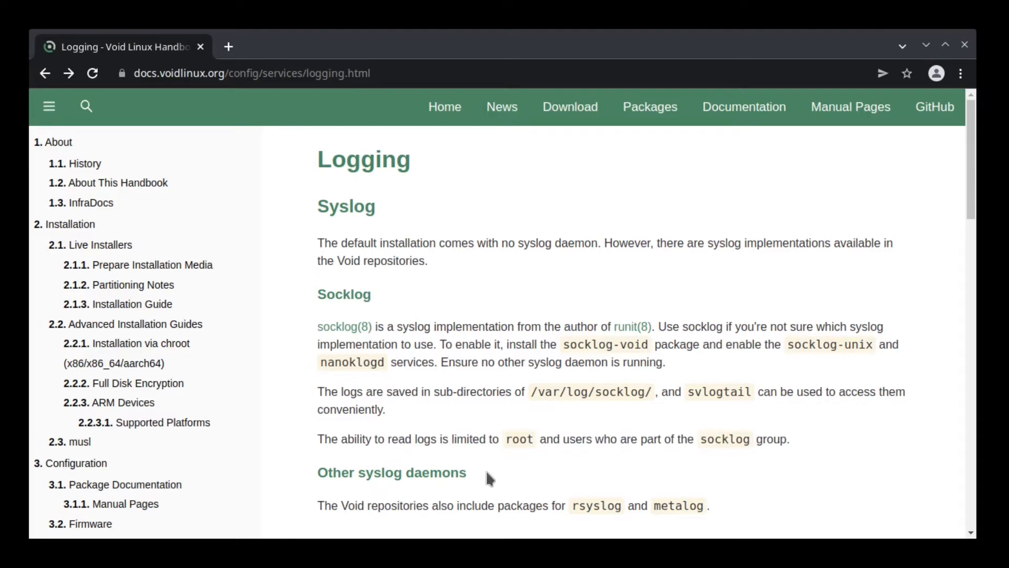
mouse_move(515, 454)
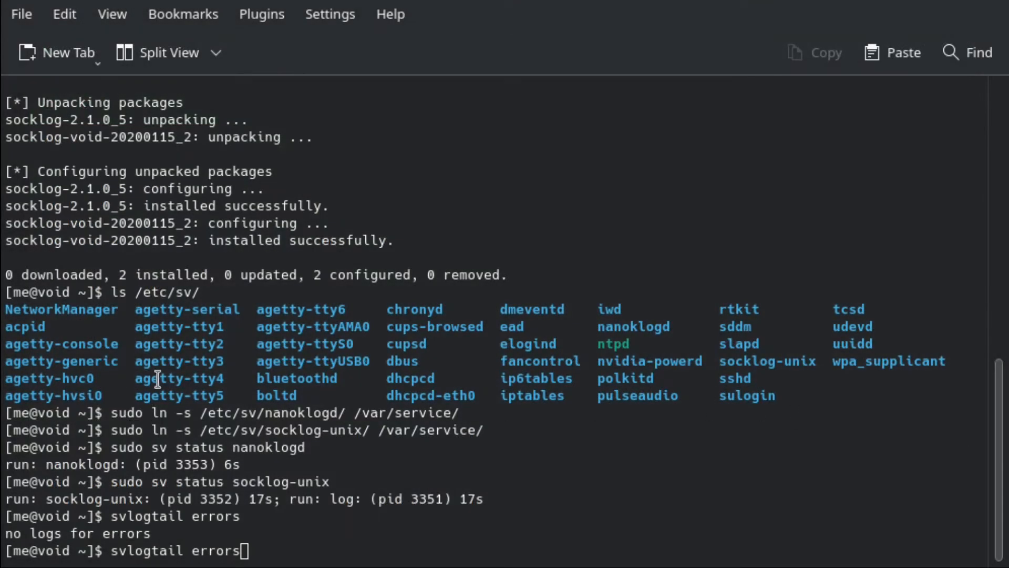
Rerun svlogtail errors with sudo to show kernel errors like TPM and ntfs3, then stop it
text(sudo)
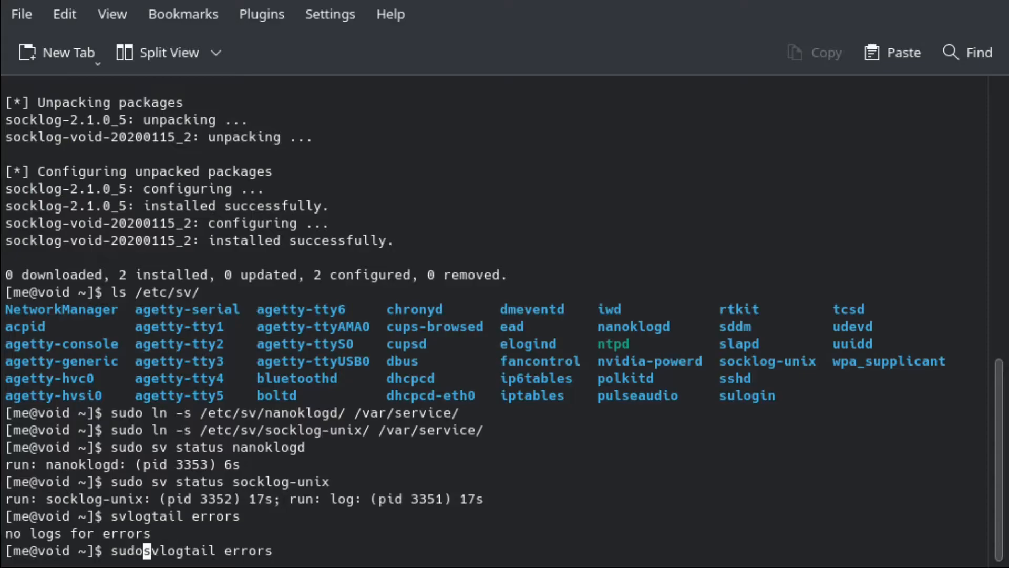
key(Return)
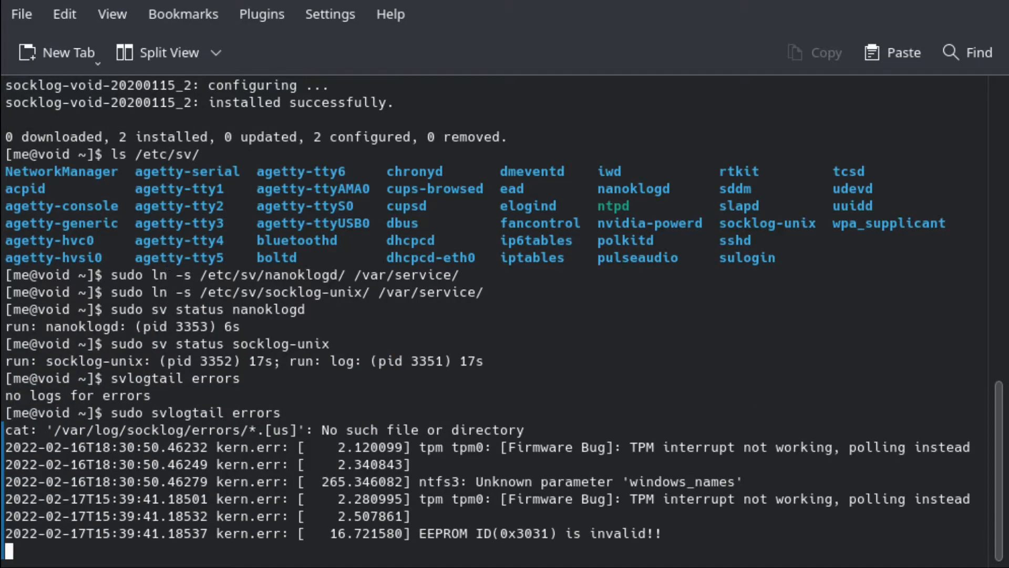
mouse_move(679, 534)
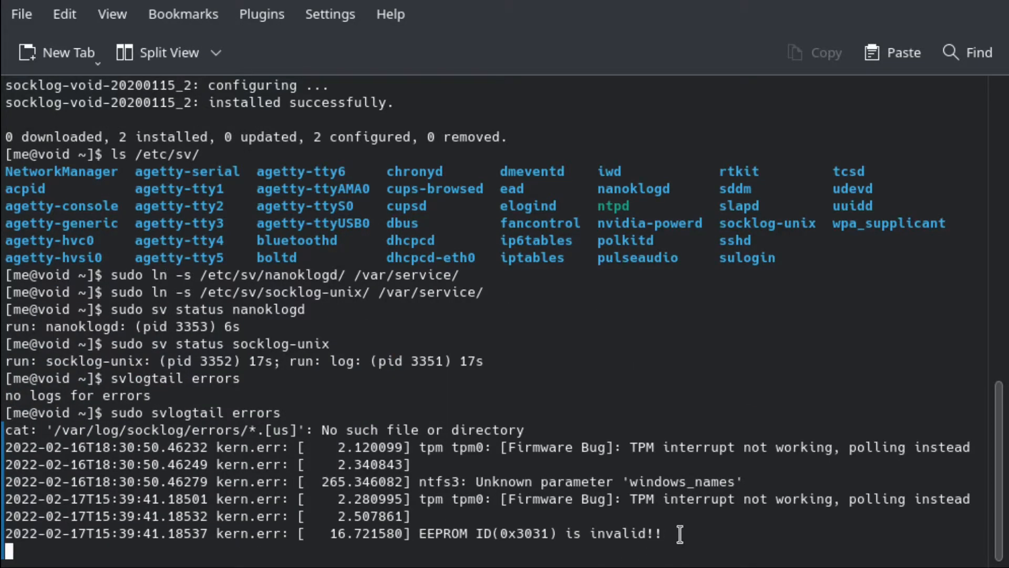
key(ctrl+c)
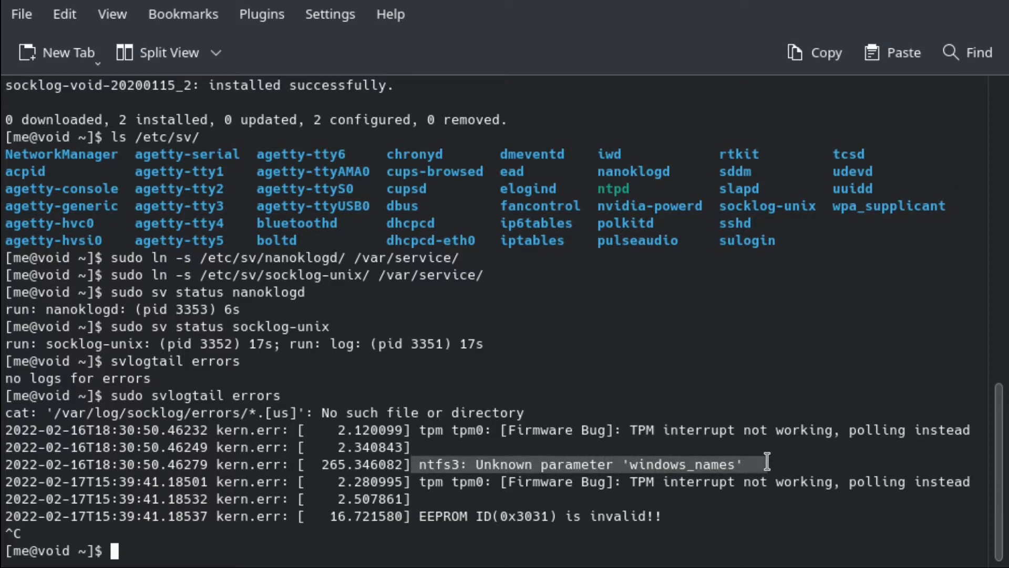
mouse_move(225, 464)
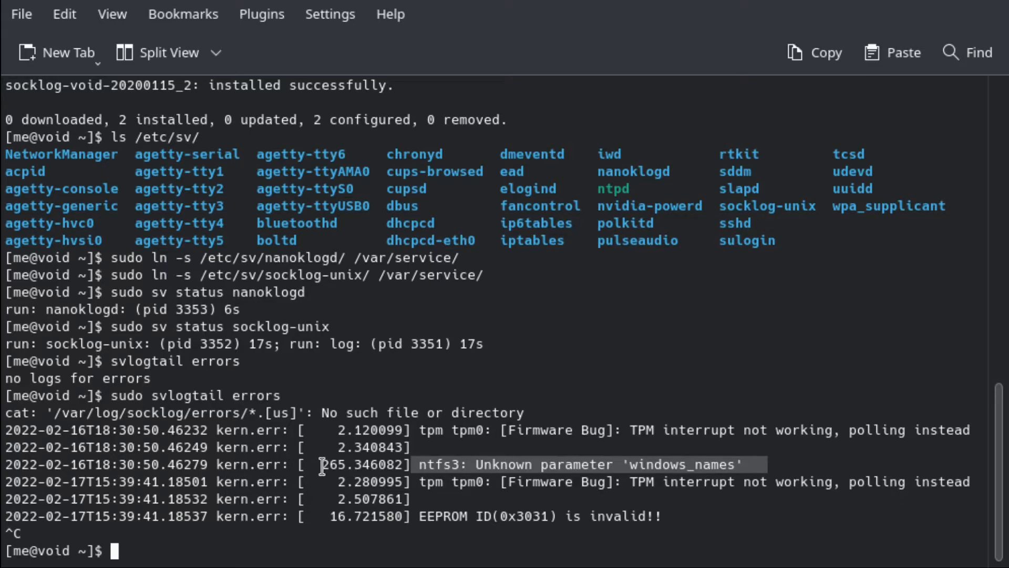
mouse_move(489, 467)
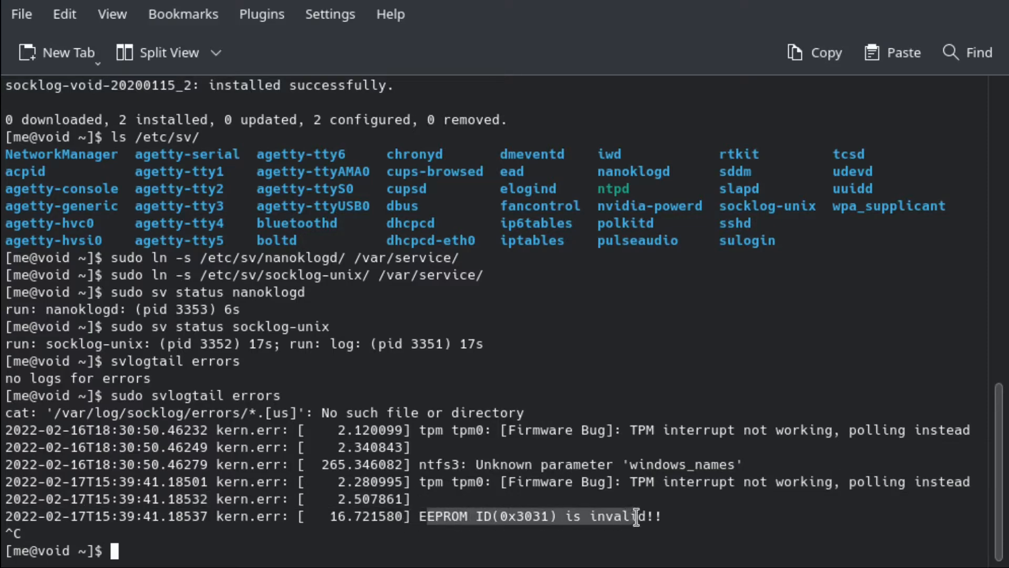
mouse_move(461, 444)
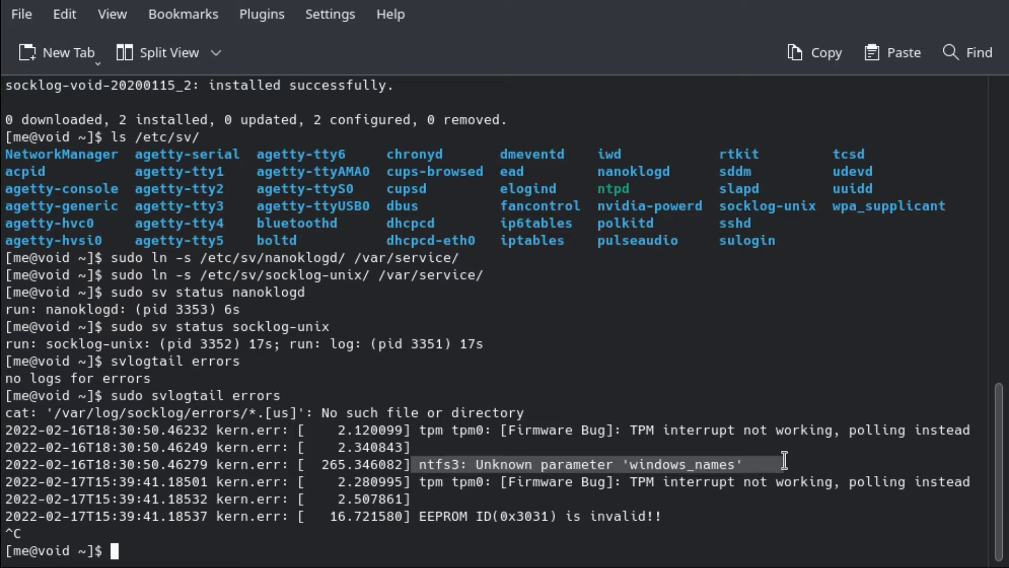
mouse_move(467, 343)
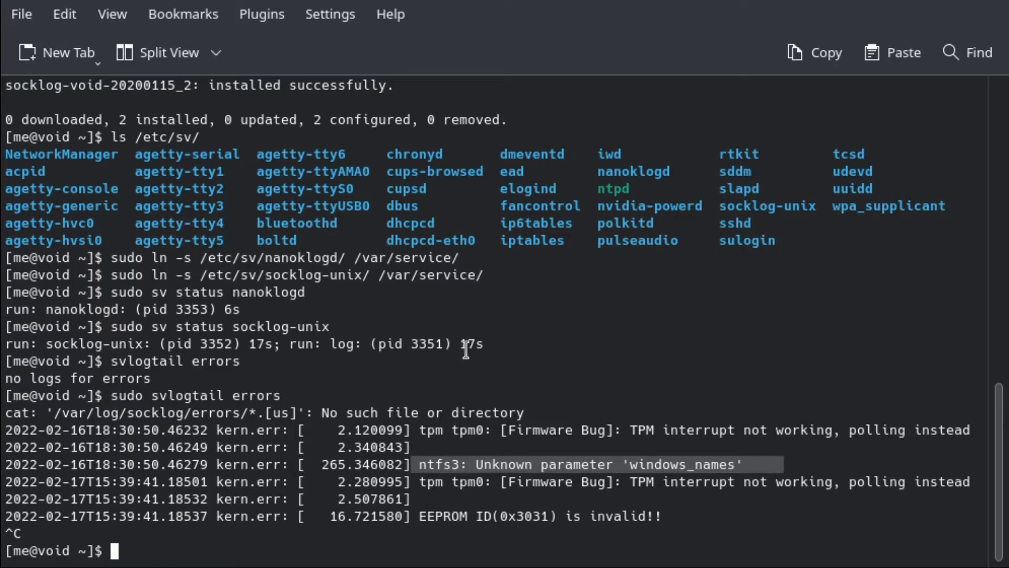
mouse_move(344, 338)
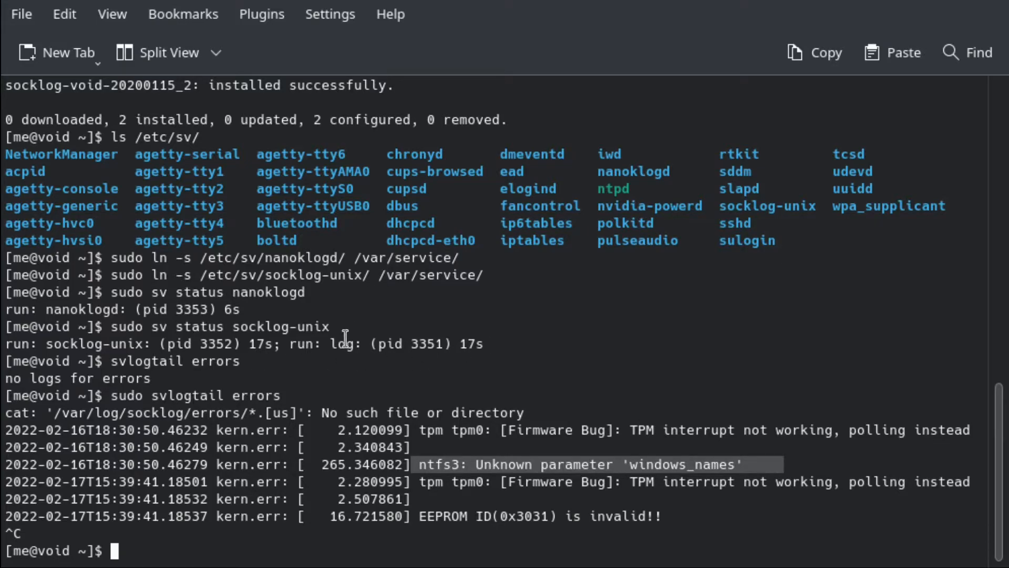
mouse_move(753, 409)
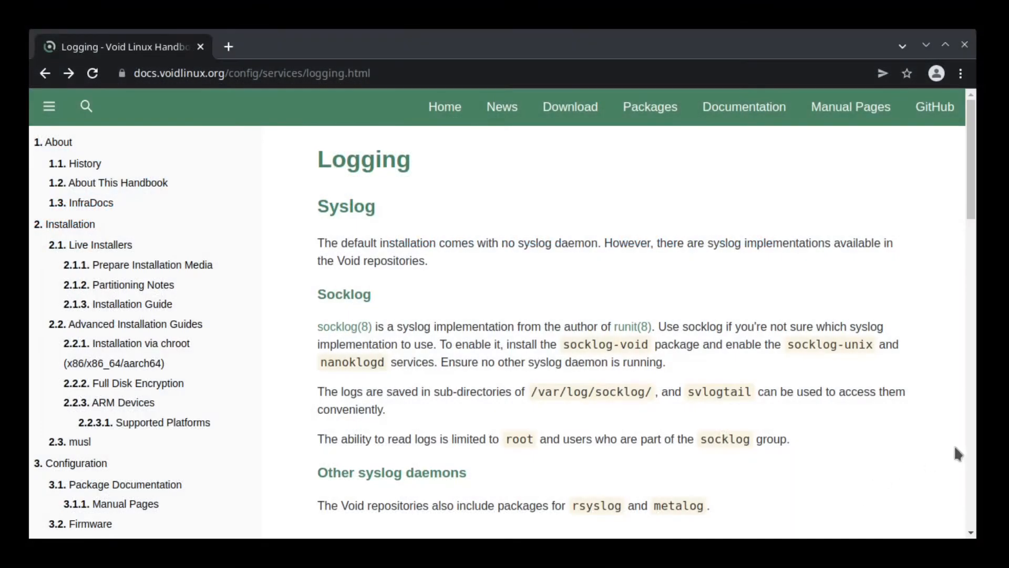
double_click(604, 344)
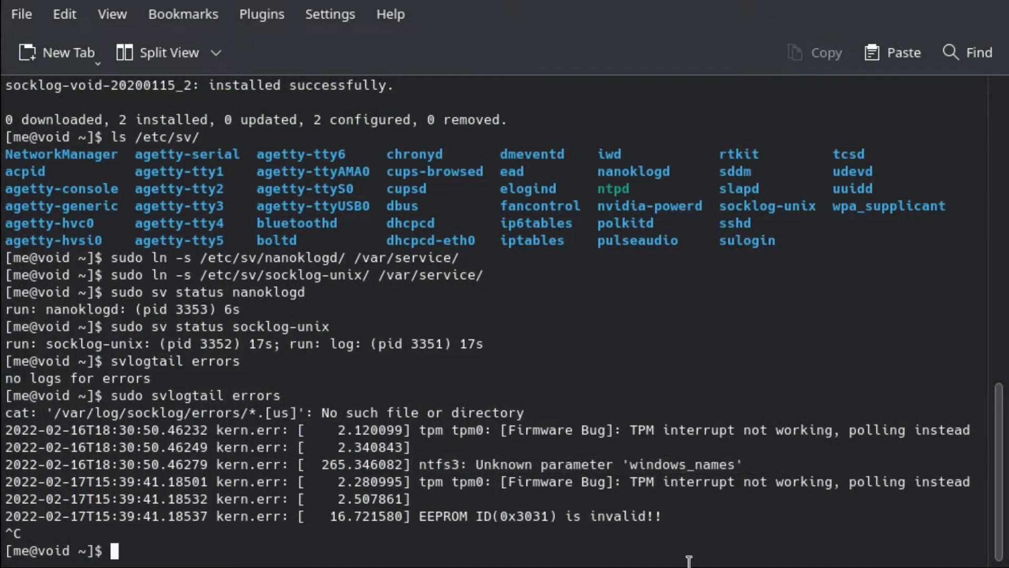
Rerun sudo svlogtail errors
text(sudo svlogtail errors)
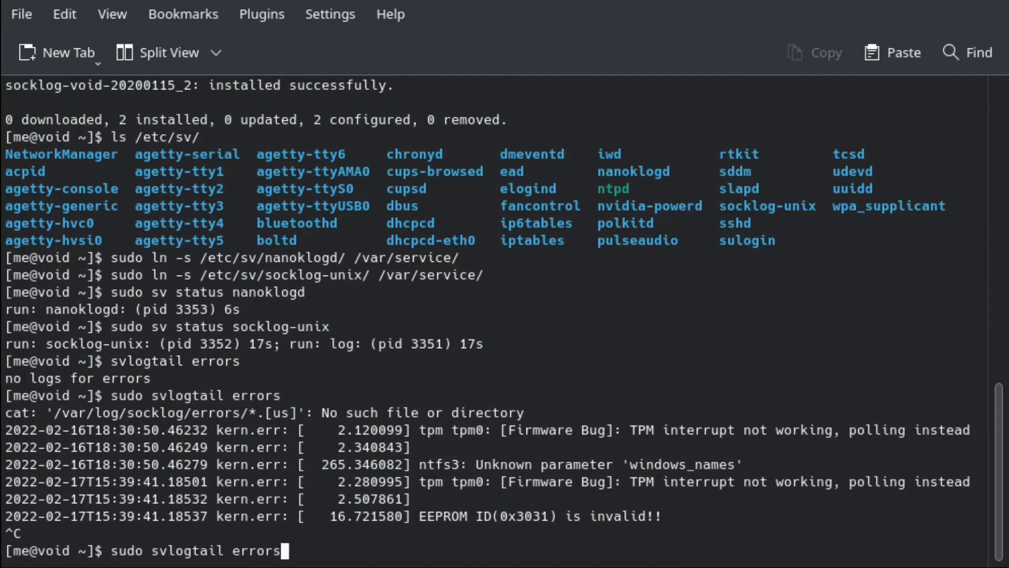
key(Home)
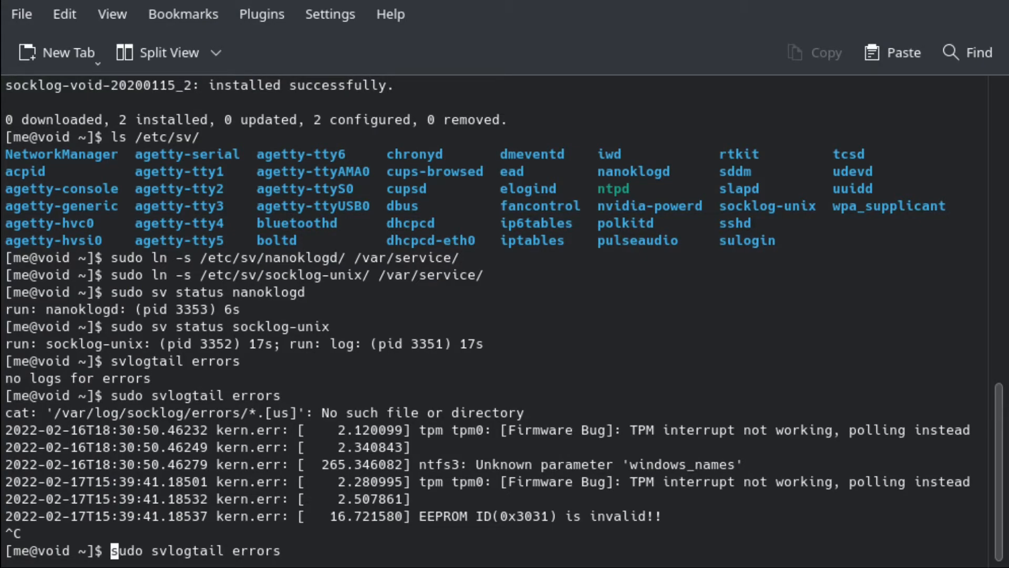
key(Return)
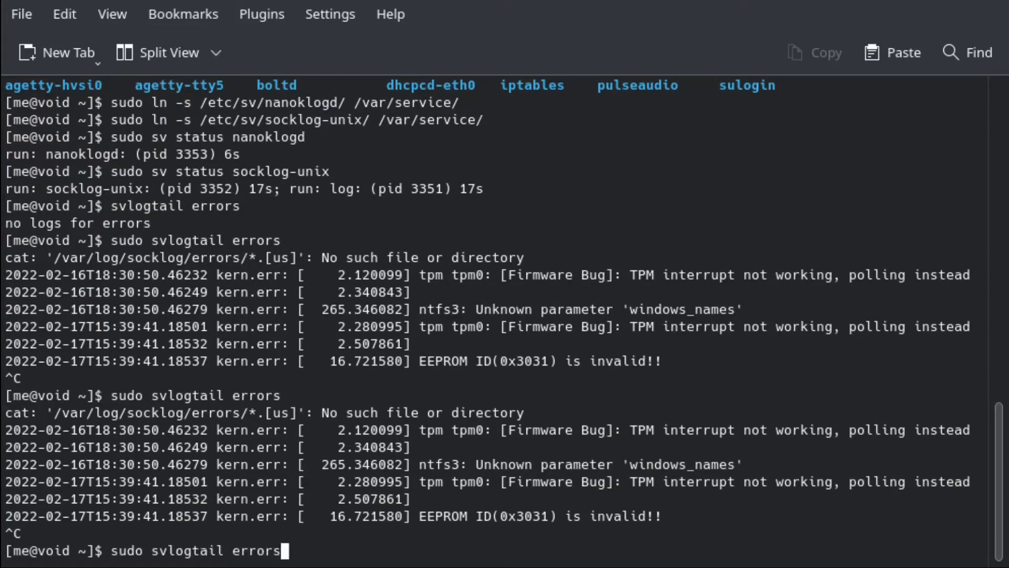
Show the full sudo svlogtail log with authentication entries, then cancel a retyped errors command
key(BackSpace)
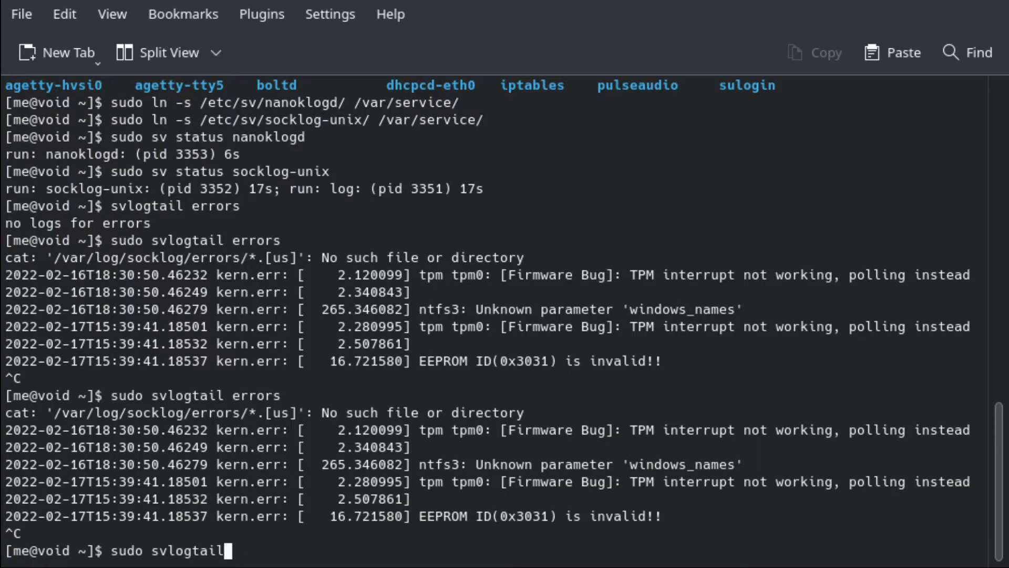
key(Return)
text(sudo svlogtail)
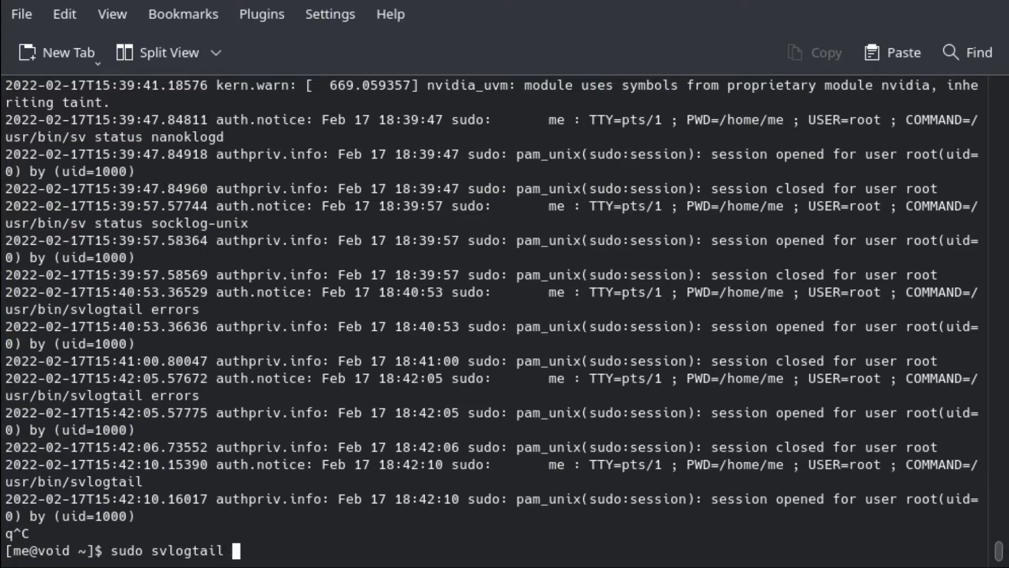
text(erro)
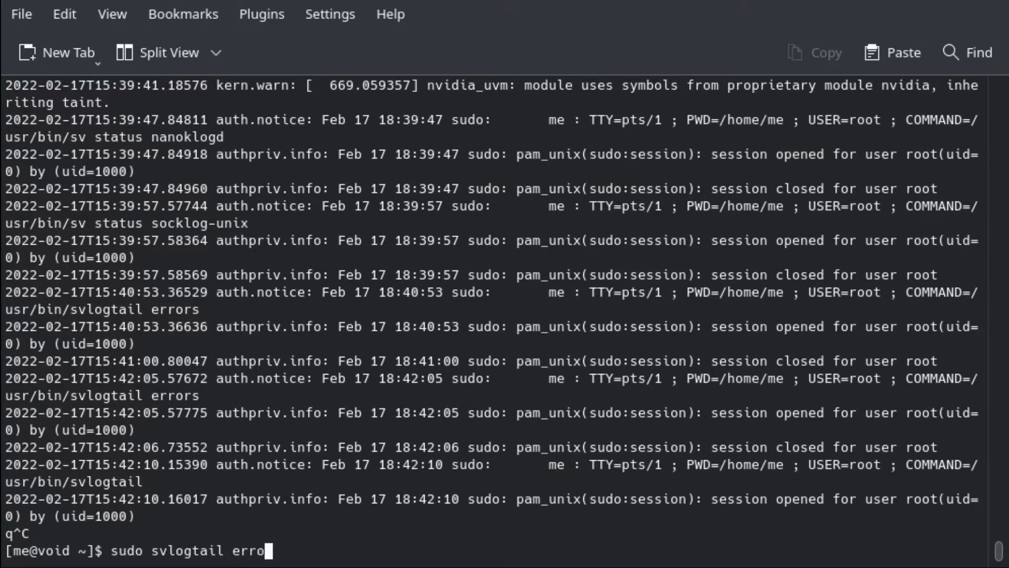
text(rs)
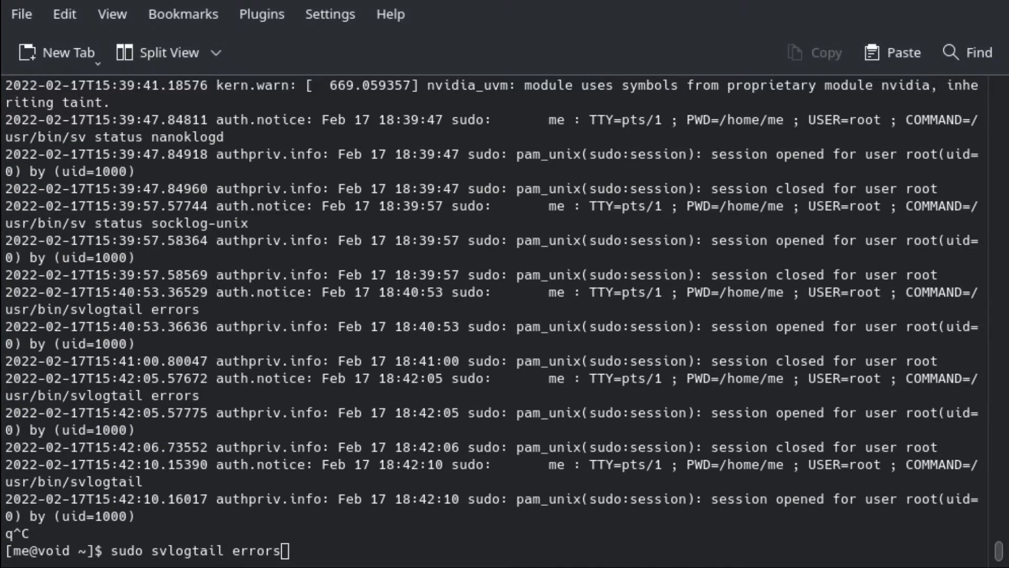
key(ctrl+c)
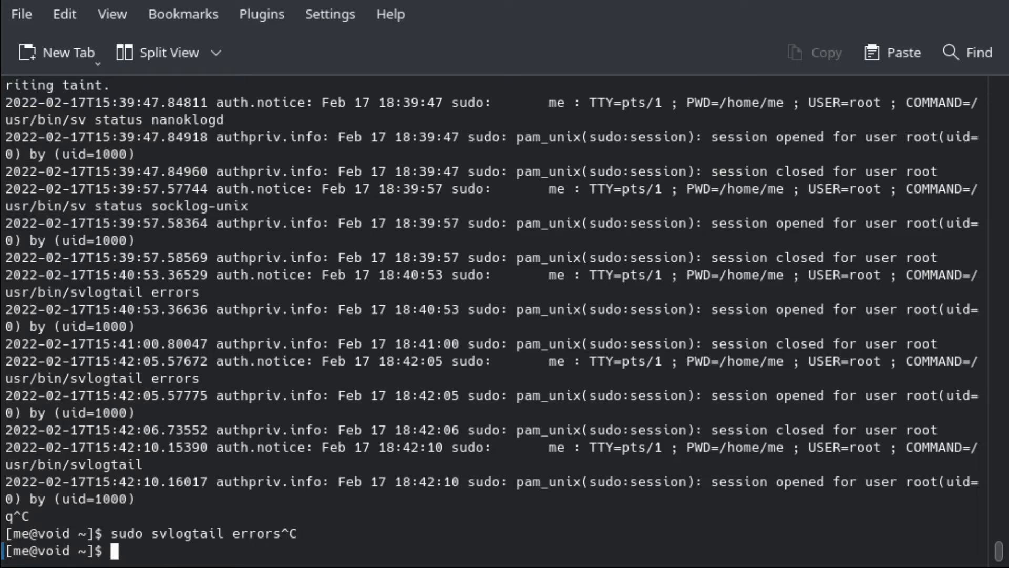
Type a usermod -a -G socklog command, then clear it without running
text(user)
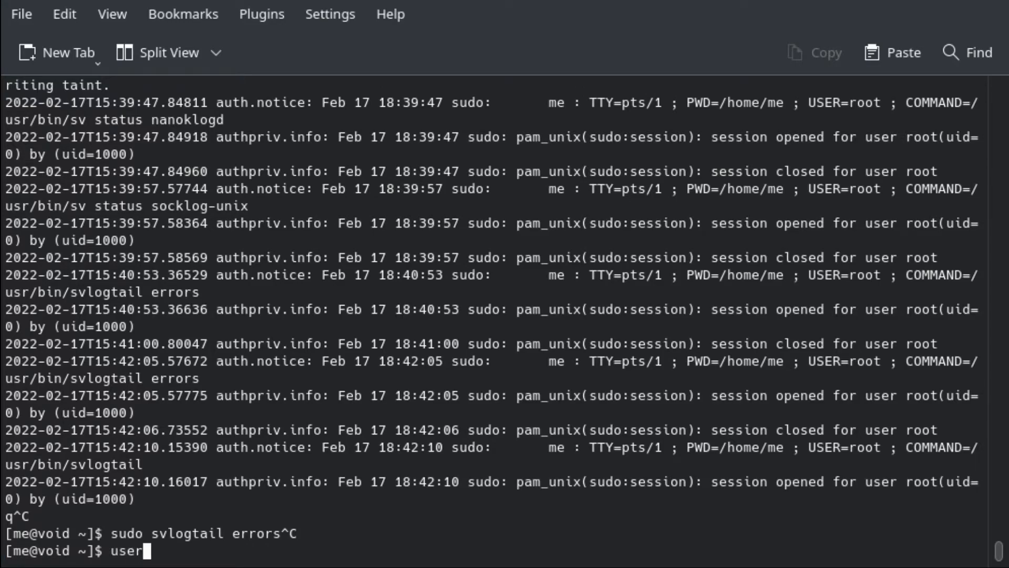
text(mod)
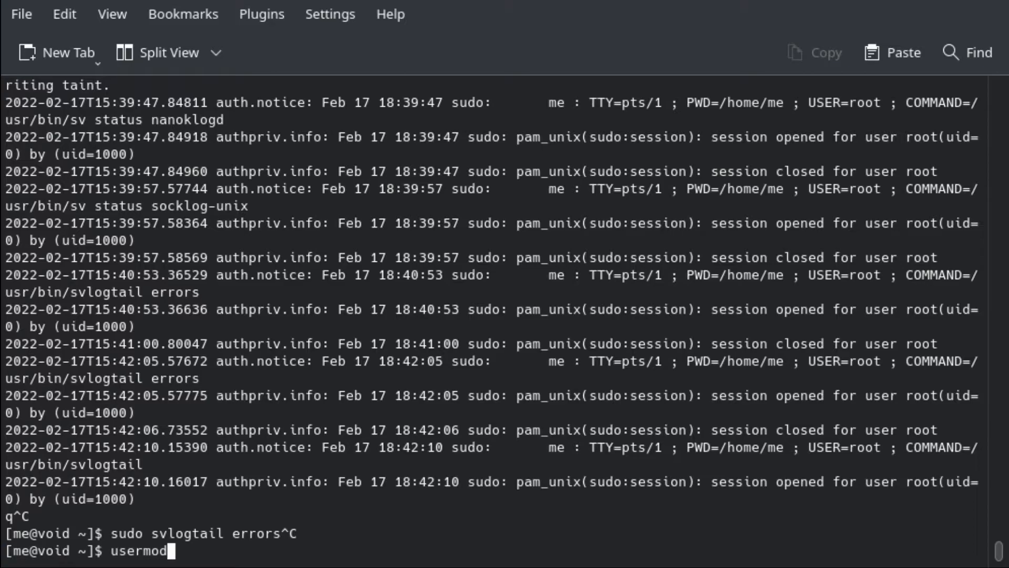
text(-a)
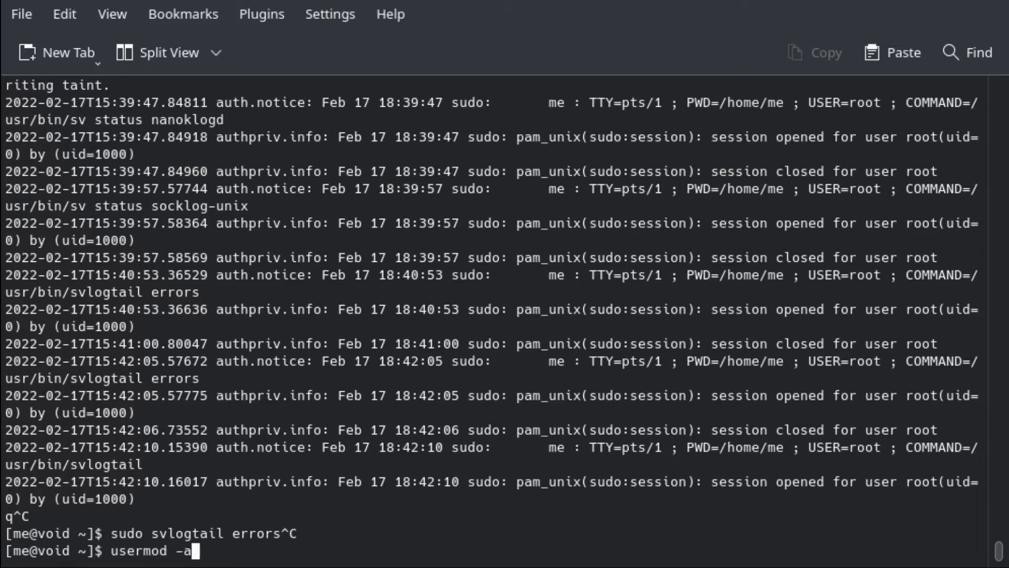
text(-G)
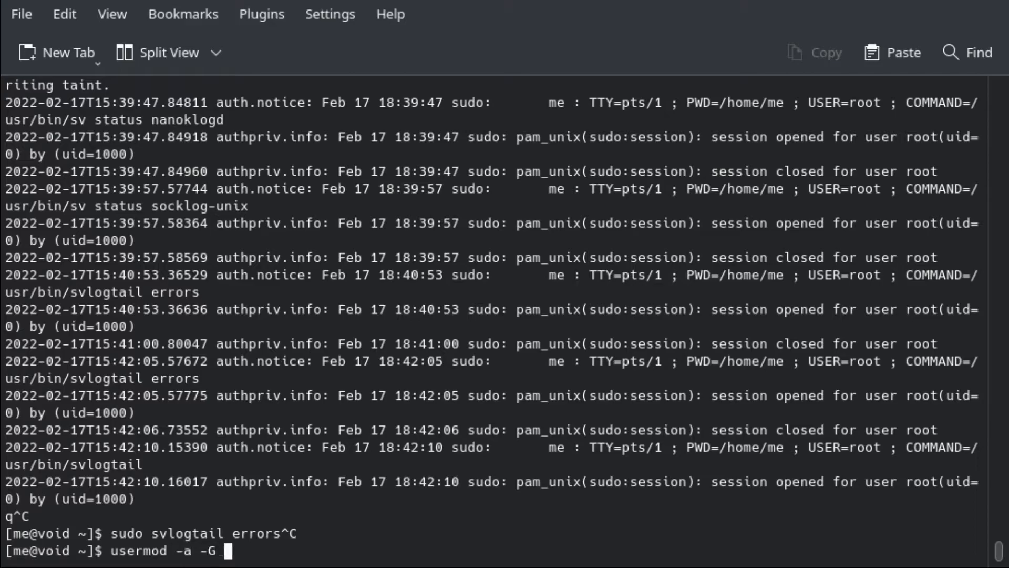
text(socklog)
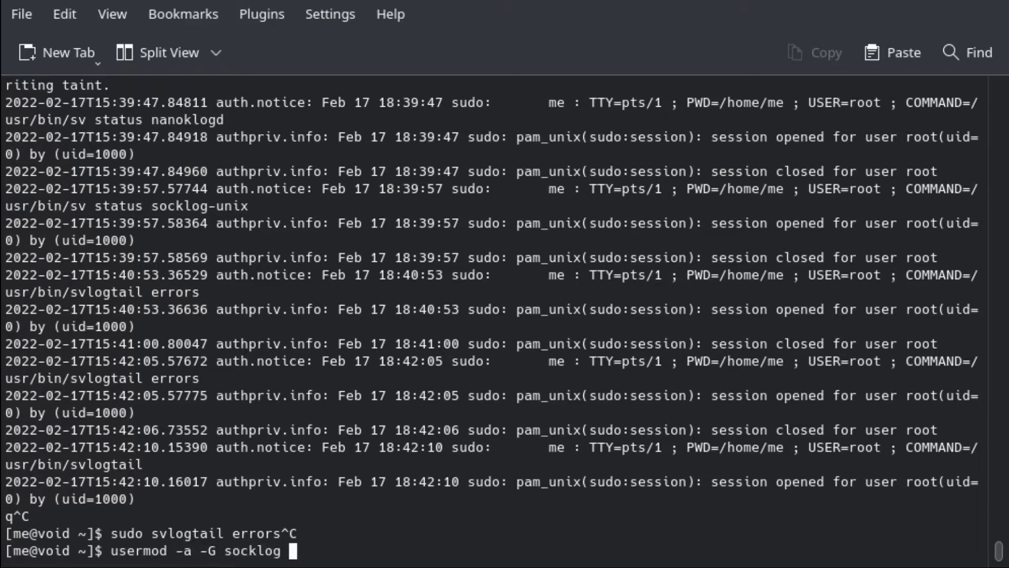
text({m)
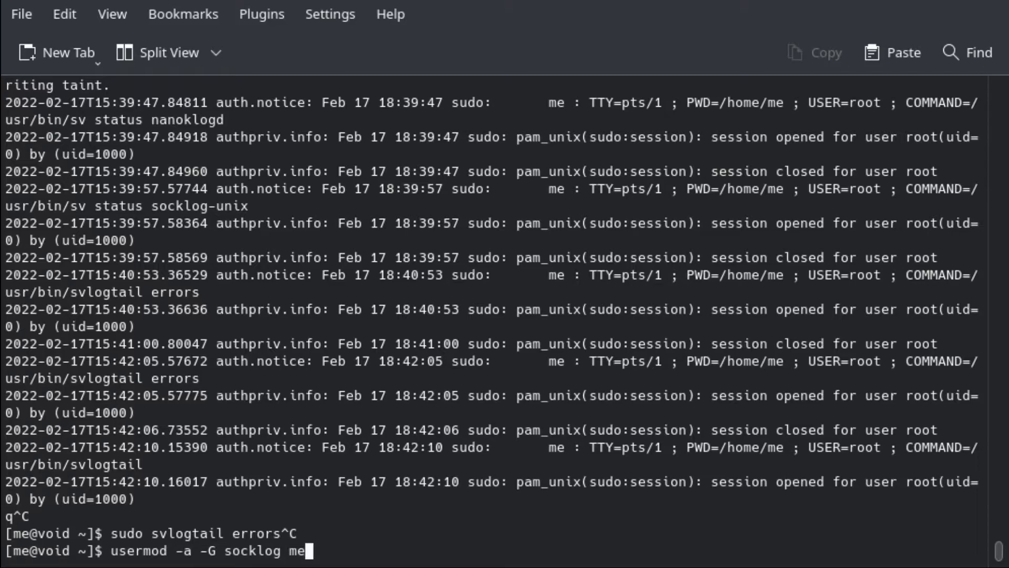
key(Backspace)
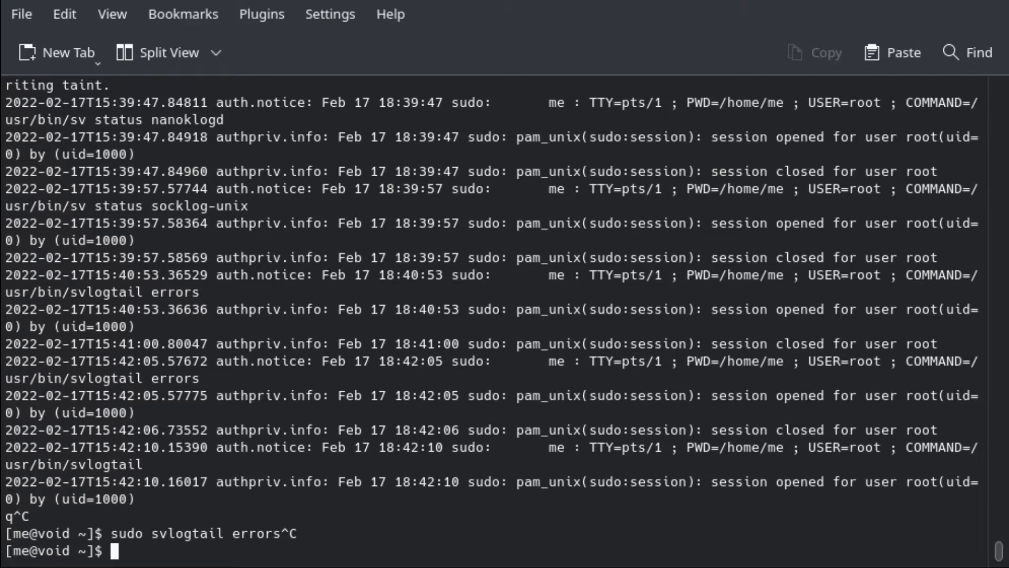
mouse_move(780, 291)
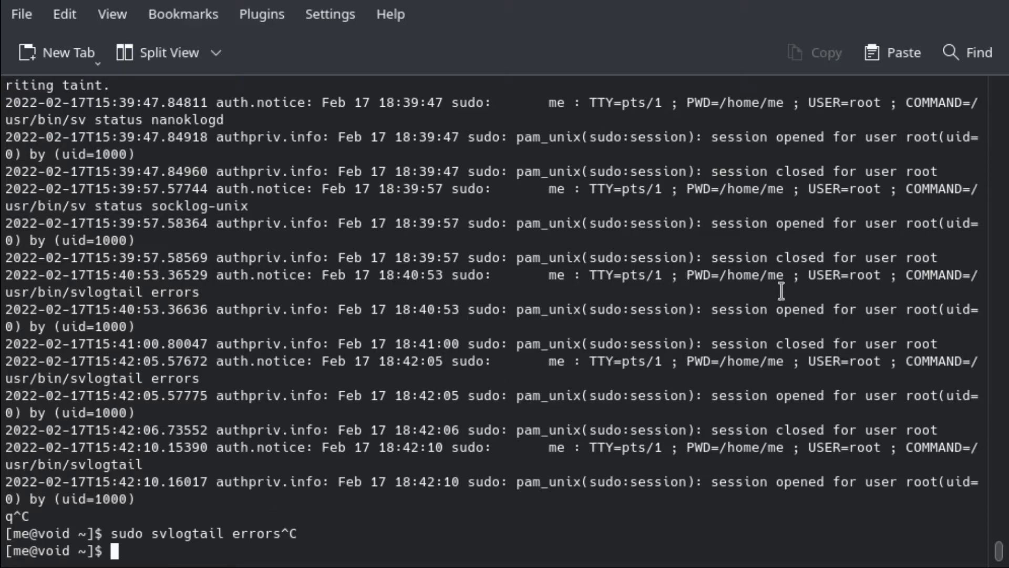
mouse_move(316, 407)
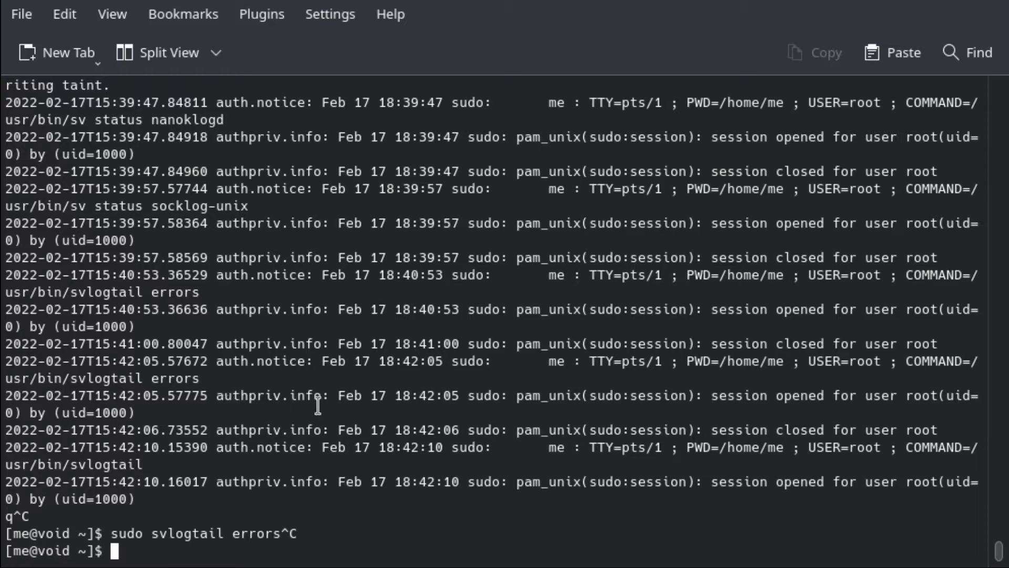
mouse_move(341, 441)
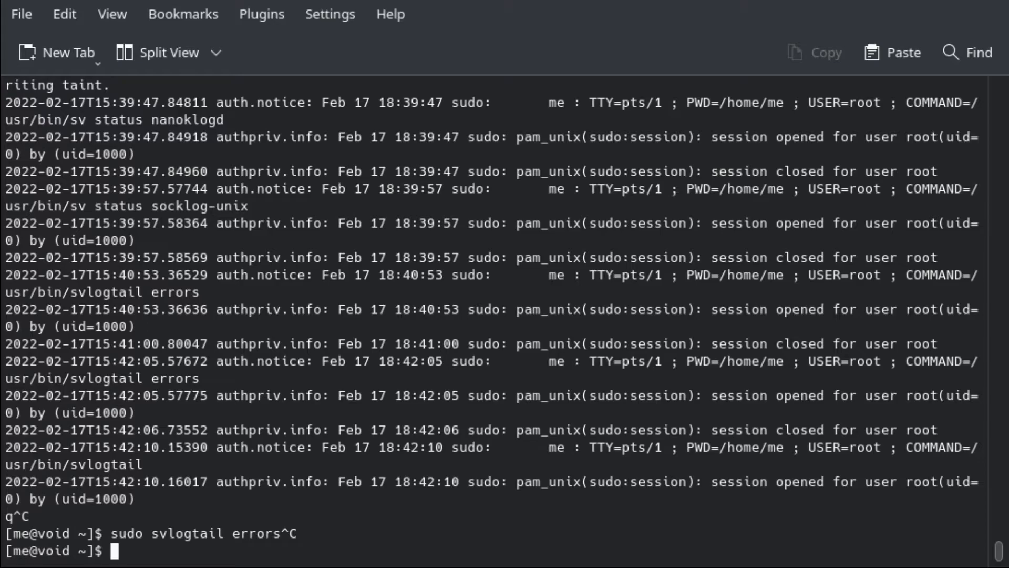
Cancel the recalled command and run systemctl --failed, reported as not found
text(sudo svlogtail errors)
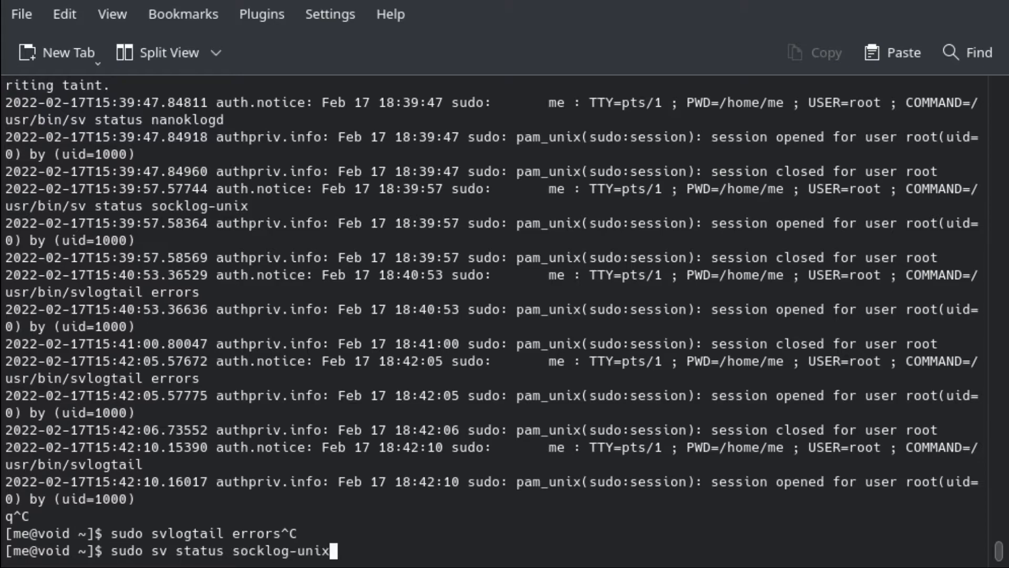
mouse_move(113, 557)
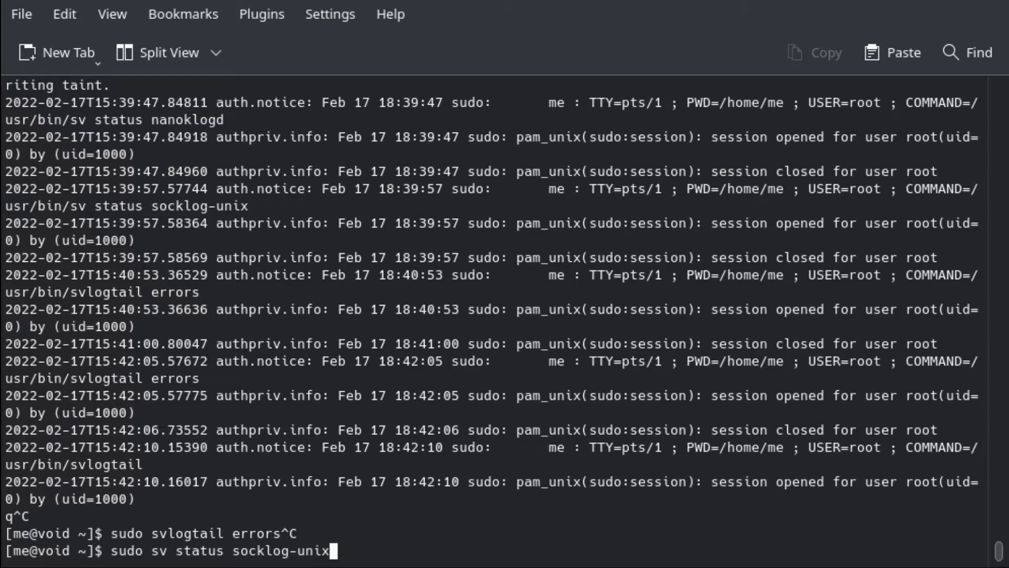
key(Ctrl+c)
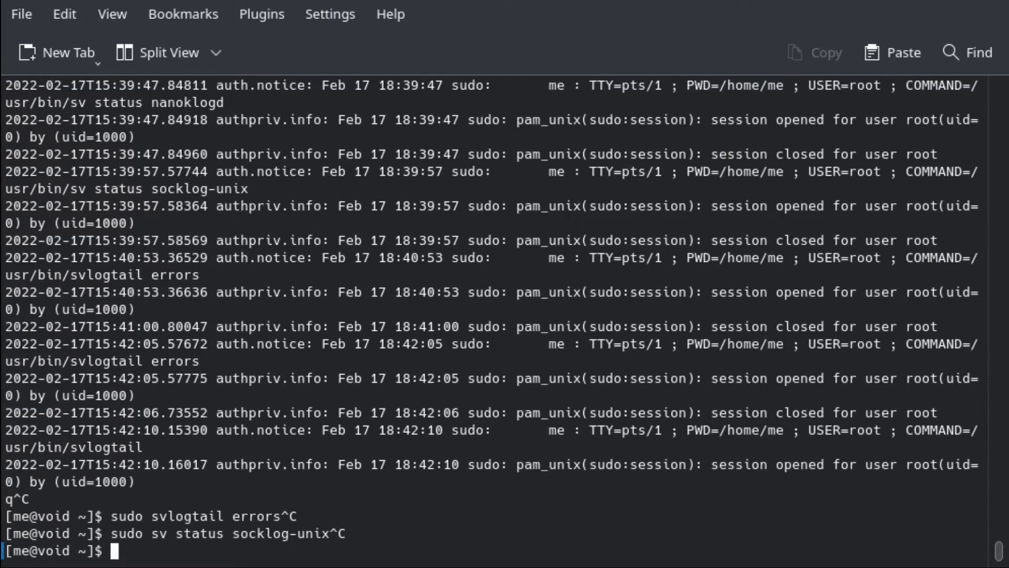
text(systemc)
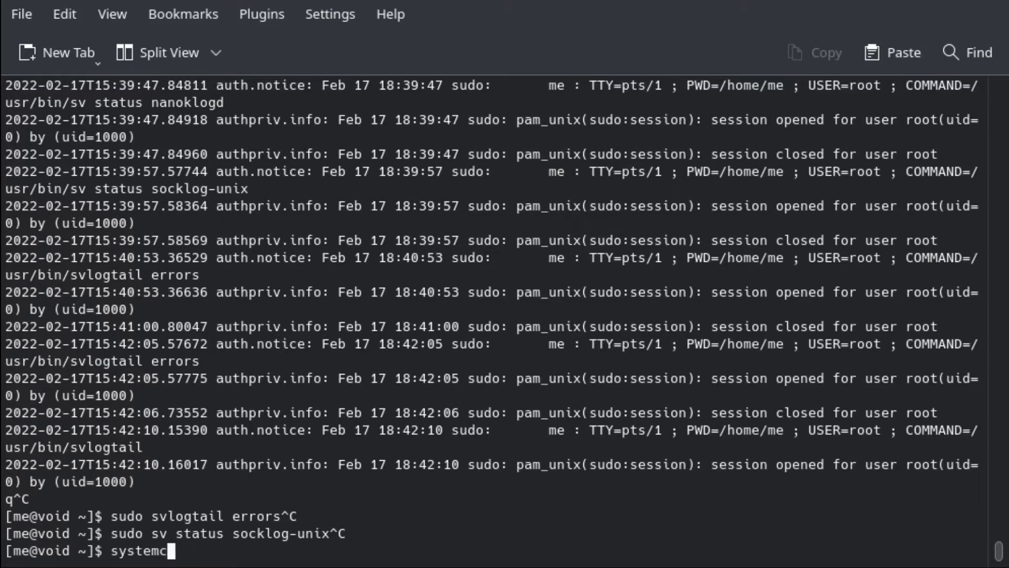
text(tl --failed)
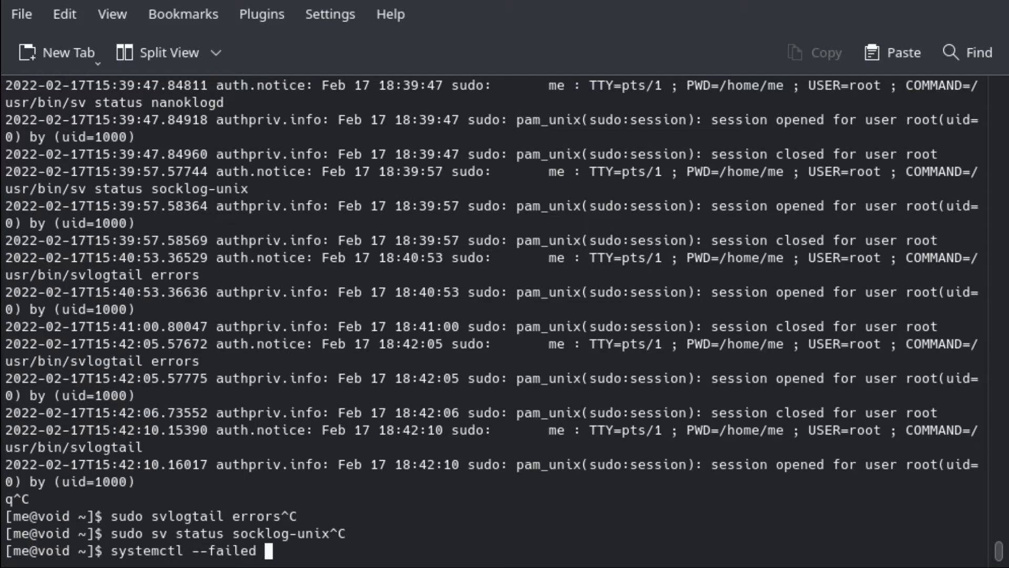
key(Return)
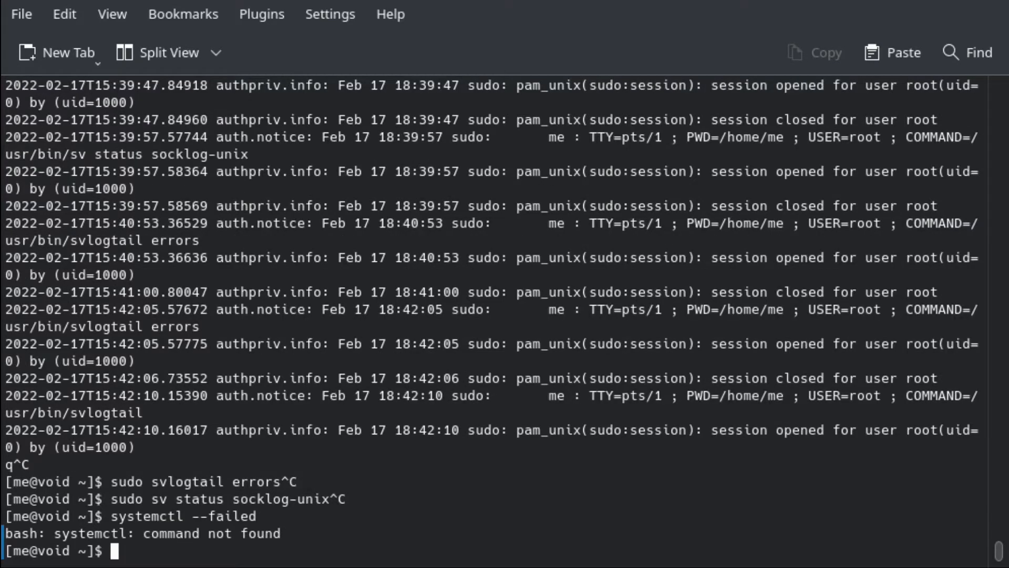
Type sudo sv status /var/service/* at the prompt without running it
text(sudo s)
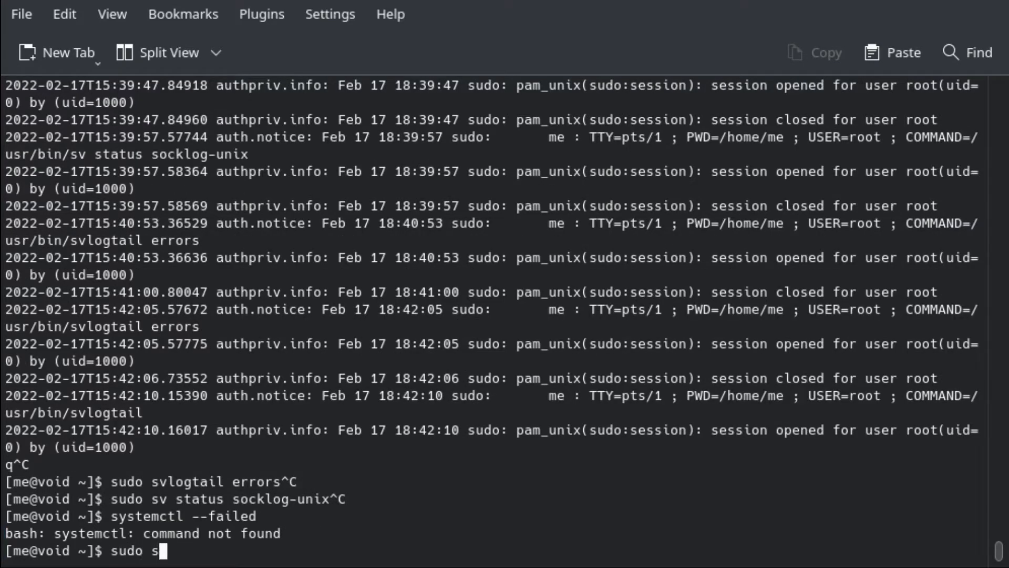
text(v)
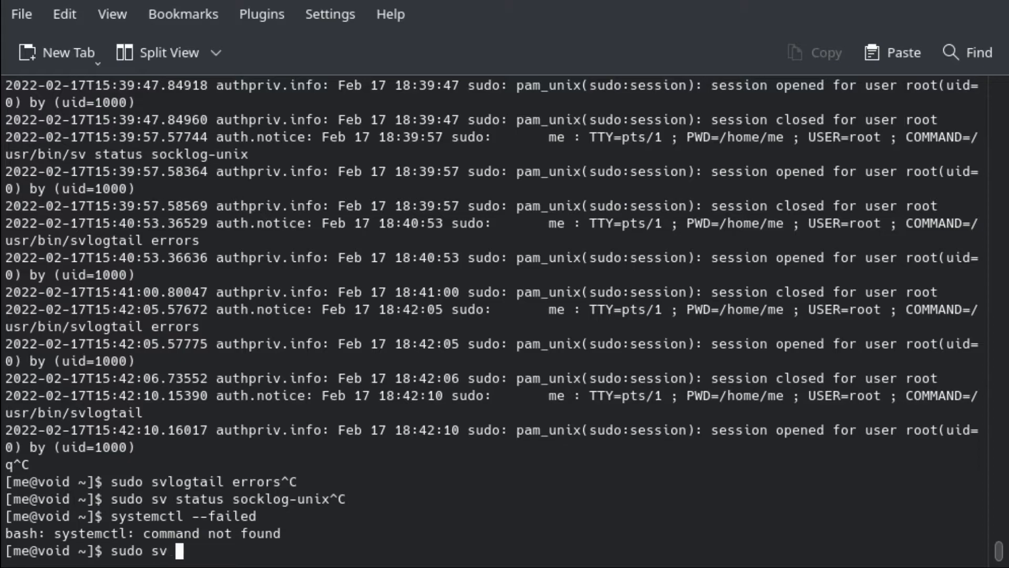
text(status /var/)
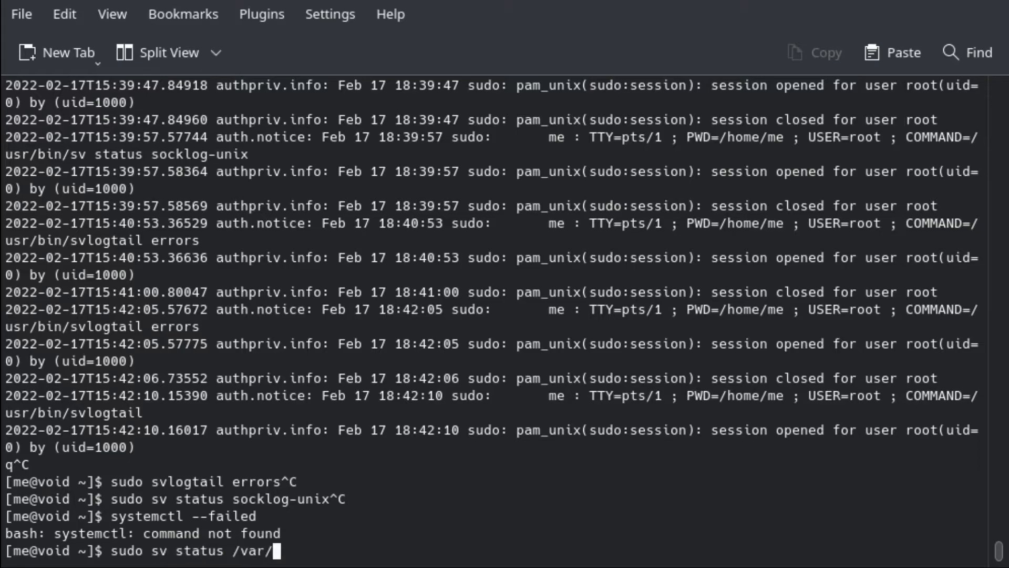
text(service/*)
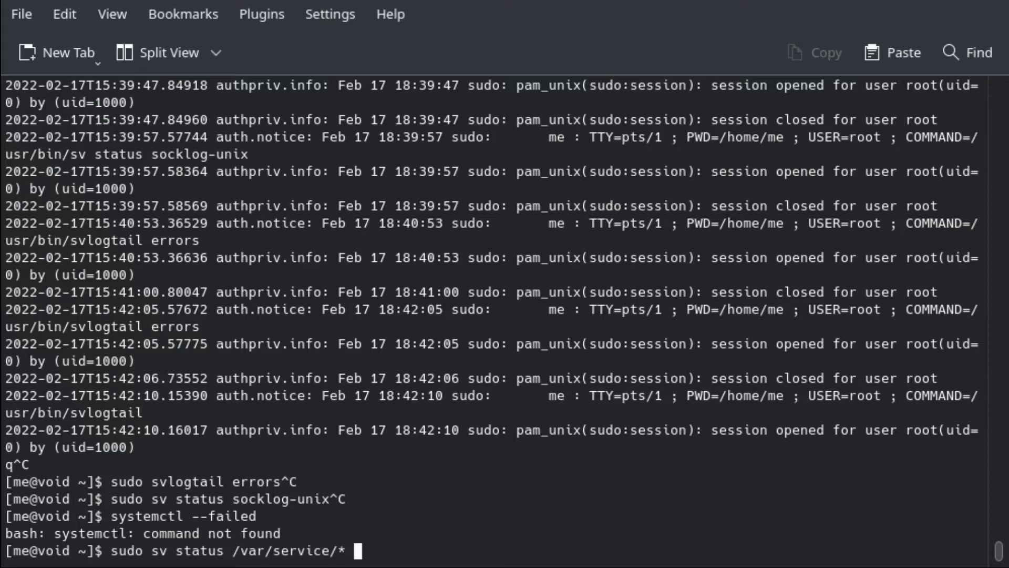
Run sudo sv status /var/service/* showing all running, then filter with grep -v run
key(Return)
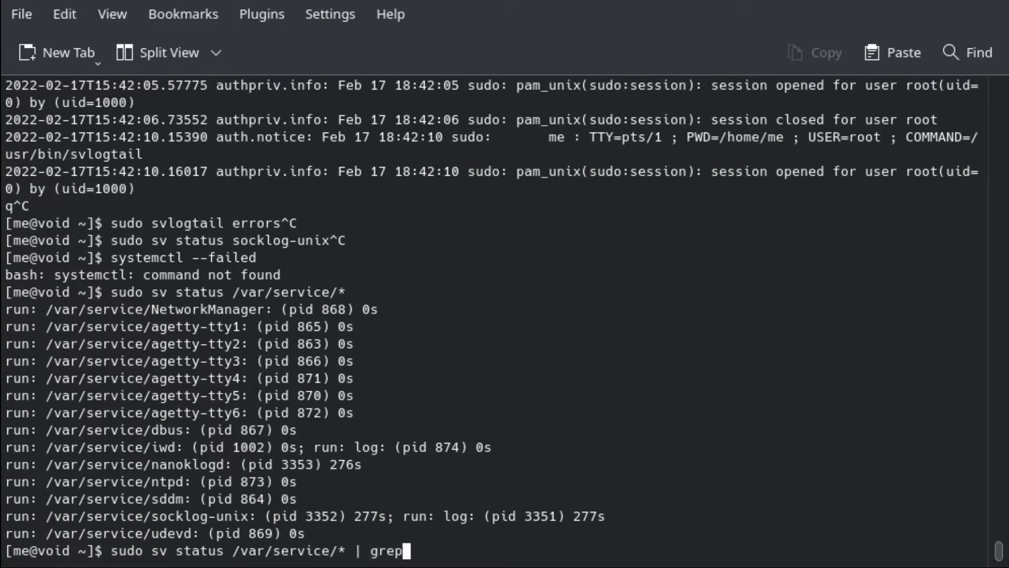
text( -v run)
key(Return)
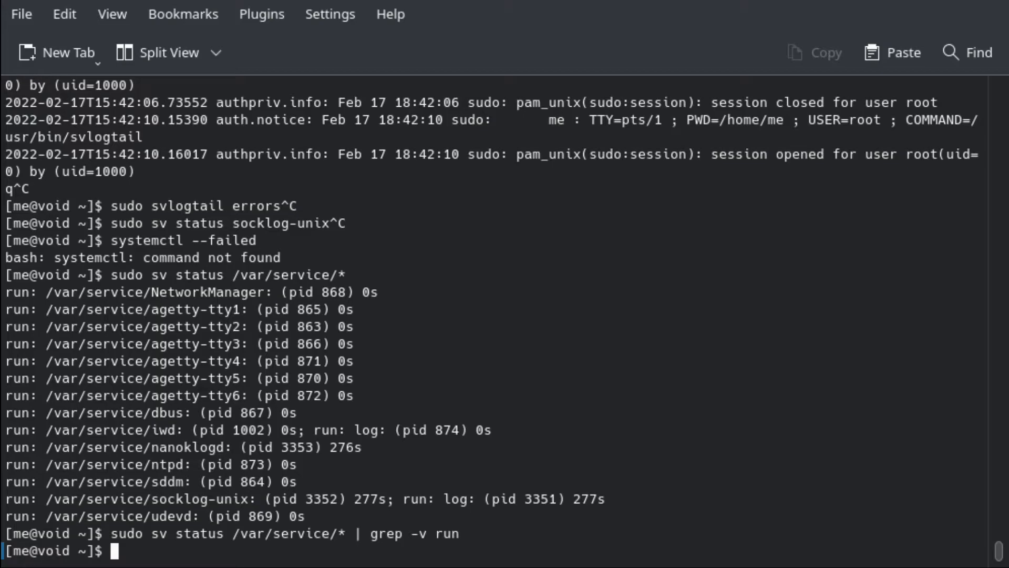
mouse_move(176, 434)
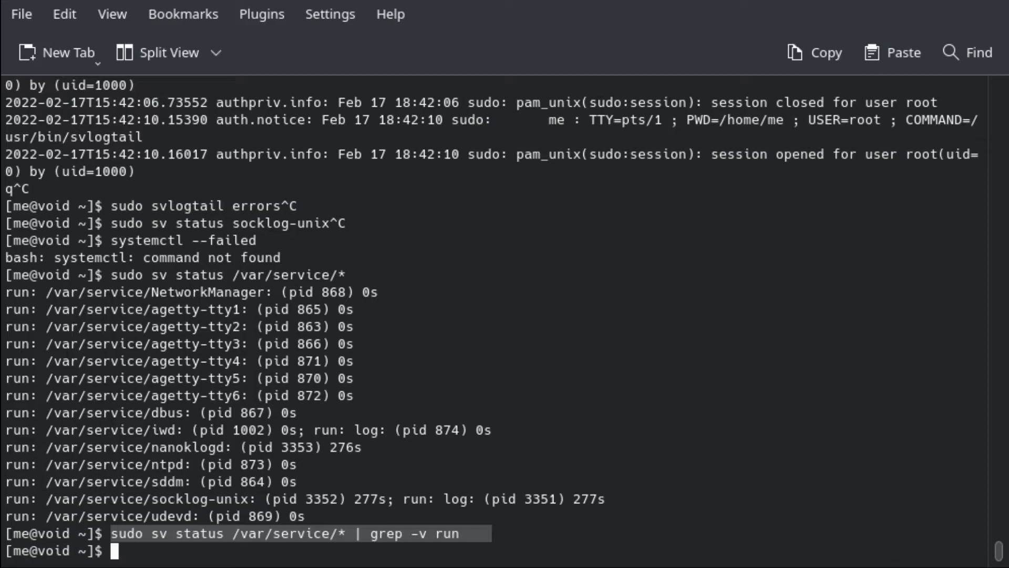
Run dmesg (not permitted), then sudo dmesg and scroll through the kernel messages
text(d)
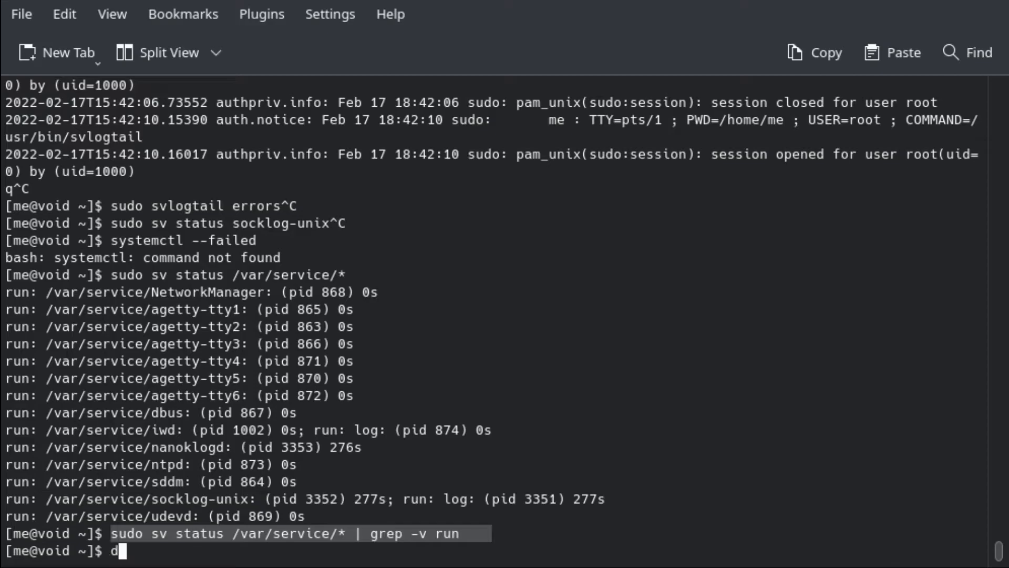
text(mesg)
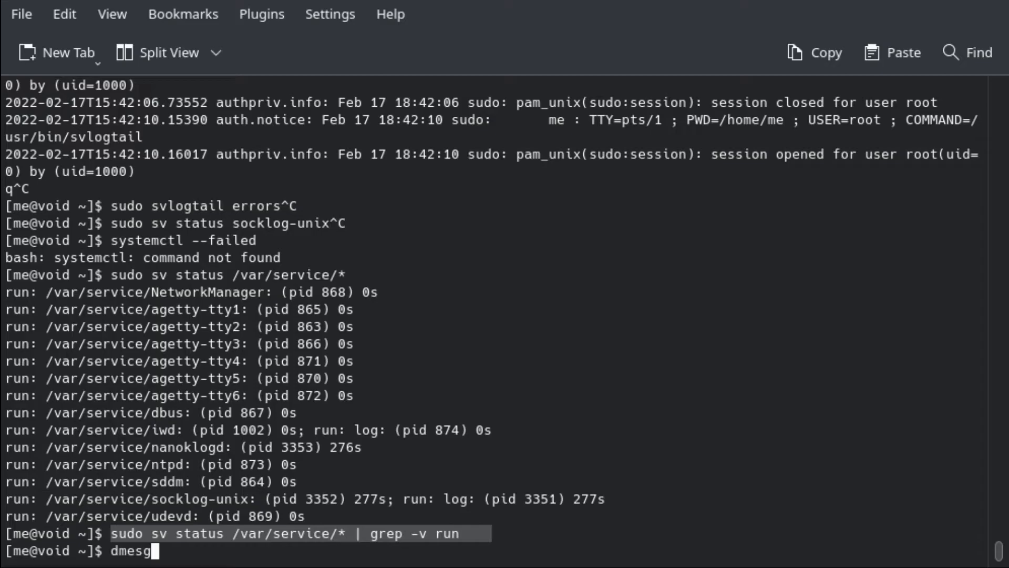
key(Return)
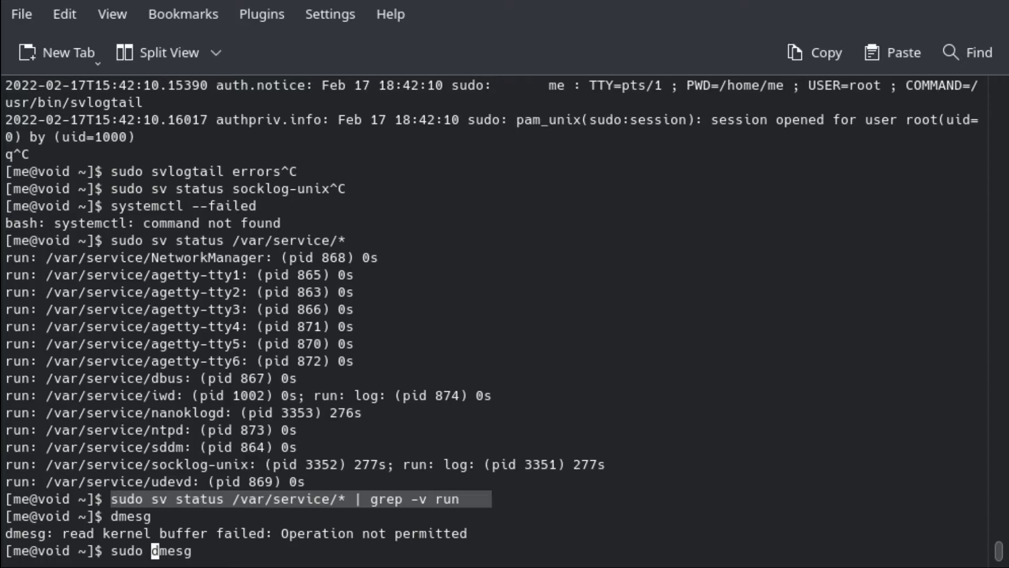
key(Return)
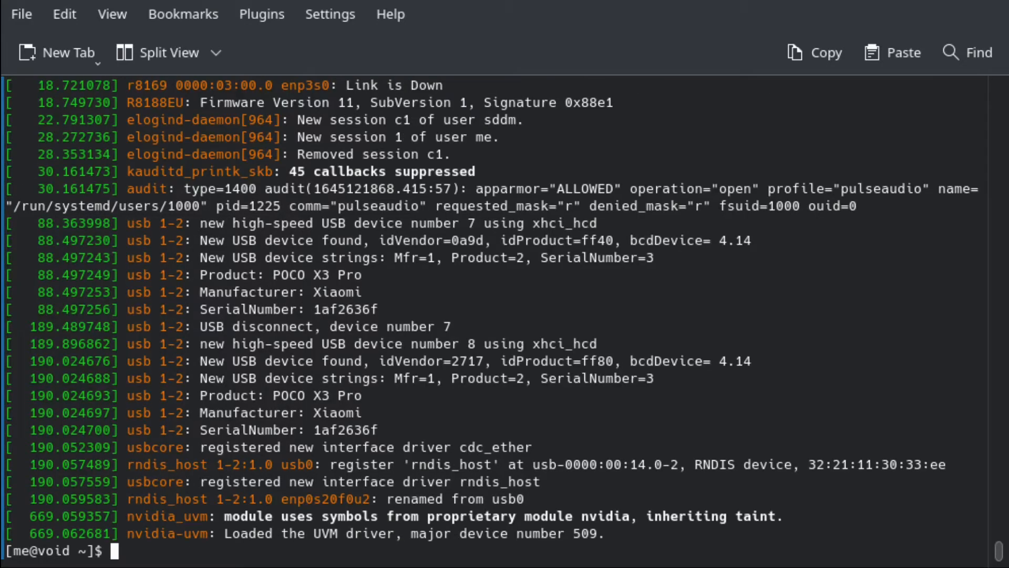
scroll(up, 3)
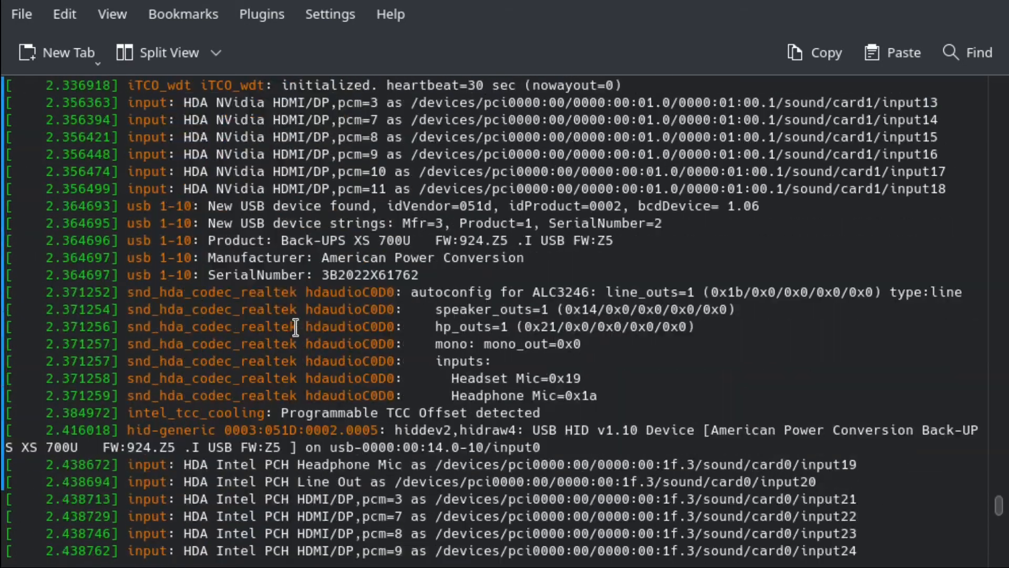
scroll(up, 3)
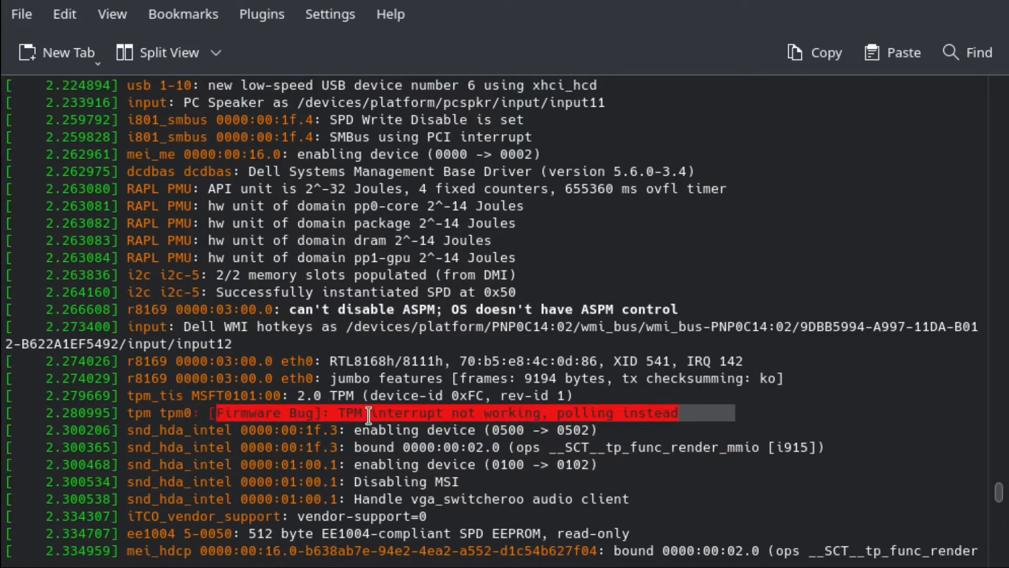
scroll(down, 3)
text(sudo dmesg)
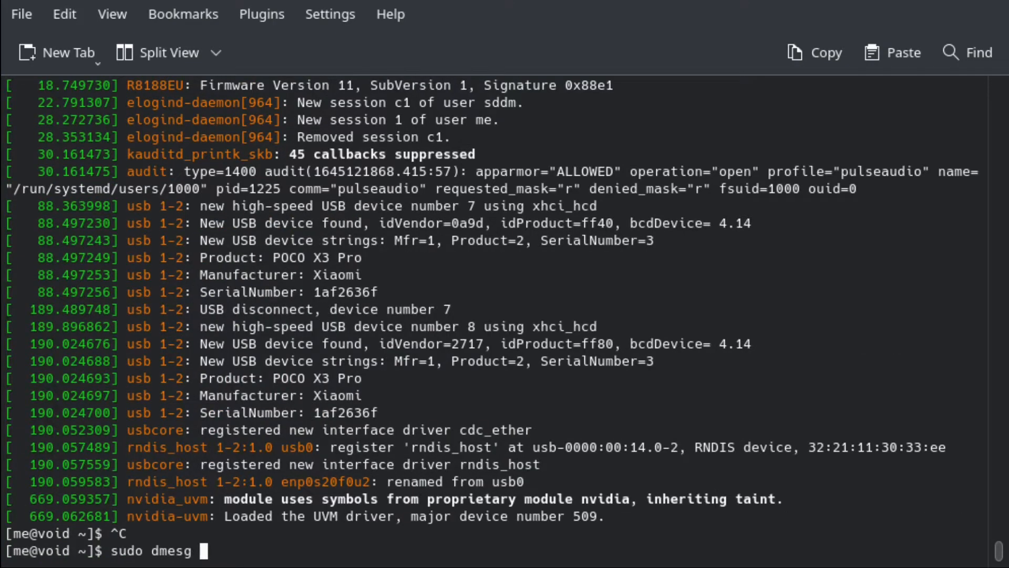
text(--)
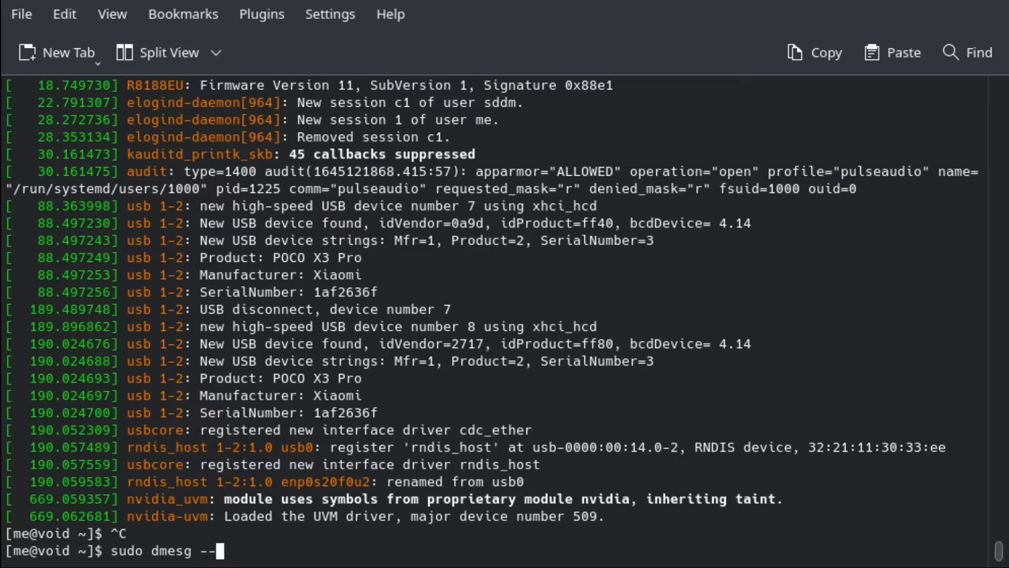
text(level)
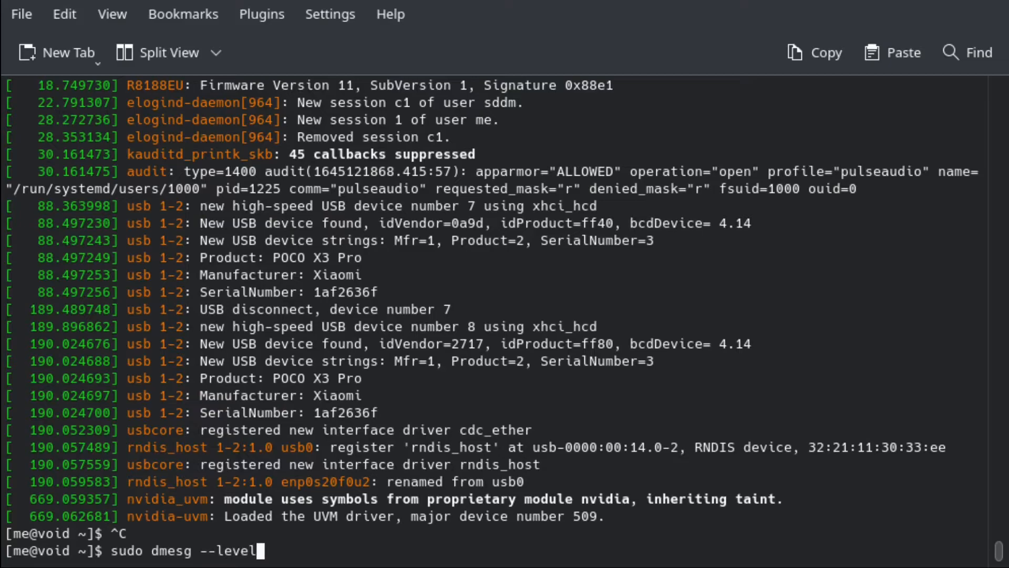
text(=)
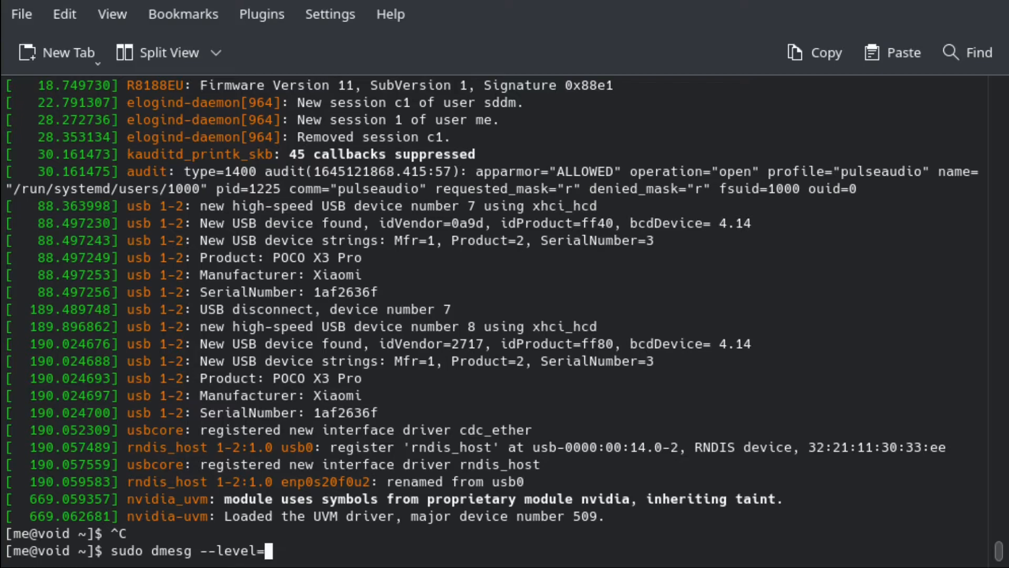
text(emerg)
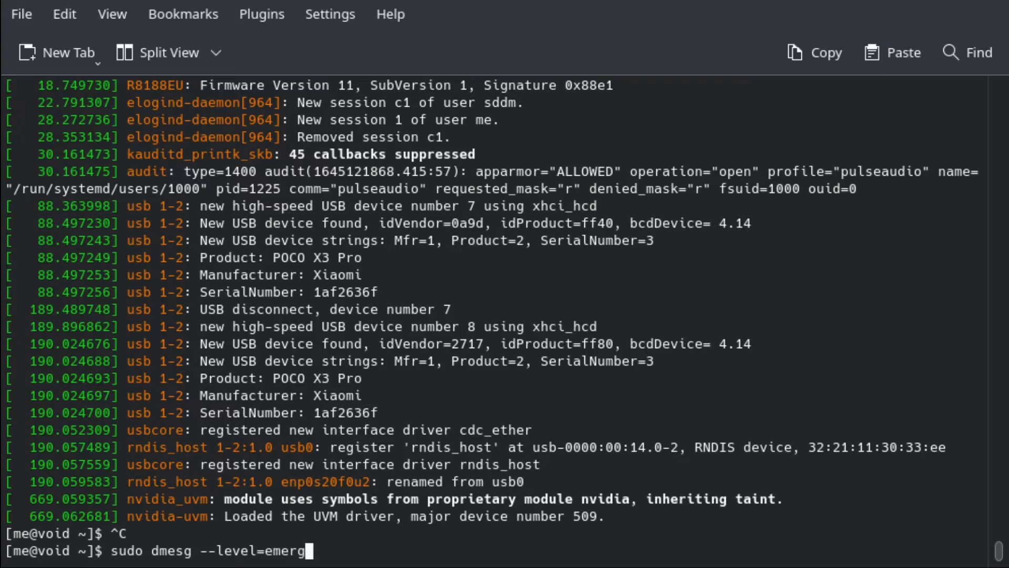
text(alert,)
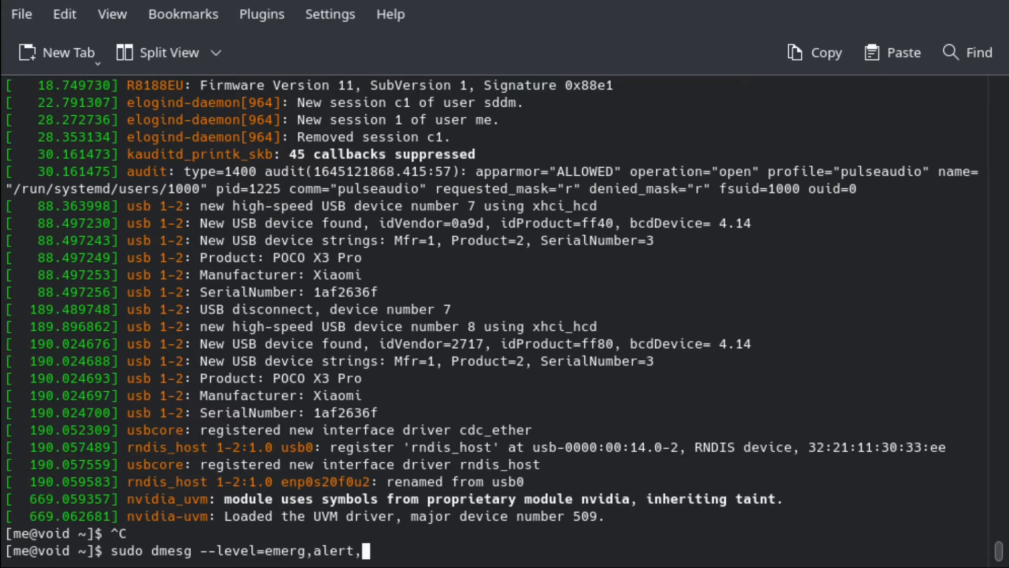
text(crit,)
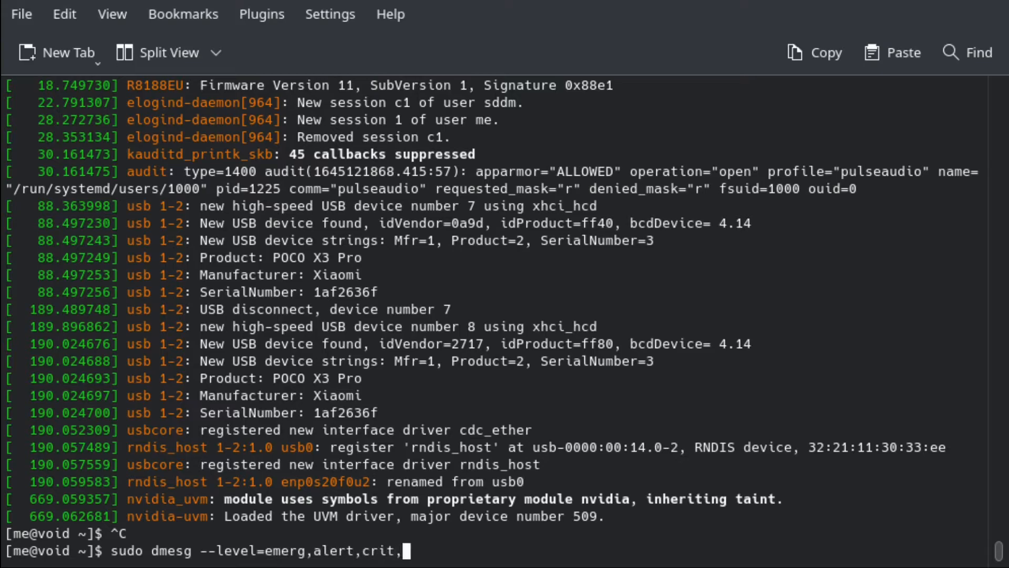
text(err)
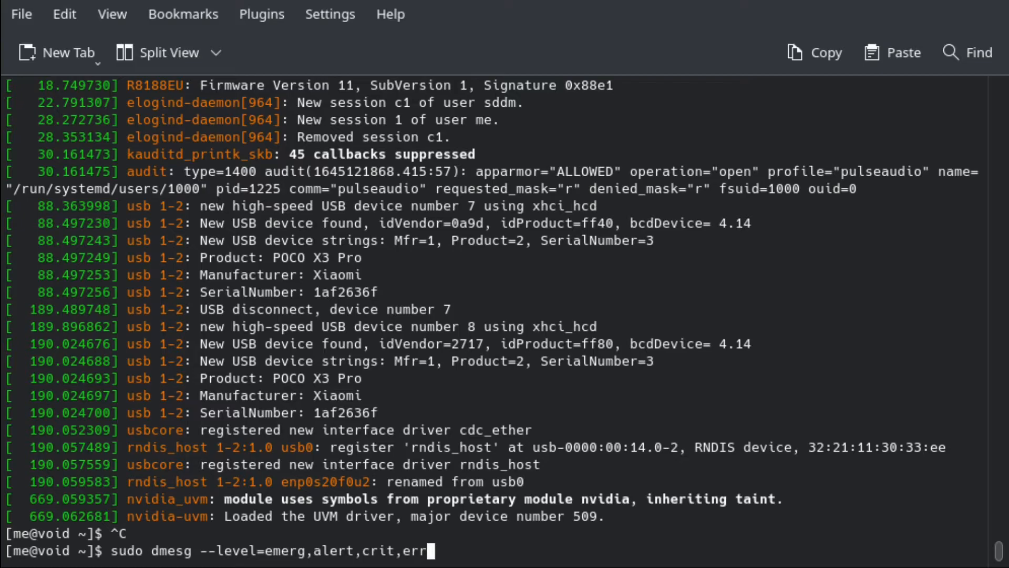
key(Return)
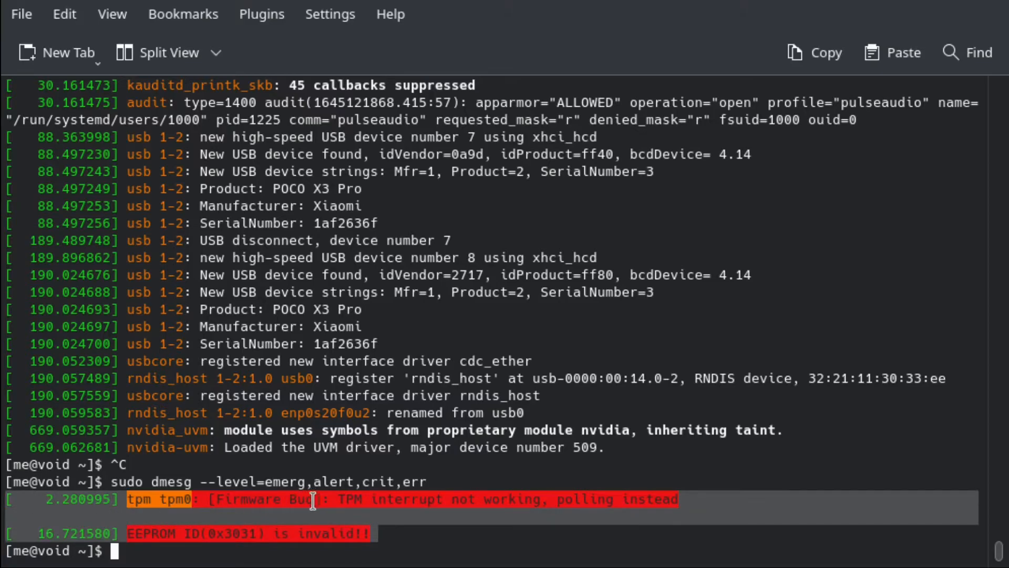
click(151, 532)
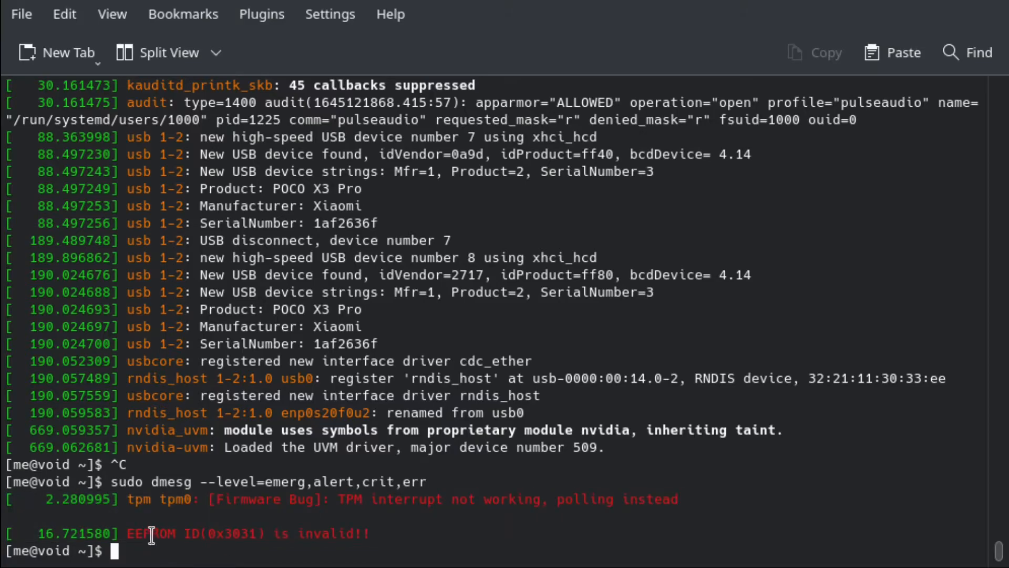
mouse_move(482, 502)
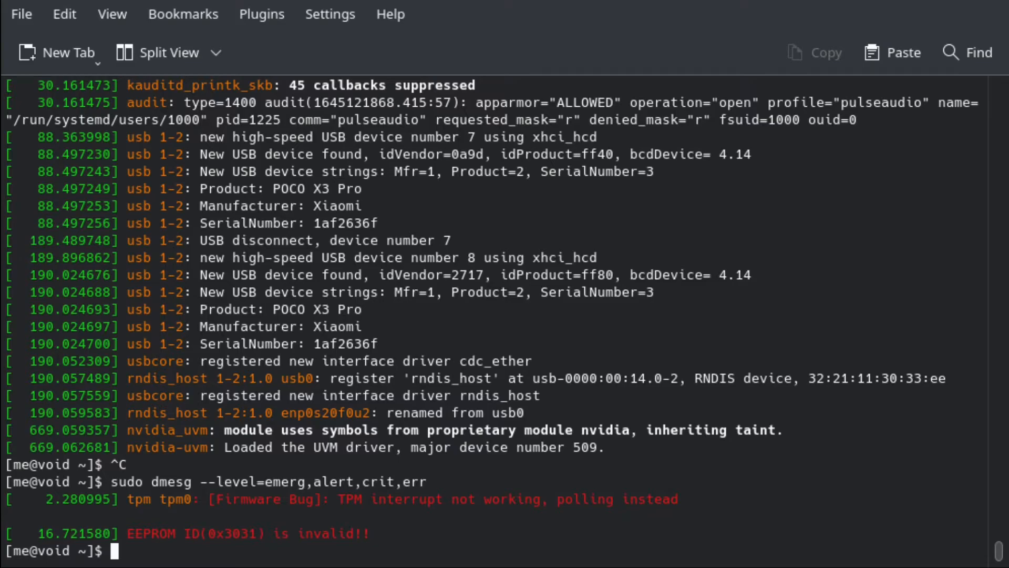
text(sudo dmesg)
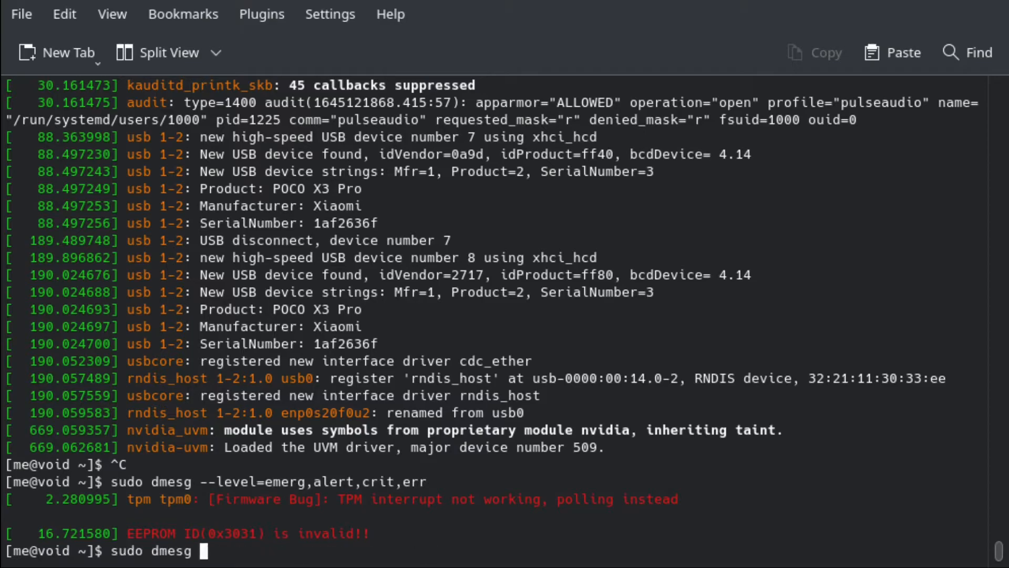
text(sudo sv status /var/service/* | grep -v run)
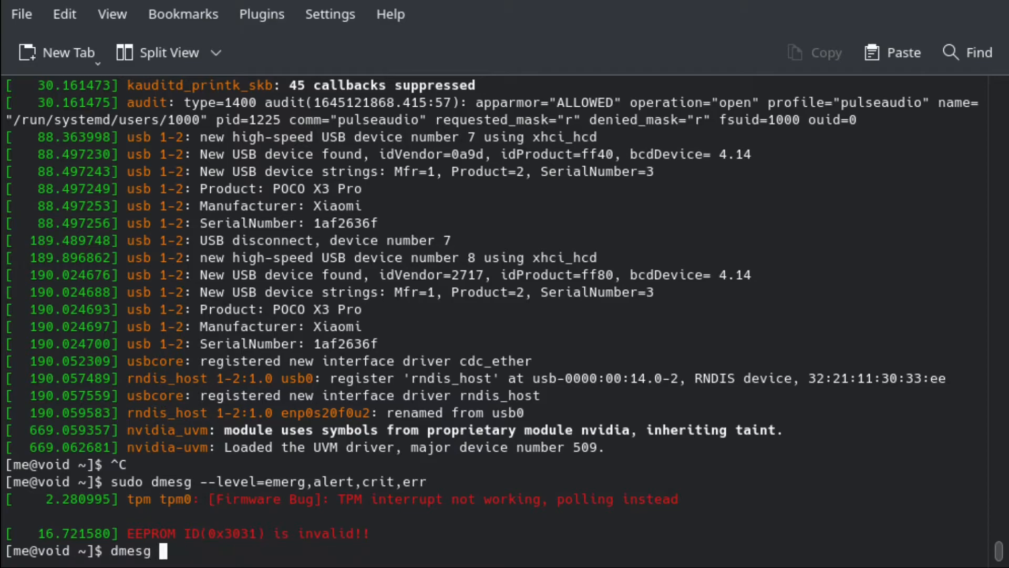
text(sudo sv status /var/service/* | grep -v run)
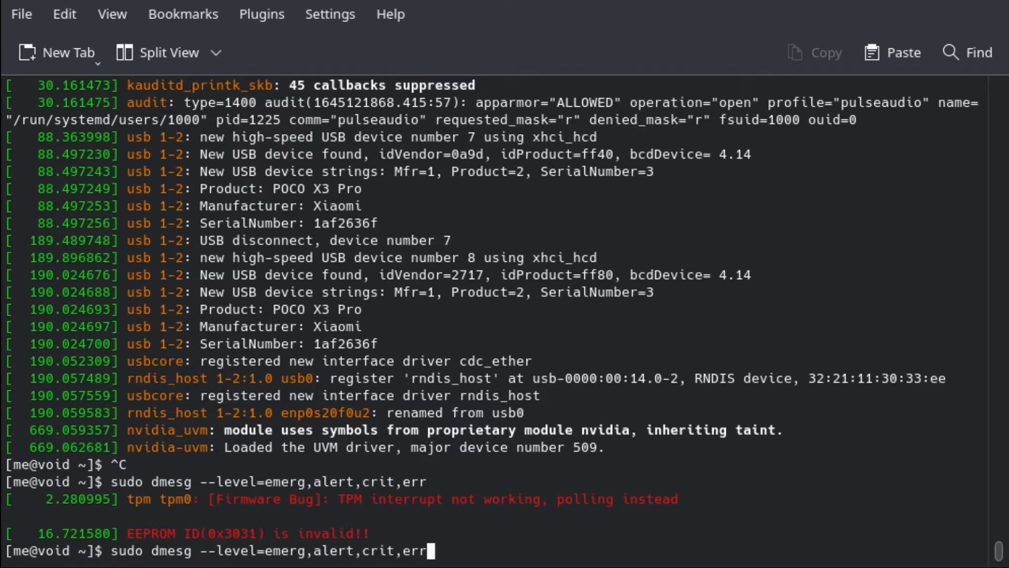
key(ctrl+c)
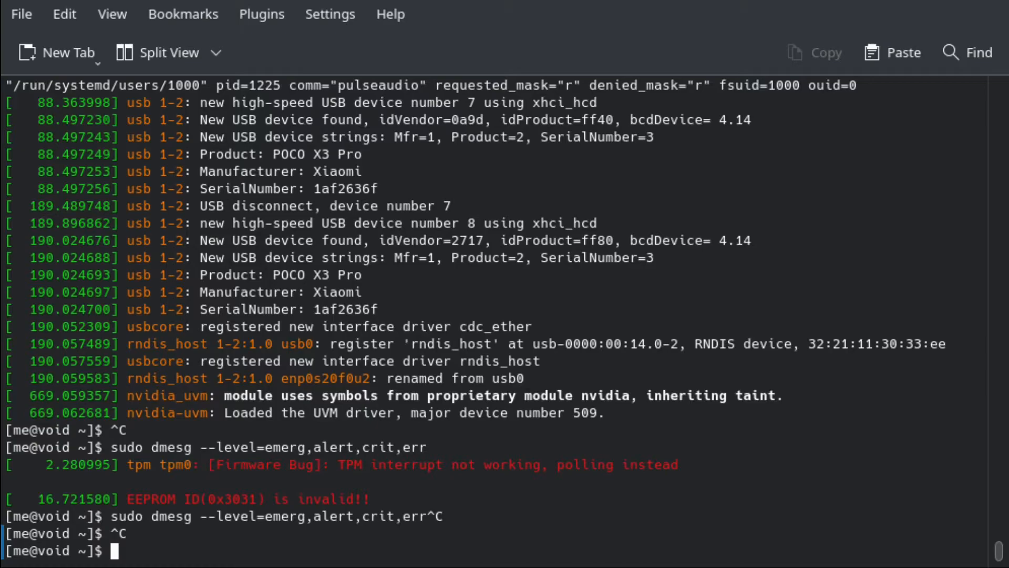
Draft 'xbps-remove -R pacman', then erase the arguments to leave bare 'xbps-remove'
text(xbps-)
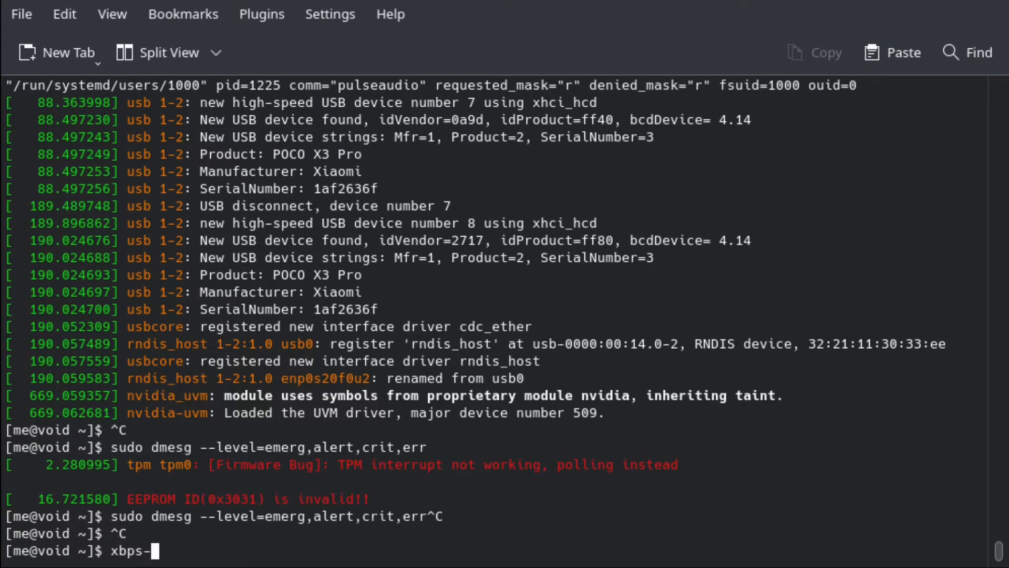
text(remove)
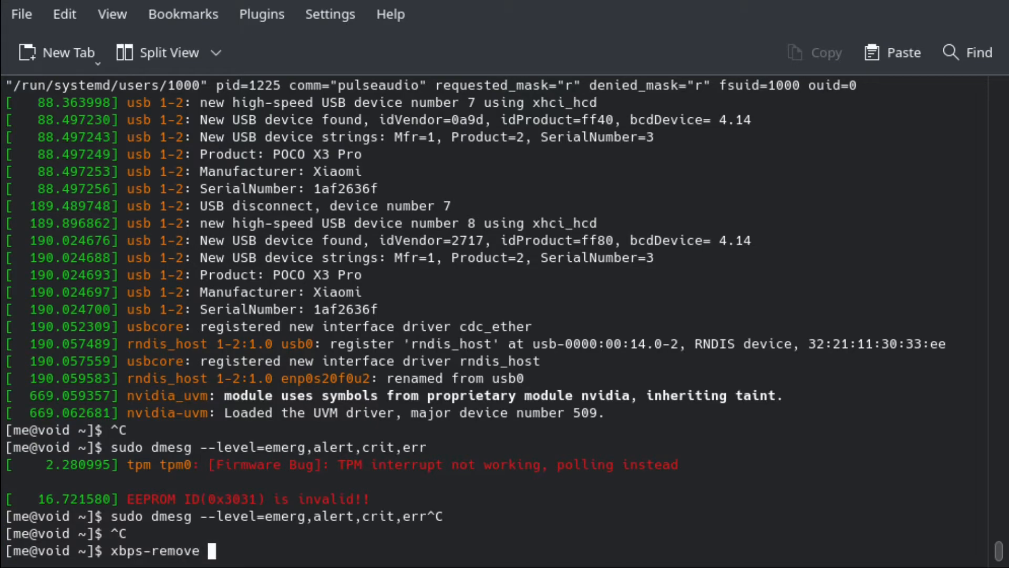
text(pacman)
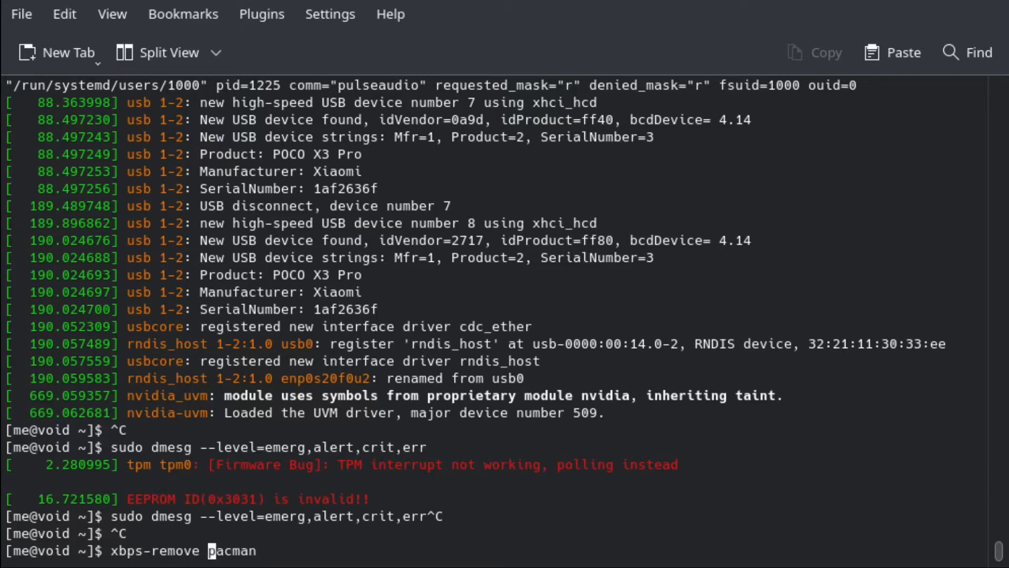
text(-)
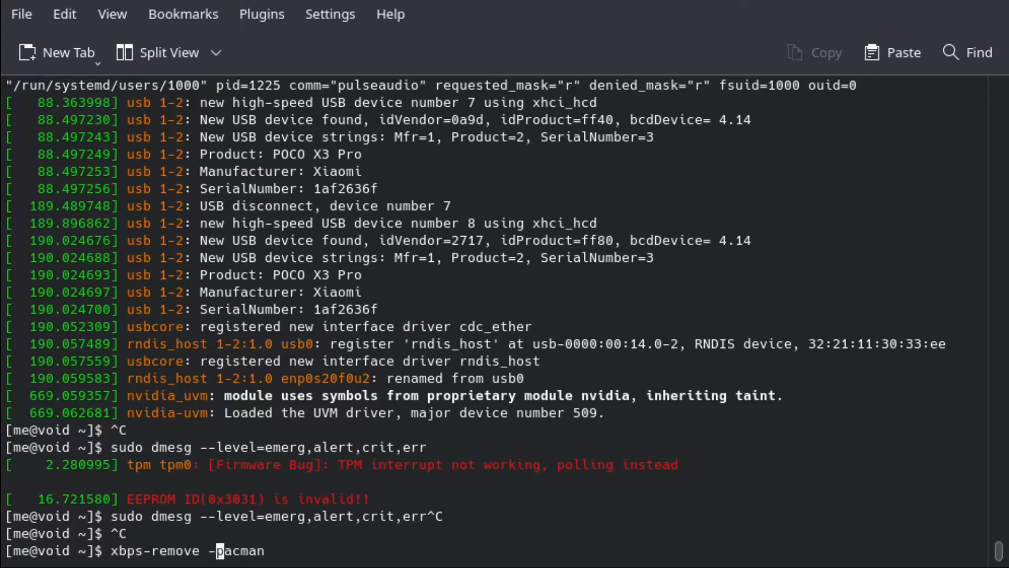
text(R)
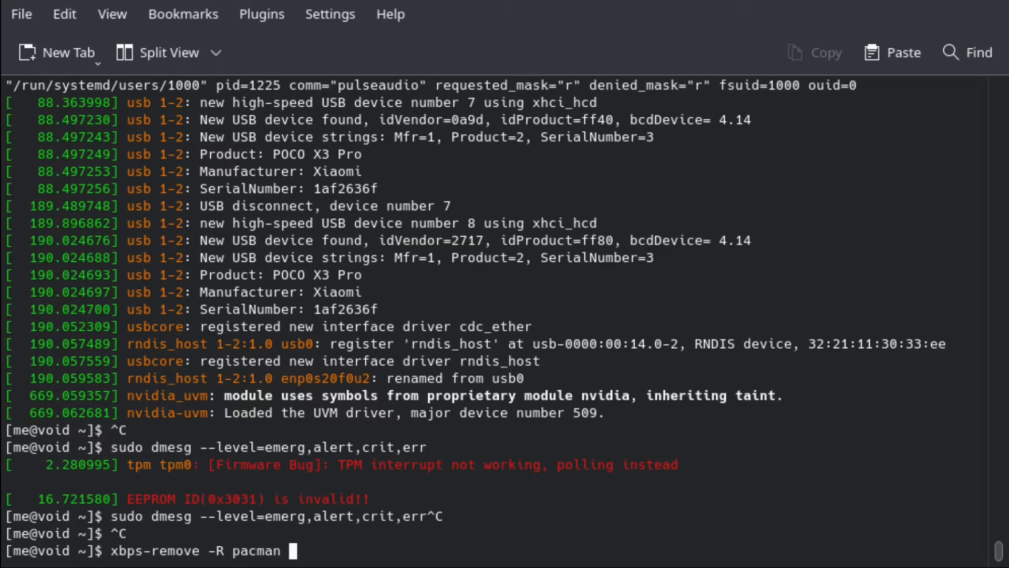
key(BackSpace)
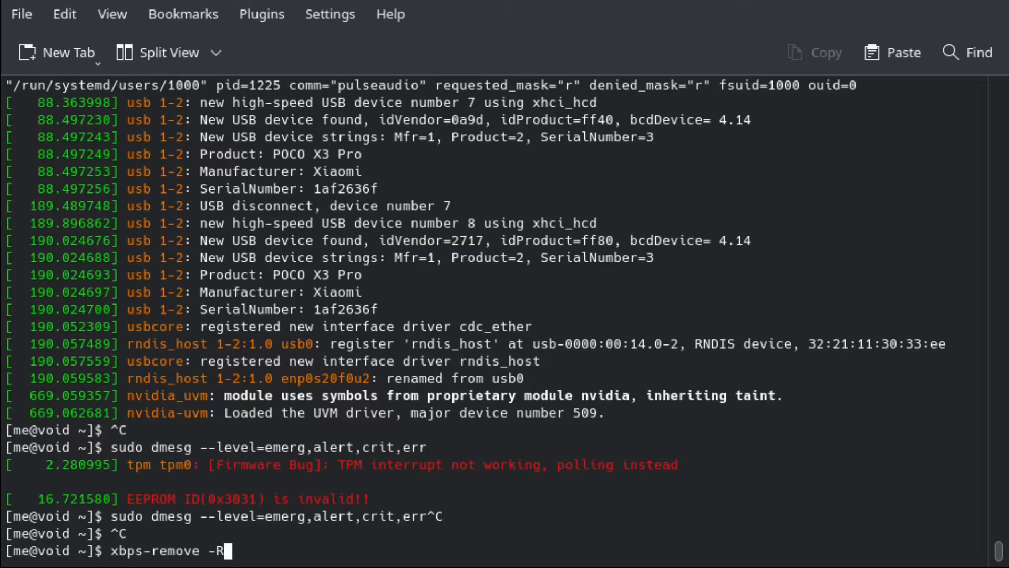
key(BackSpace)
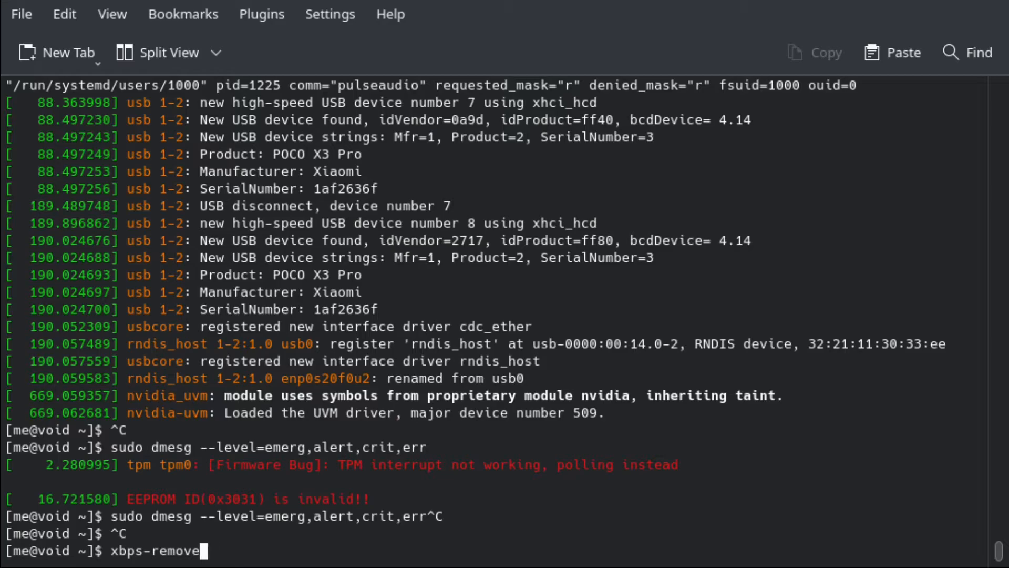
Run bare 'xbps-remove' to print its usage text and OPTIONS list
key(Return)
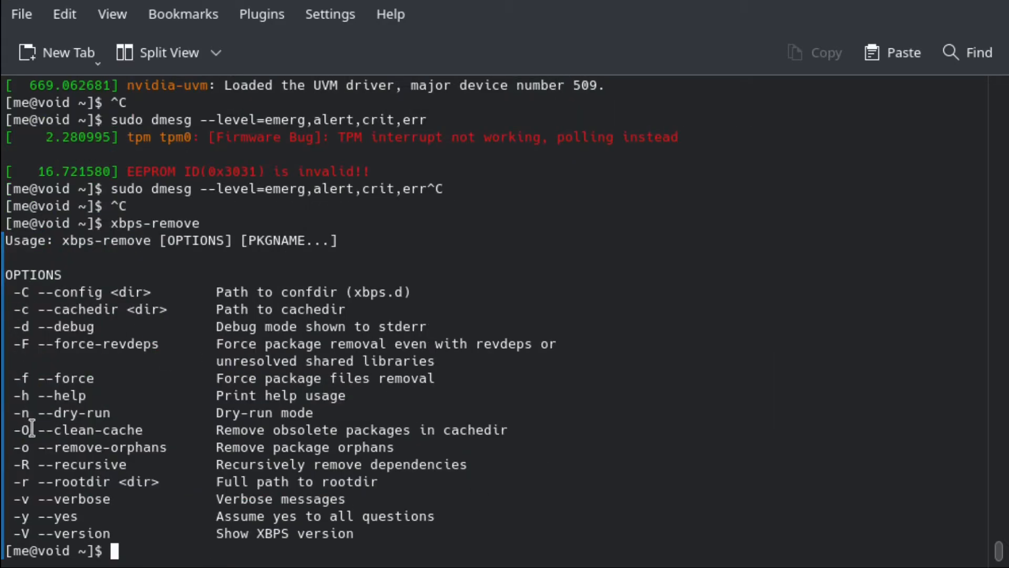
mouse_move(74, 464)
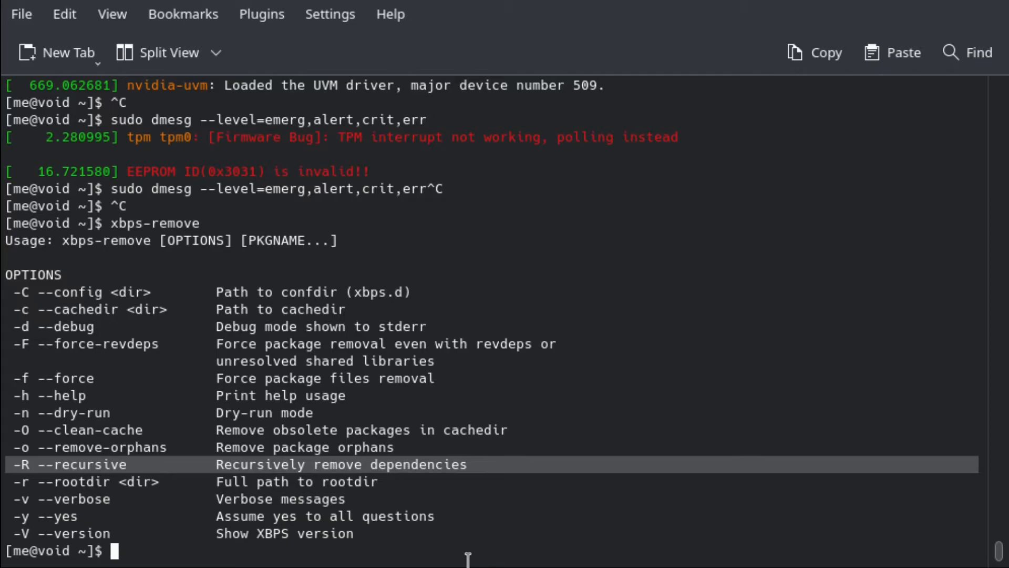
mouse_move(38, 464)
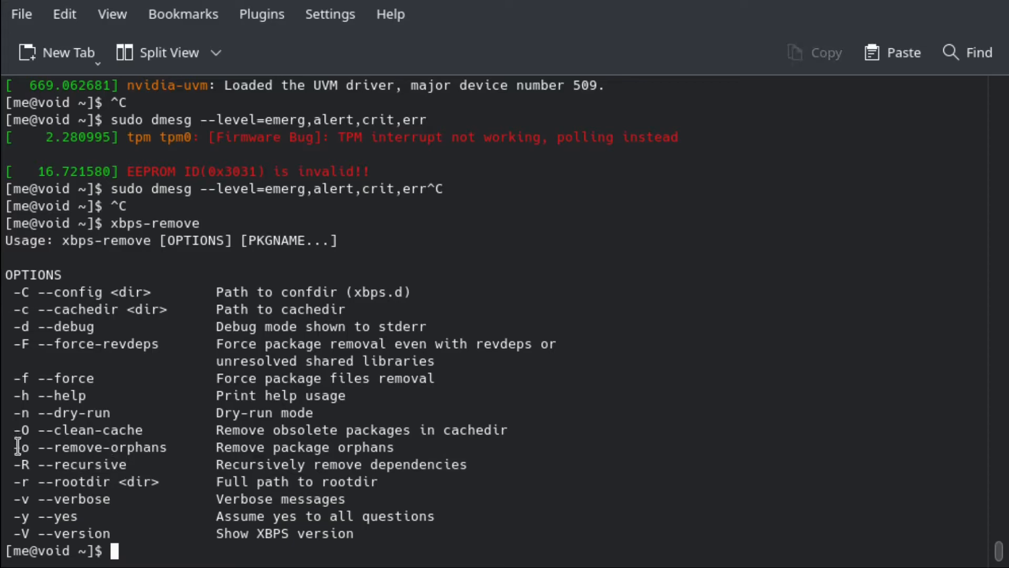
mouse_move(184, 513)
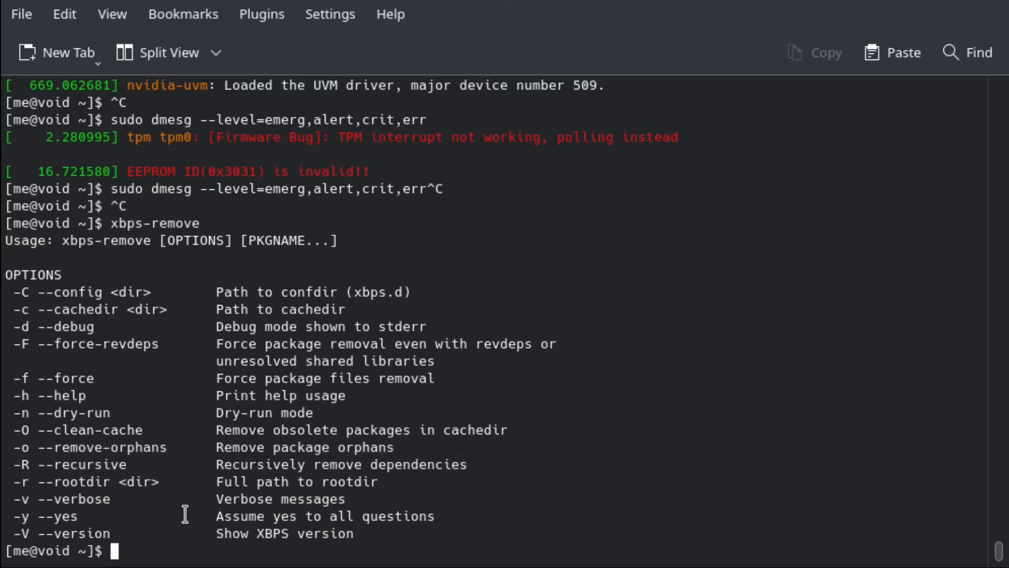
Run 'sudo xbps-remove -o' and confirm Y to remove orphans glu and libraw1394
text(sudo xbps-remove)
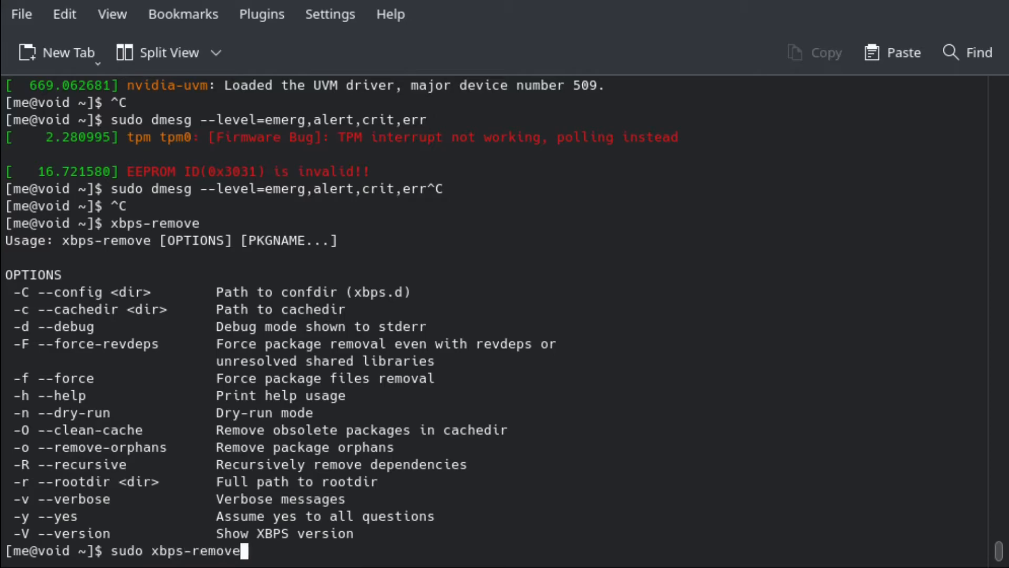
text(-o)
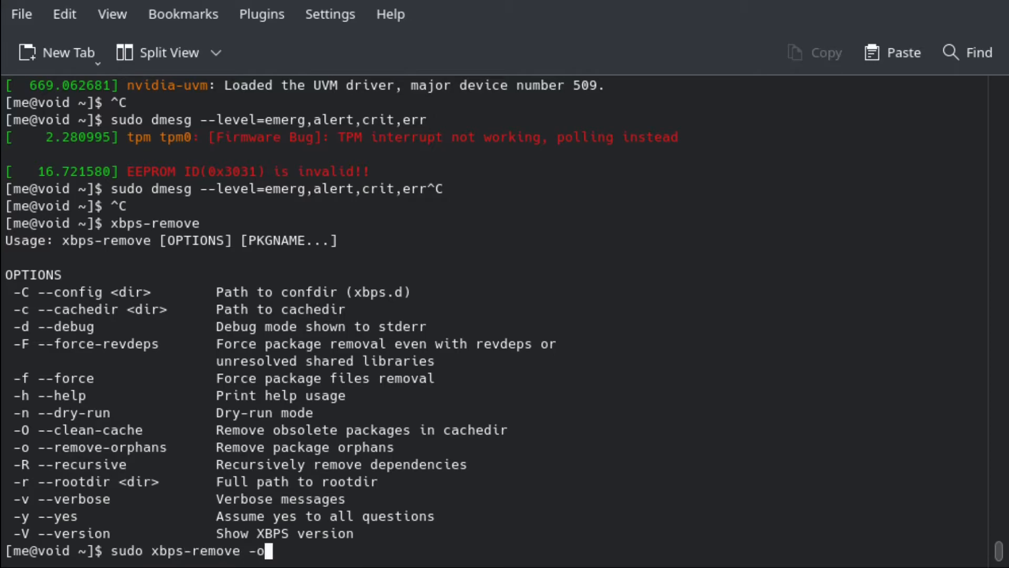
key(Return)
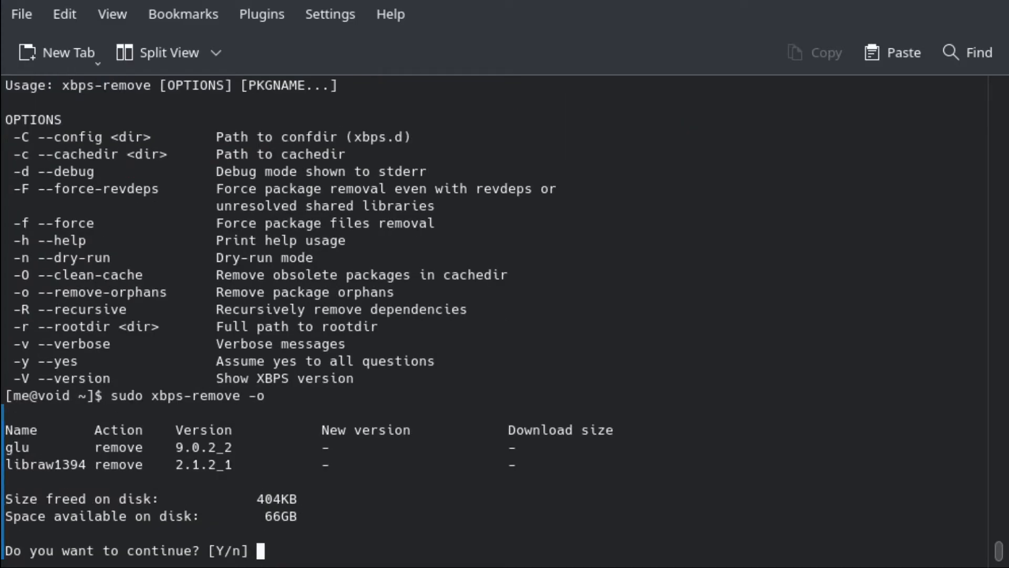
mouse_move(282, 305)
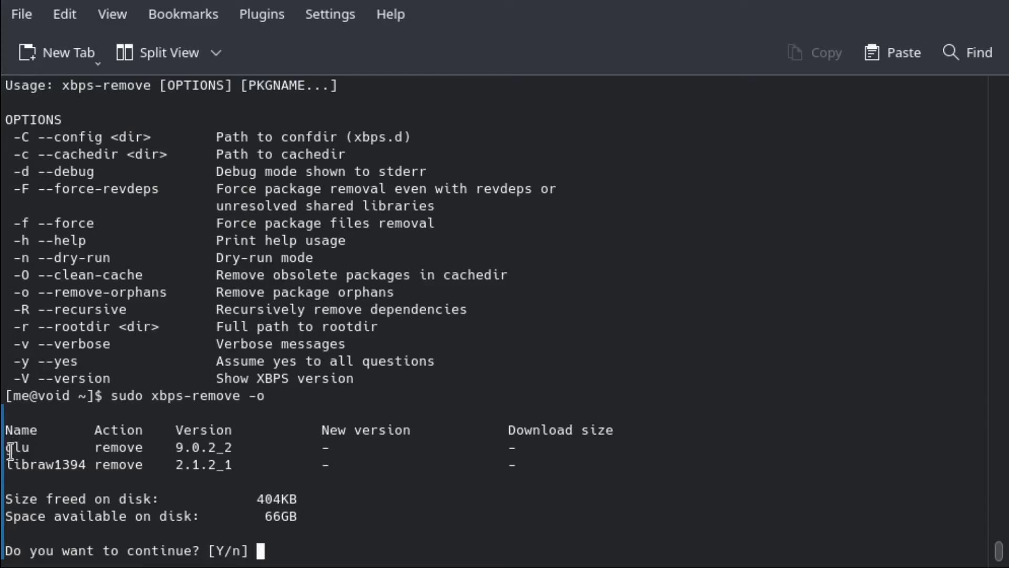
mouse_move(279, 505)
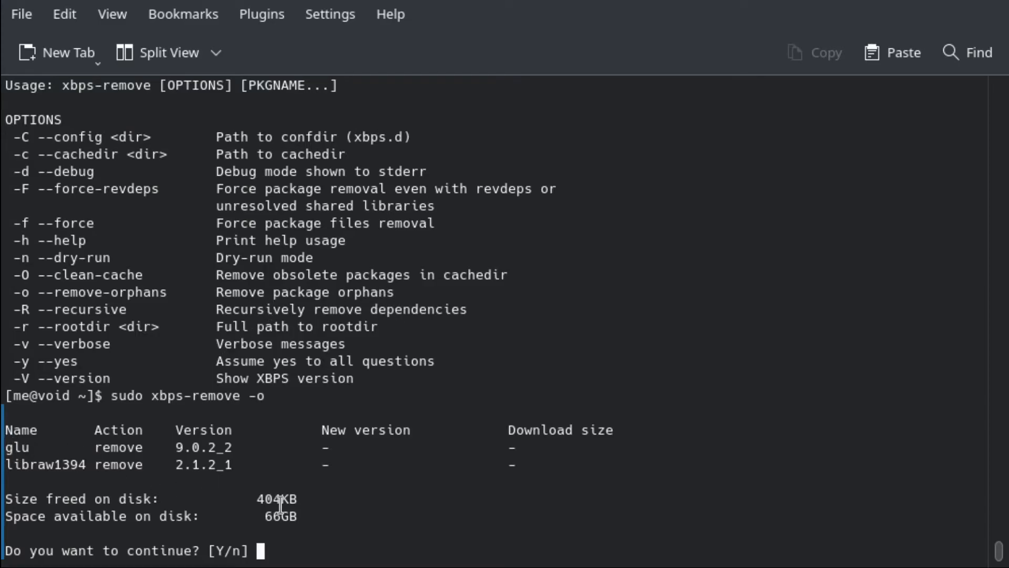
text(Y)
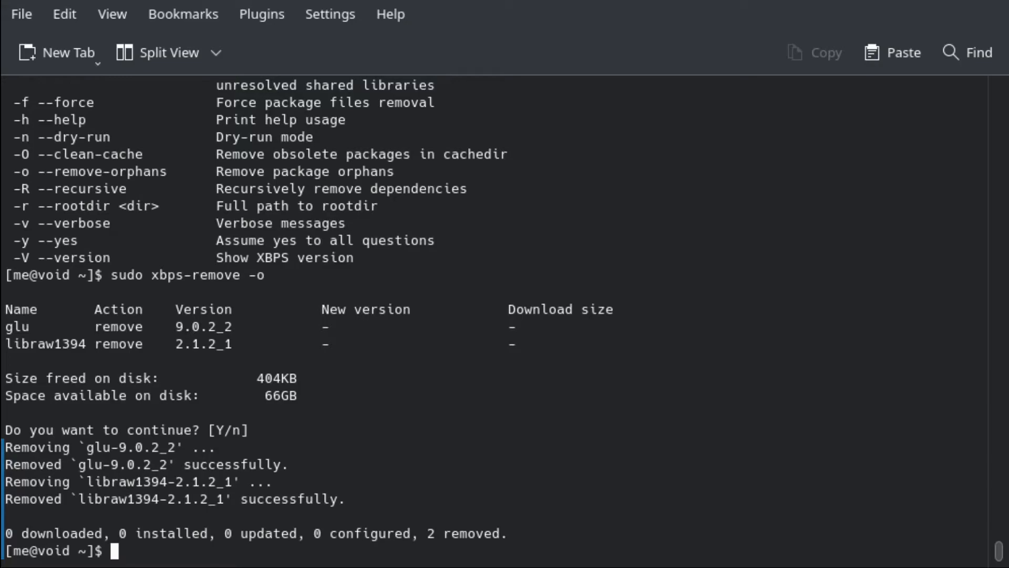
mouse_move(12, 154)
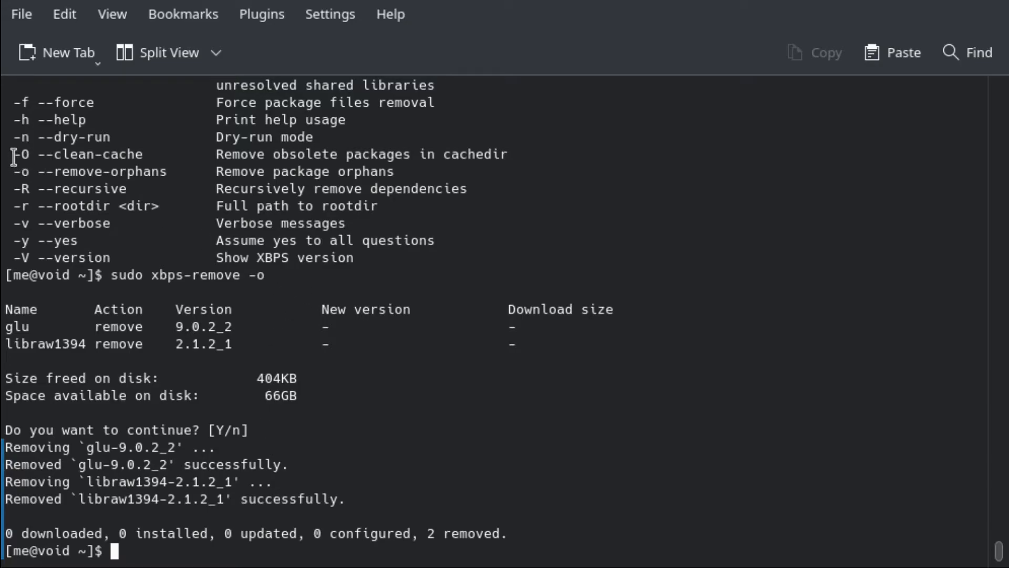
Highlight the -O clean-cache option, then run 'sudo xbps-remove -O' to purge obsolete cached packages
double_click(84, 154)
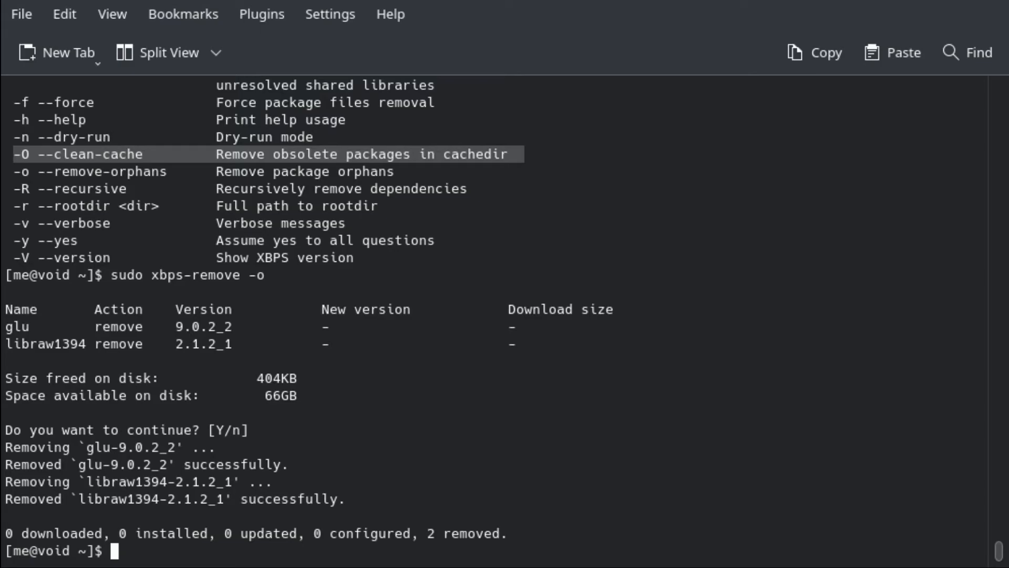
text(sudo xbps-remove -O)
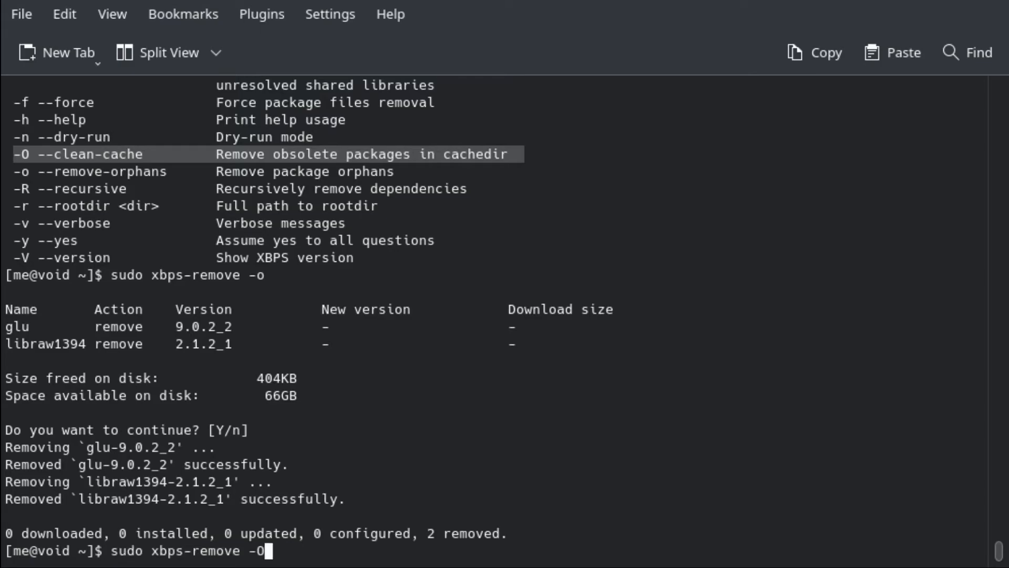
key(Return)
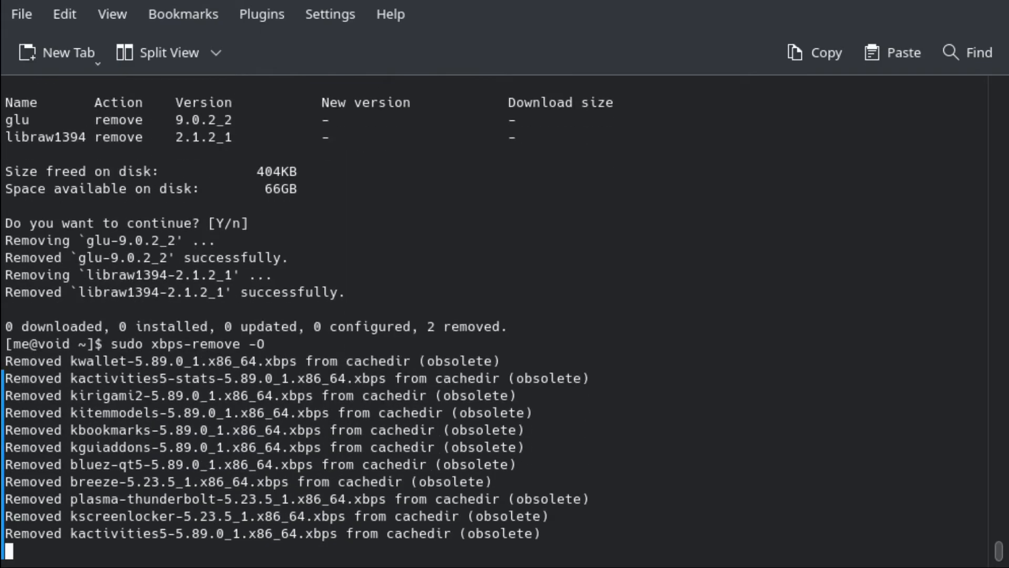
scroll(down, 3)
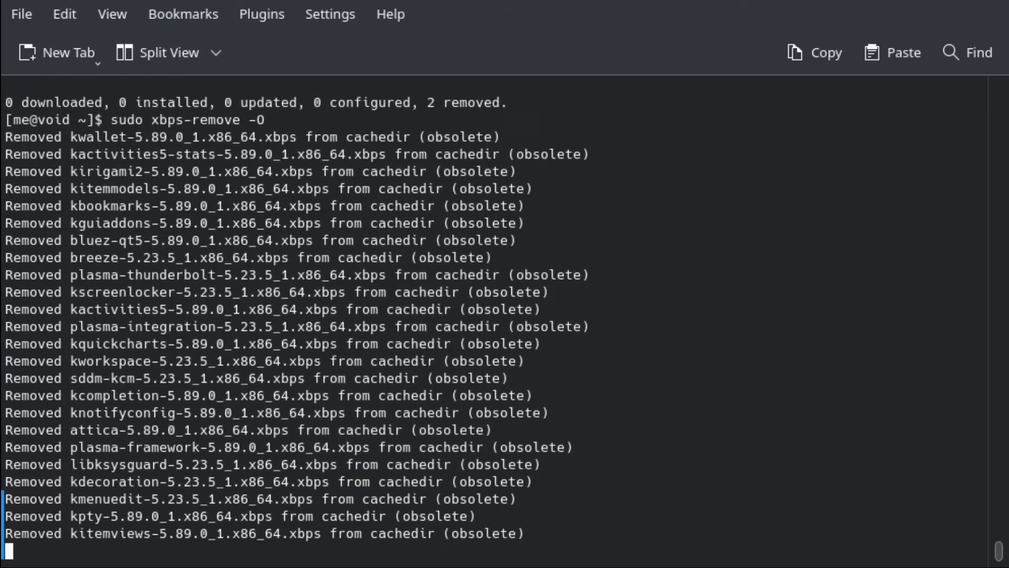
scroll(up, 3)
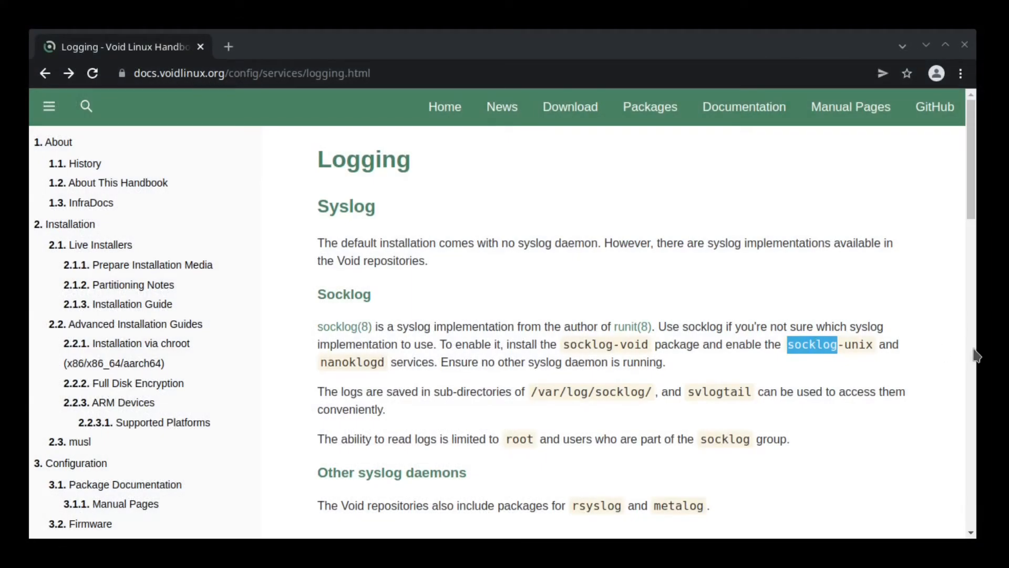
Open handbook section 3.11 Kernel and highlight the 'Removing old kernels' heading
scroll(down, 3)
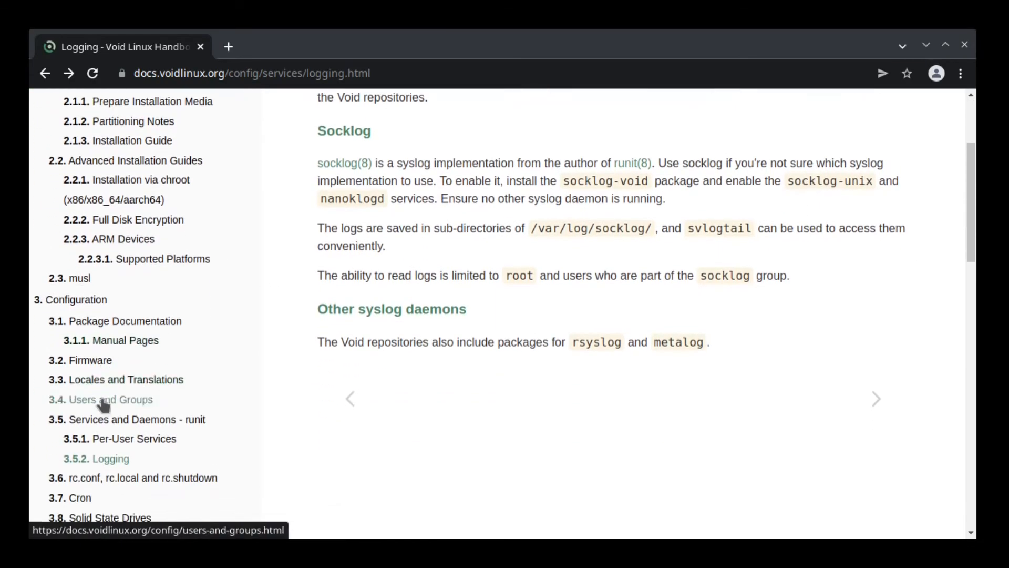
scroll(down, 3)
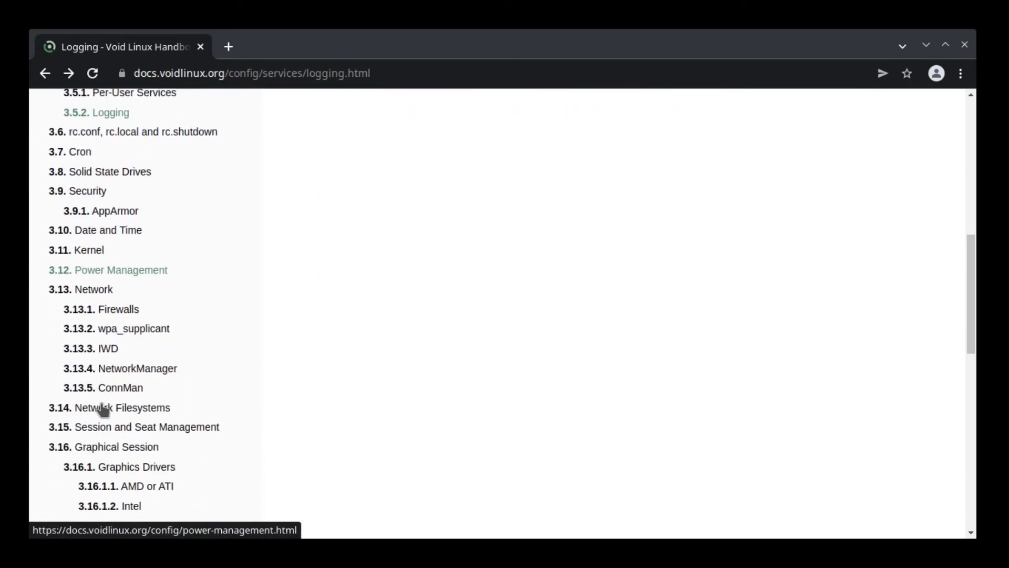
scroll(down, 3)
text(kernel)
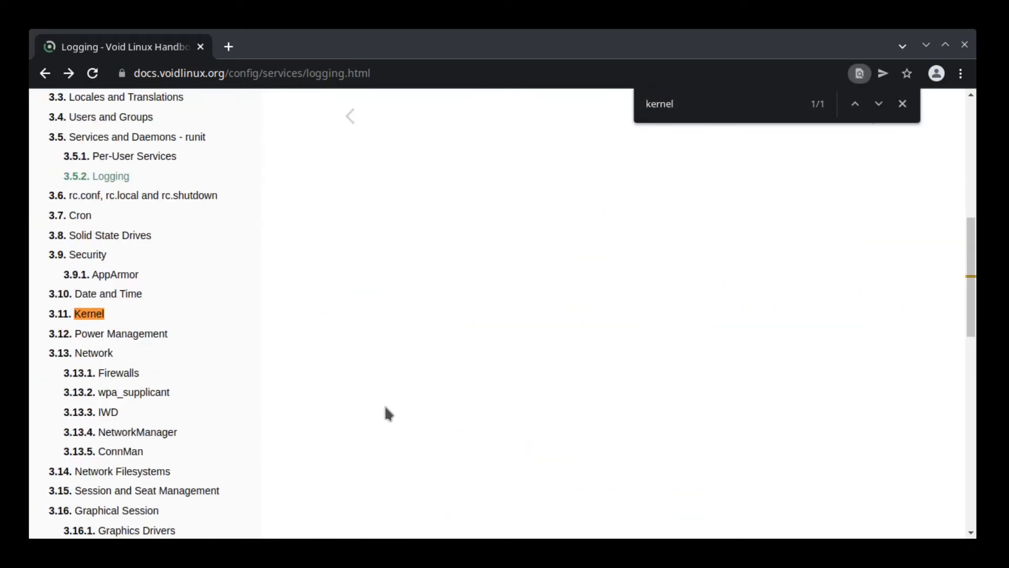
click(89, 314)
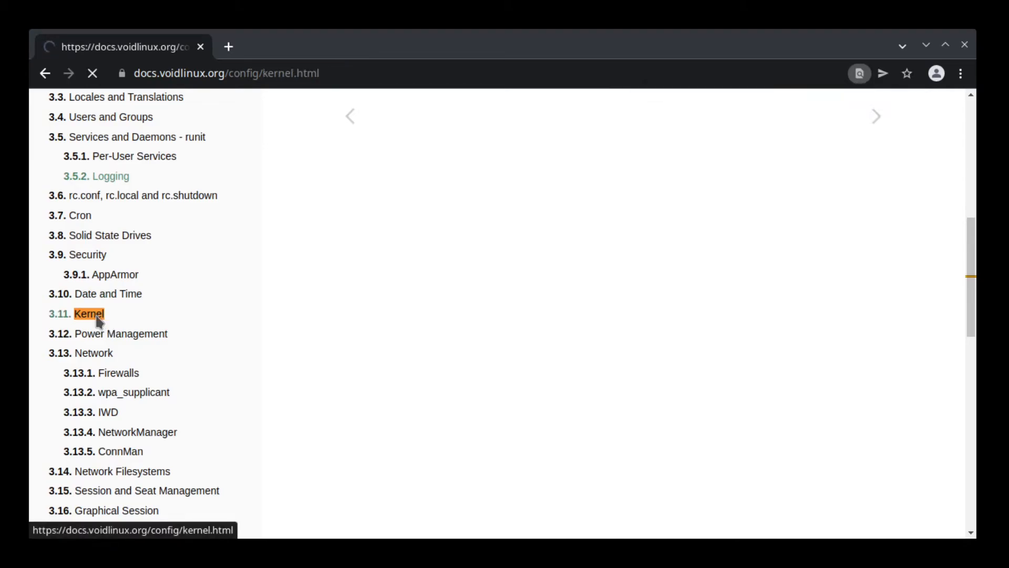
click(88, 313)
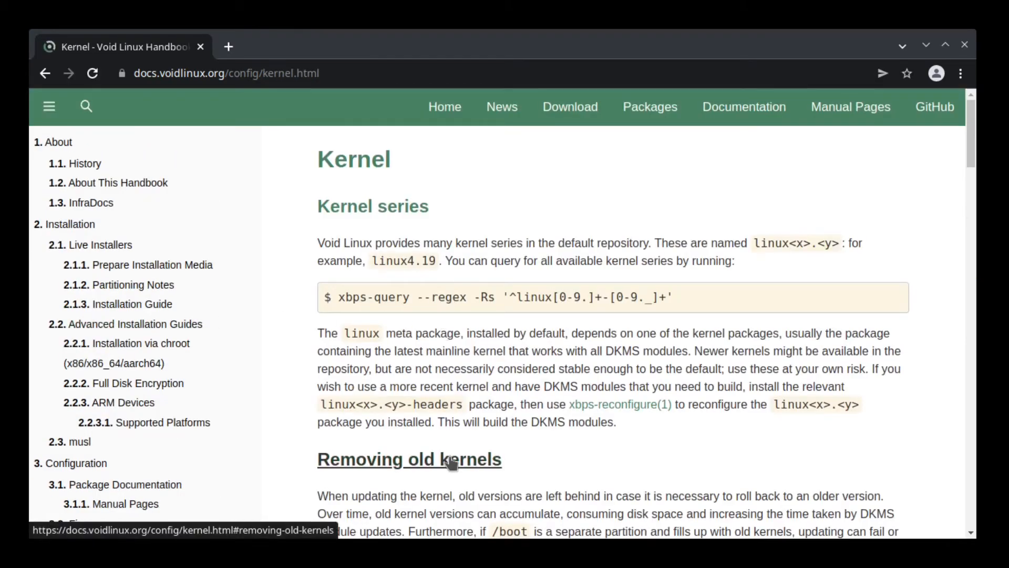
double_click(408, 459)
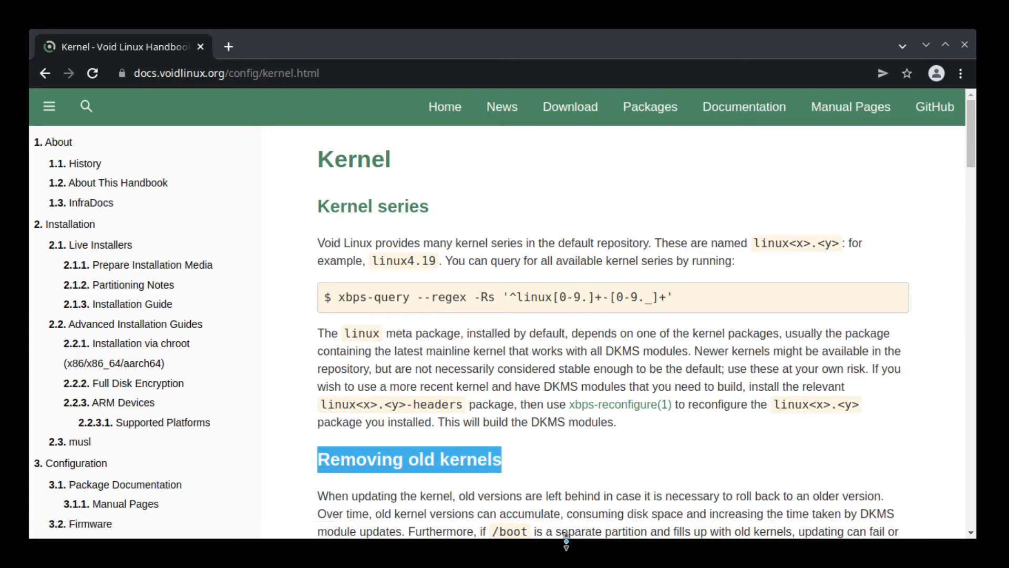
scroll(down, 3)
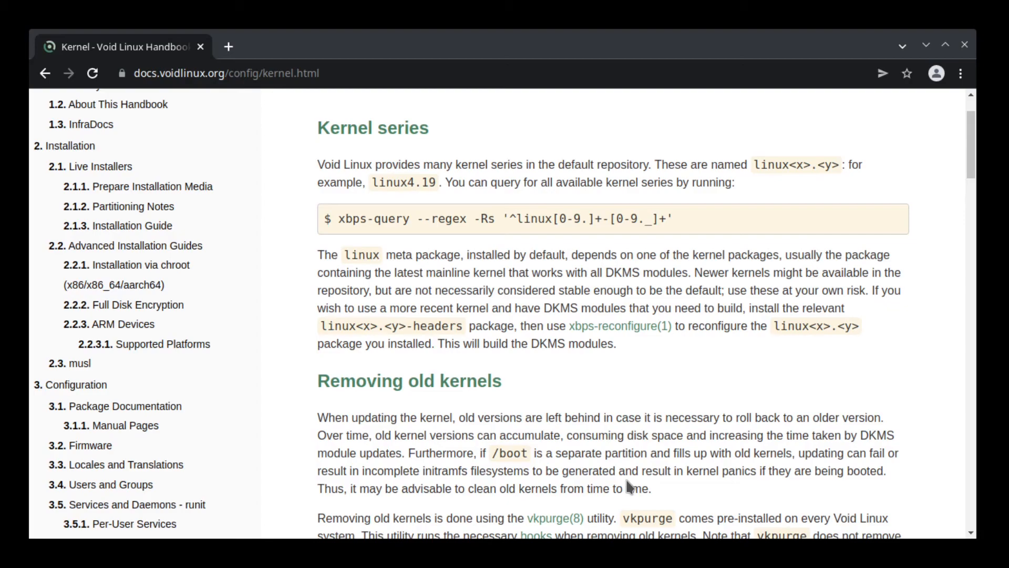
mouse_move(493, 460)
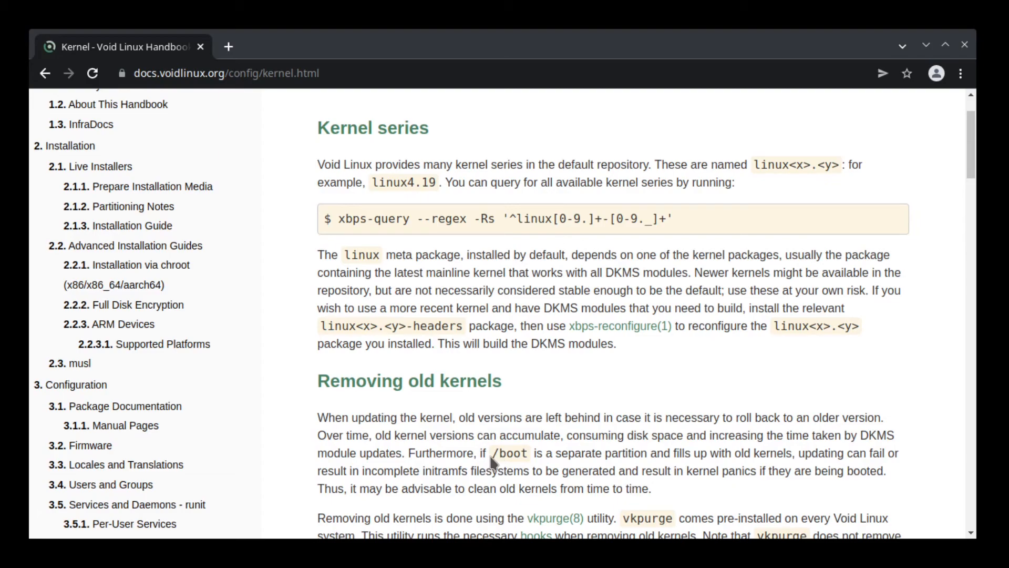
double_click(509, 453)
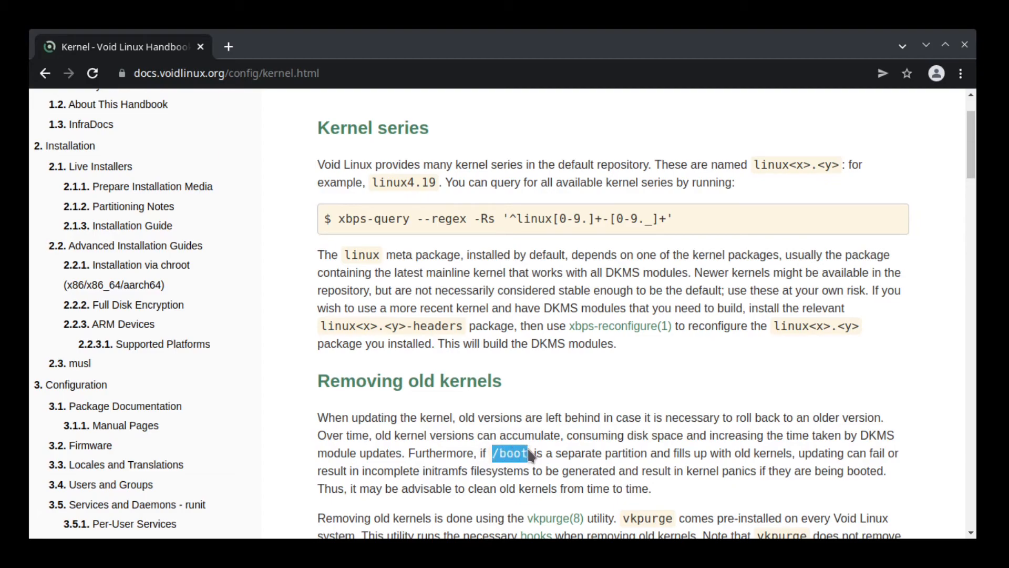
double_click(433, 453)
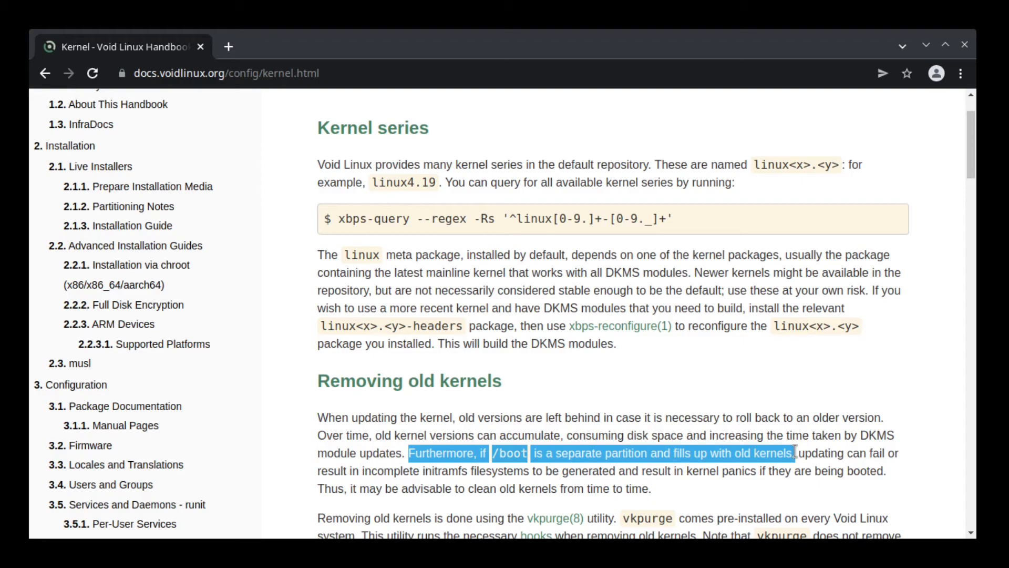
scroll(down, 3)
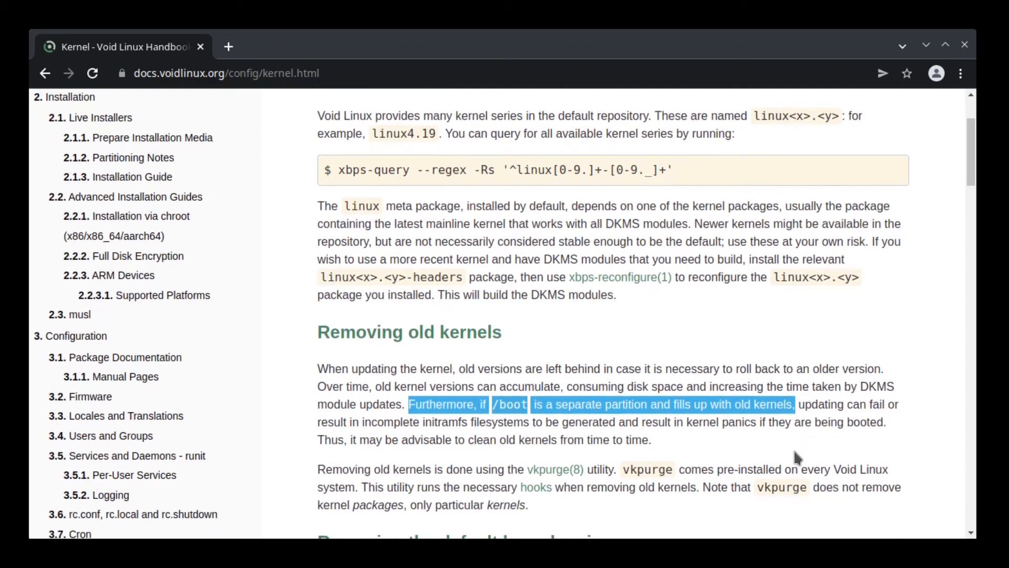
scroll(down, 3)
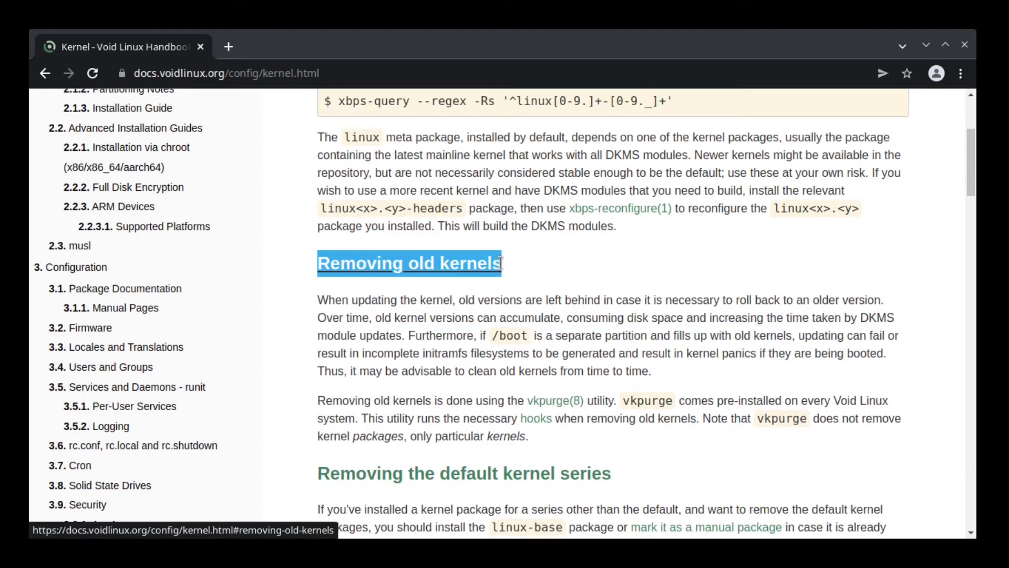
mouse_move(633, 424)
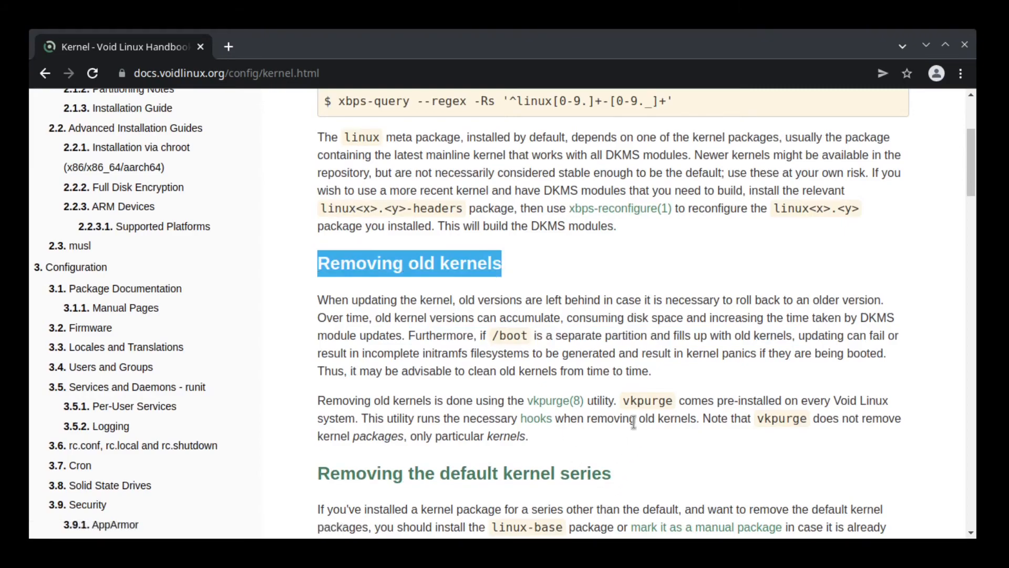
mouse_move(637, 478)
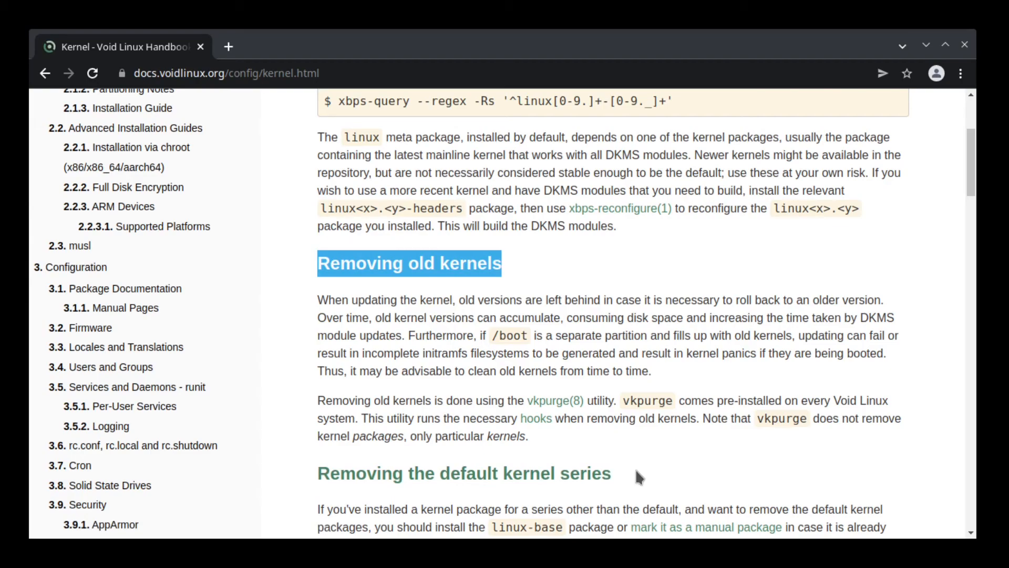
mouse_move(652, 393)
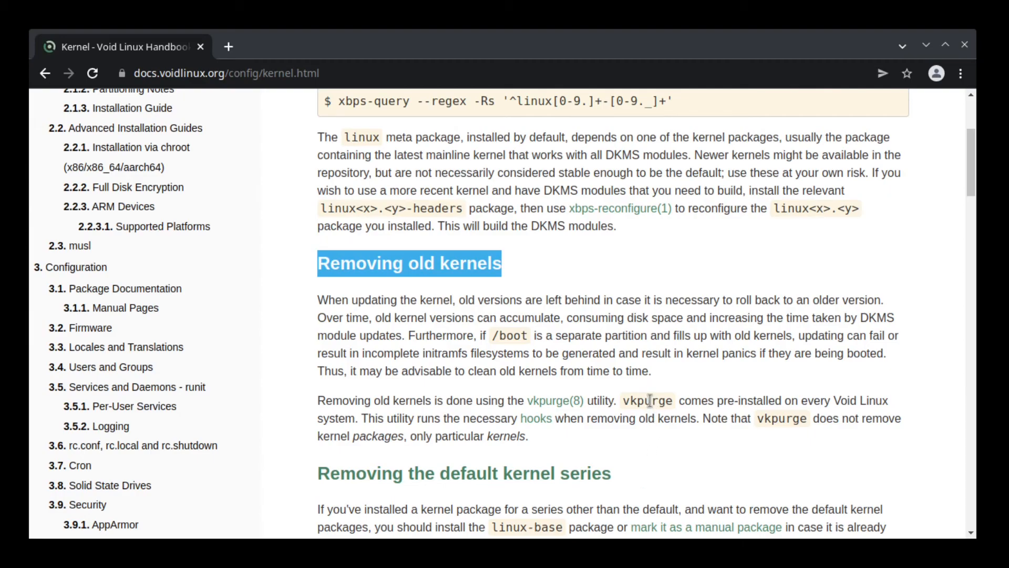
double_click(747, 401)
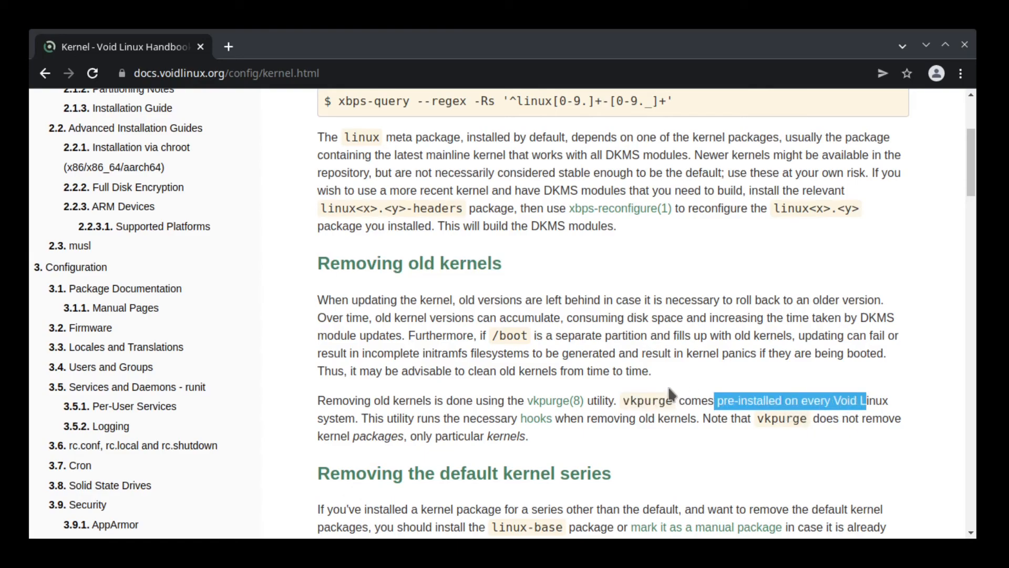
double_click(647, 399)
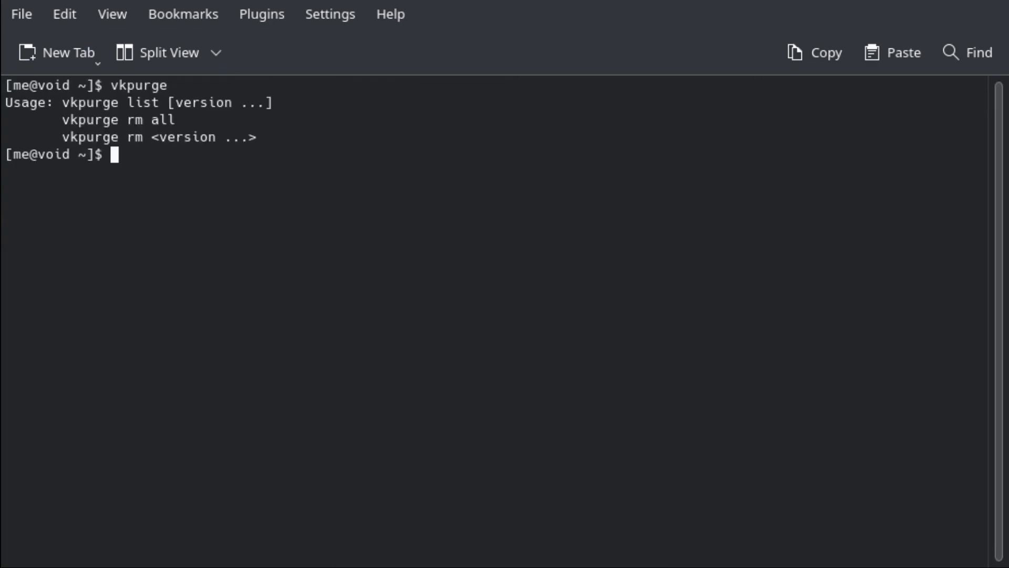
mouse_move(324, 450)
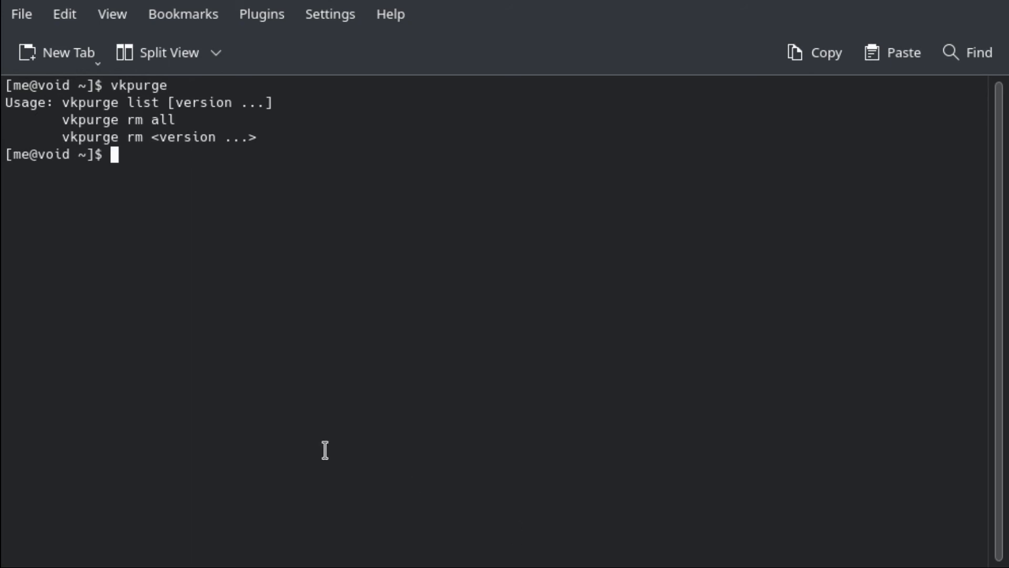
mouse_move(312, 171)
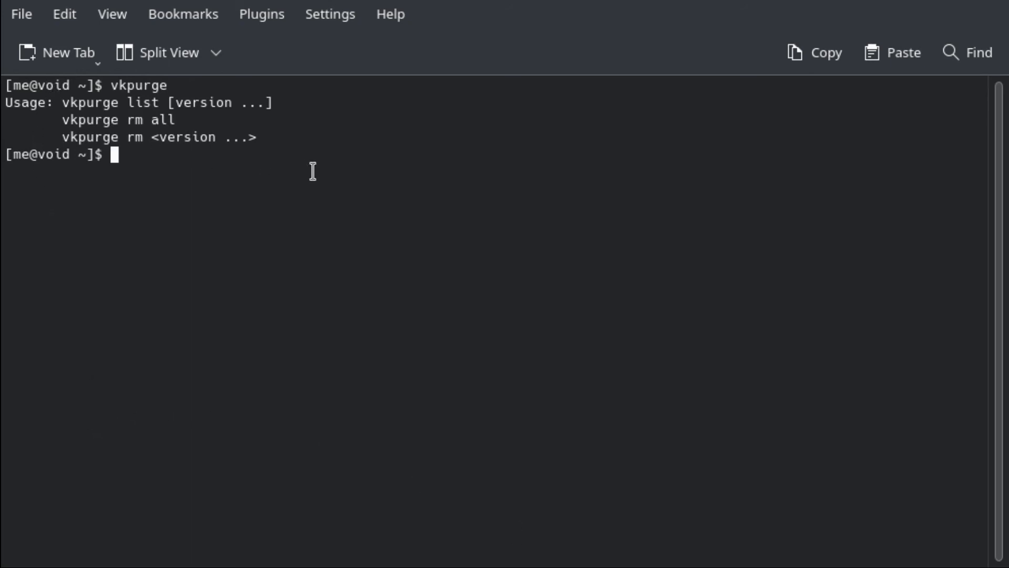
Run 'vkpurge list' to show old kernels 5.15.5_1 through 5.15.19_1
text(vkpurge)
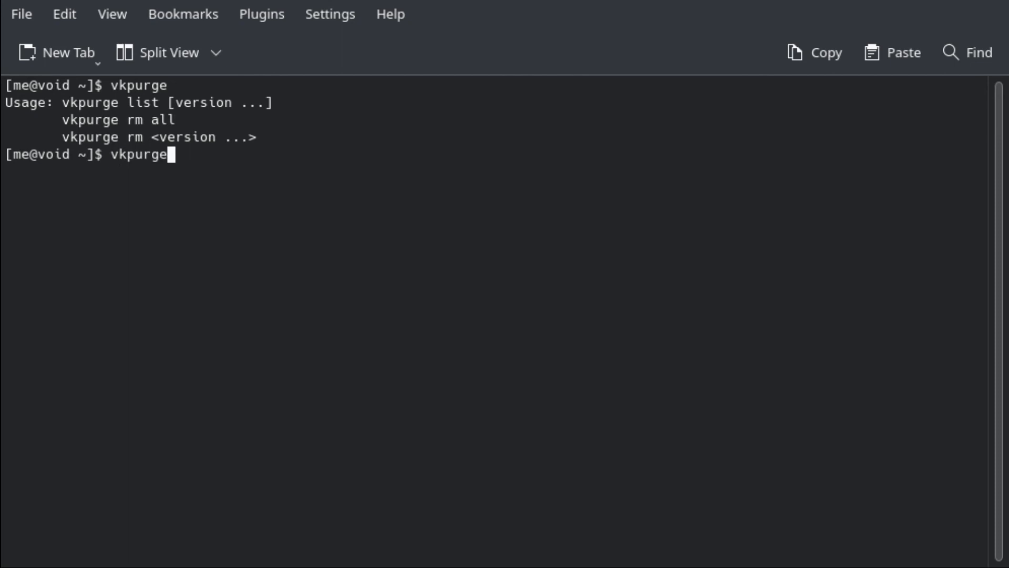
text(list)
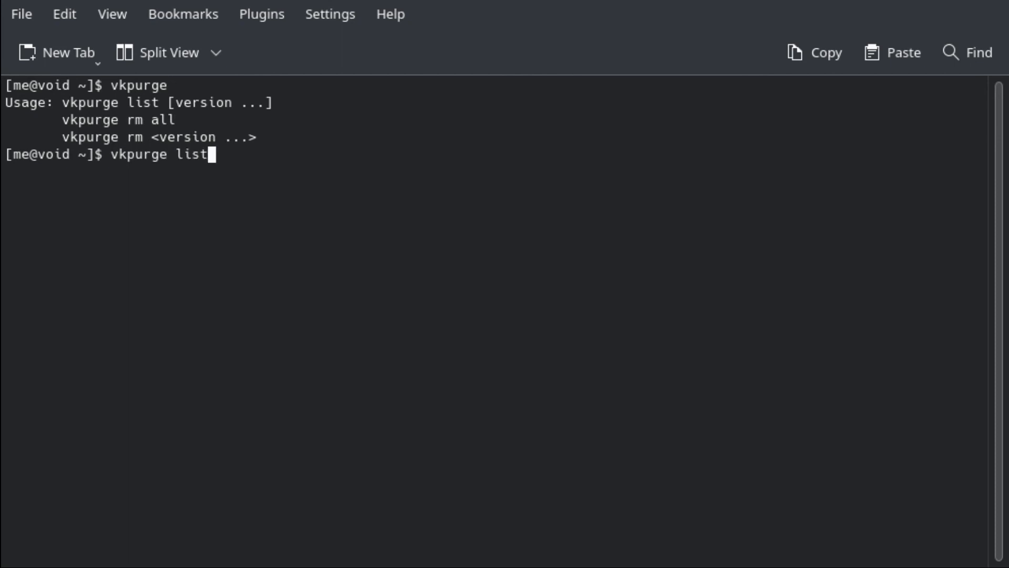
key(Return)
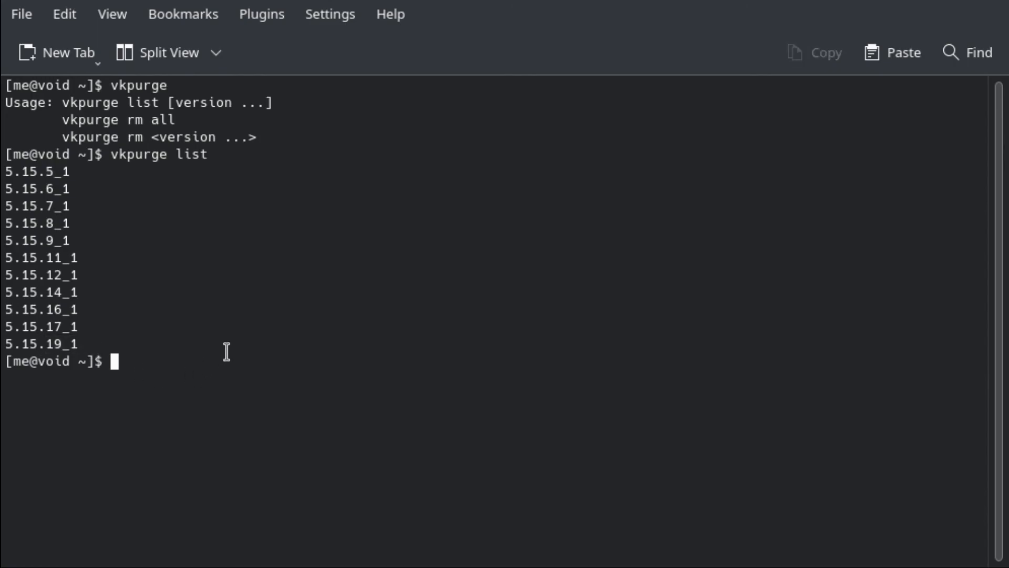
Run 'vkpurge rm all', rerunning it with sudo after the root-permission refusal
text(vk)
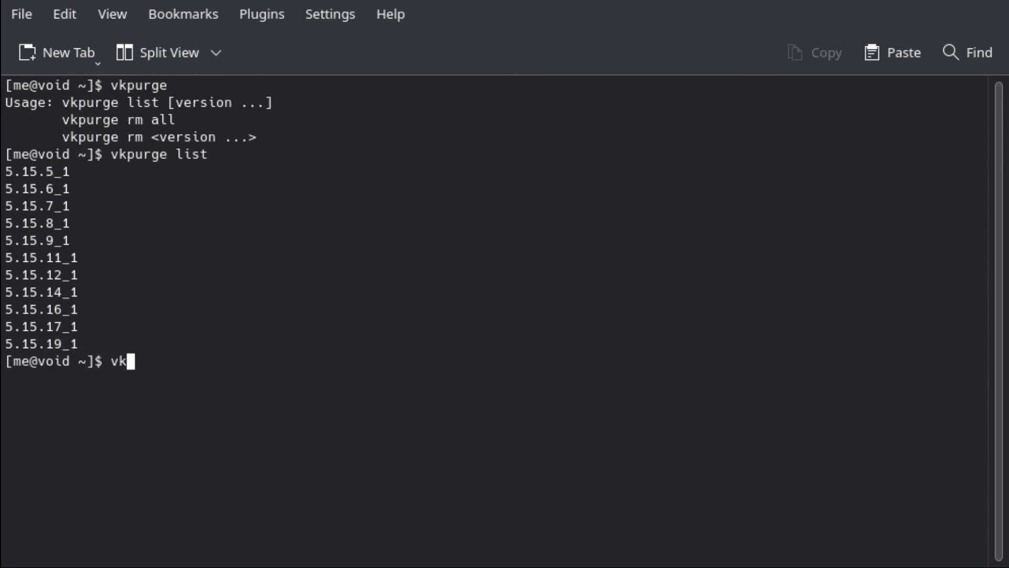
text(purge rm)
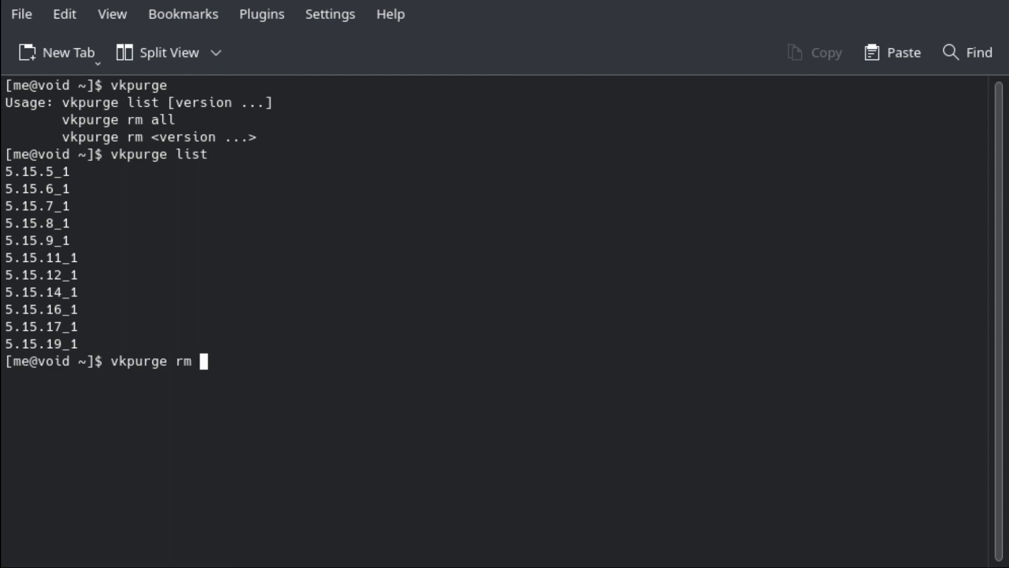
key(Return)
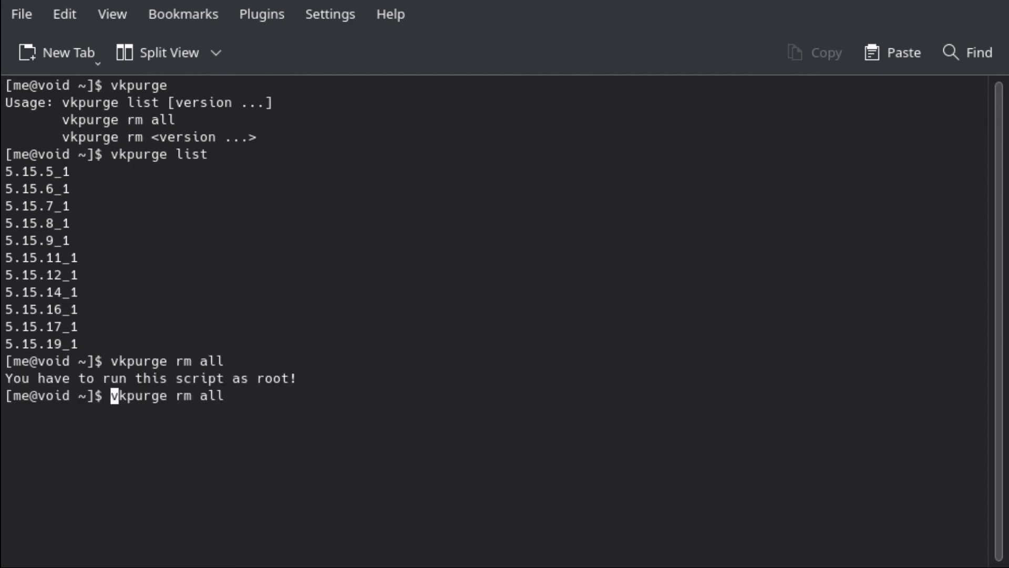
key(Return)
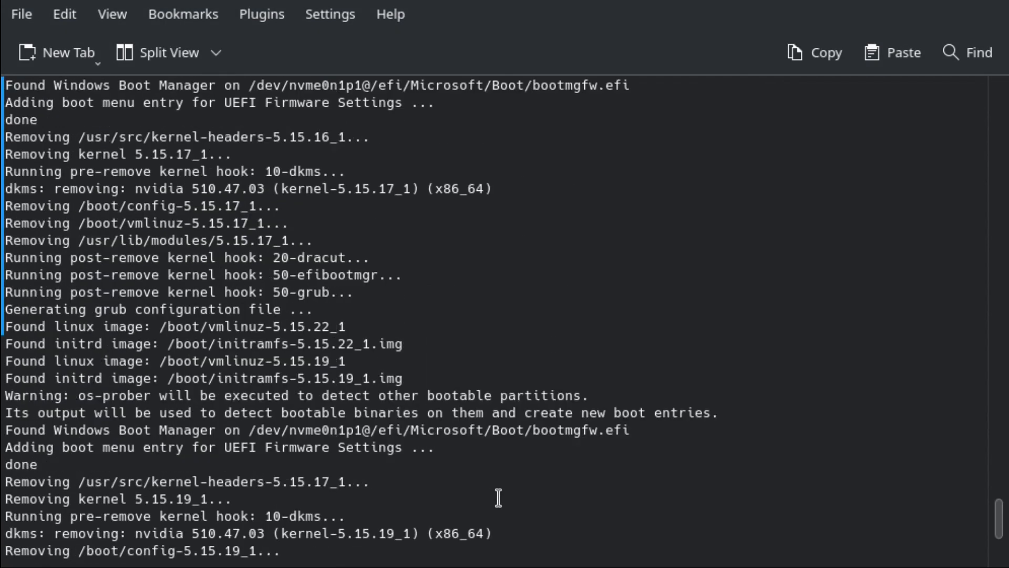
scroll(down, 3)
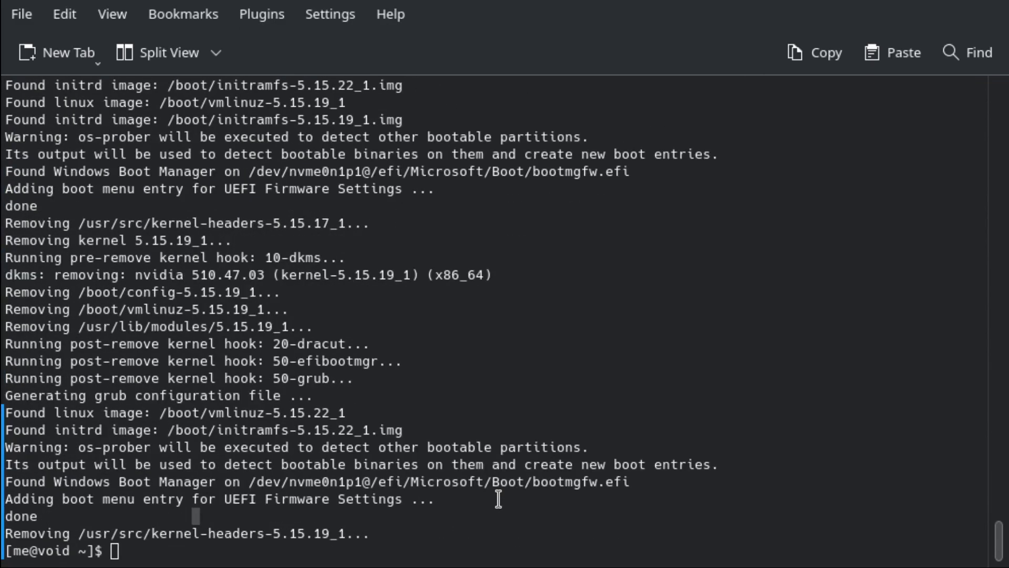